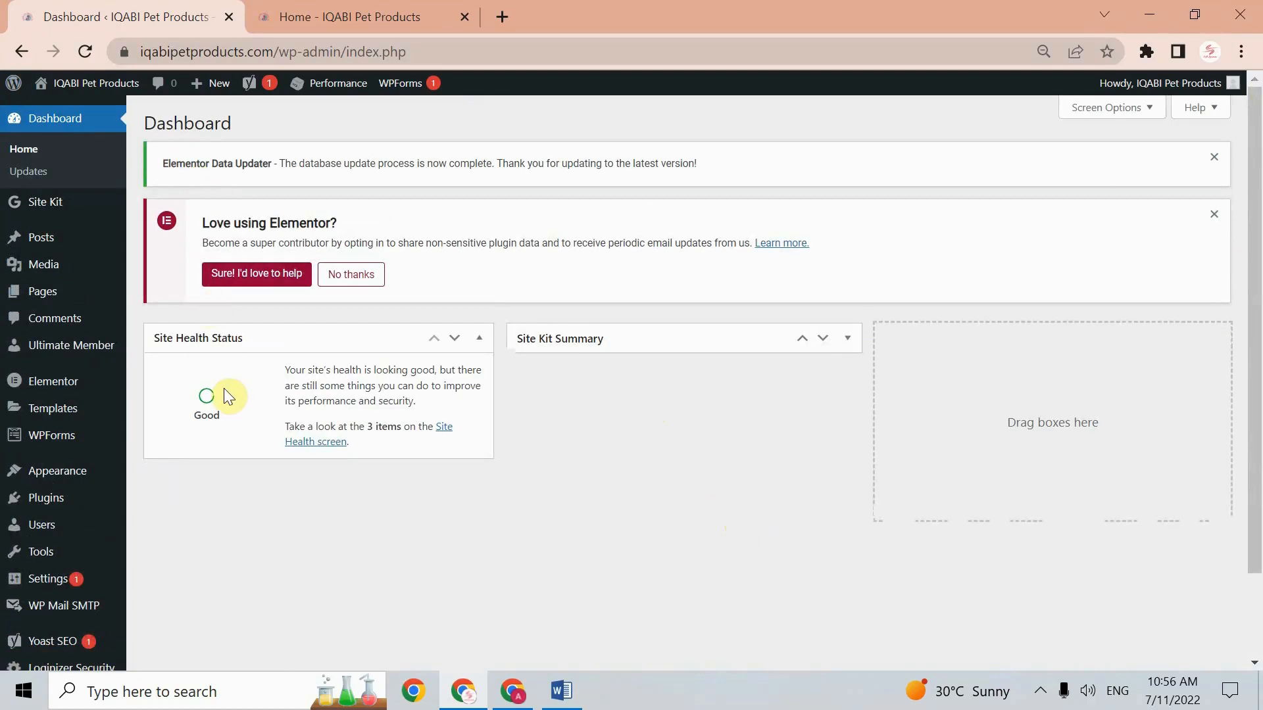
mouse_move(41, 237)
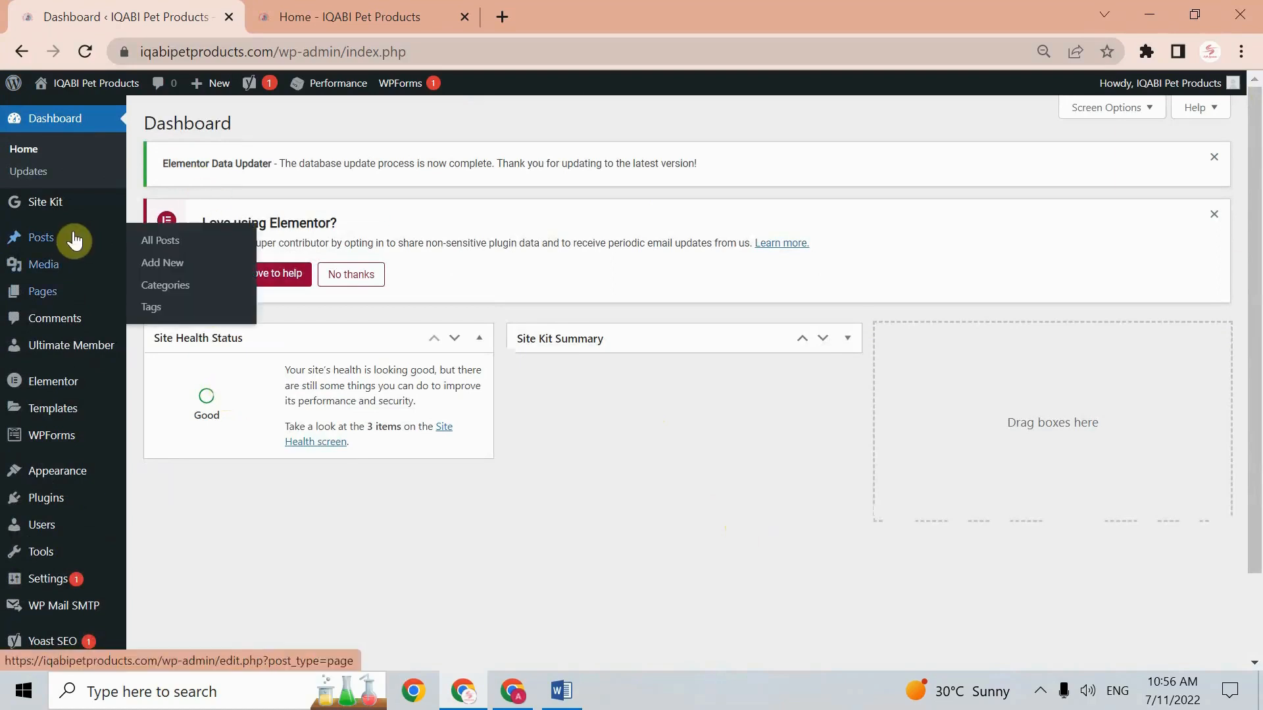
mouse_move(46, 504)
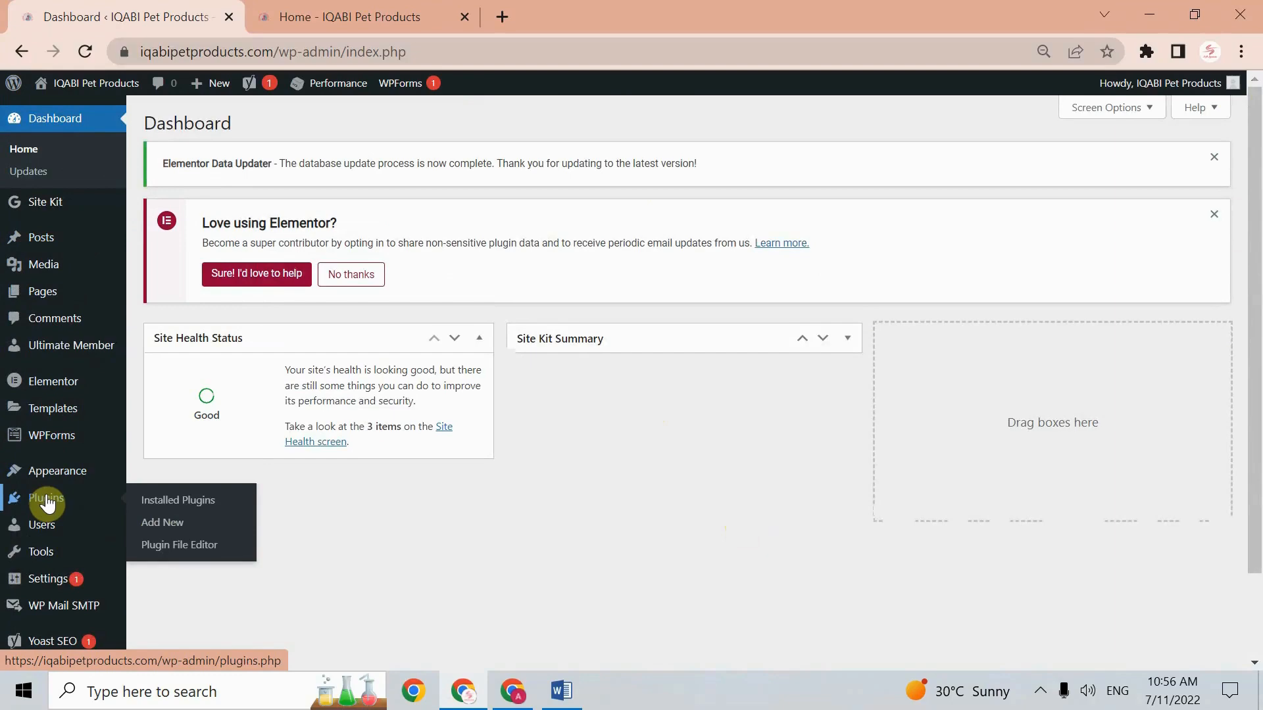
Open the Add Plugins page from the Plugins menu in the admin sidebar
left_click(163, 523)
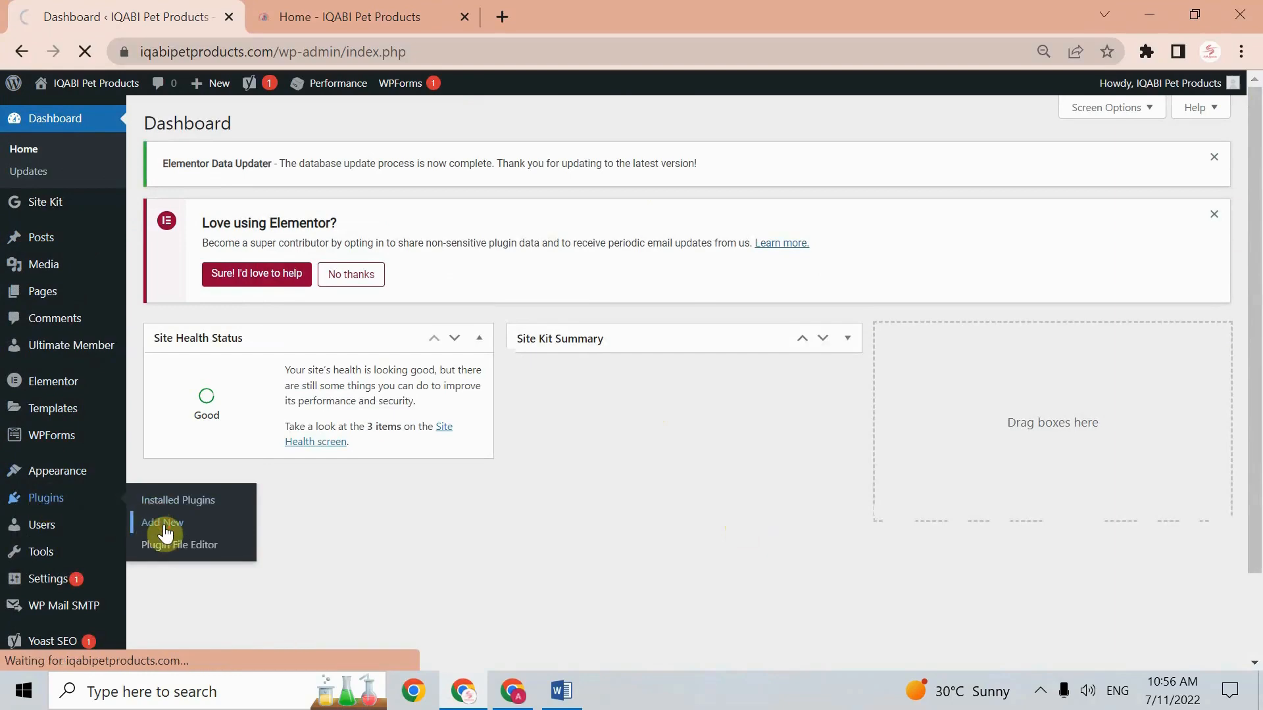
left_click(162, 523)
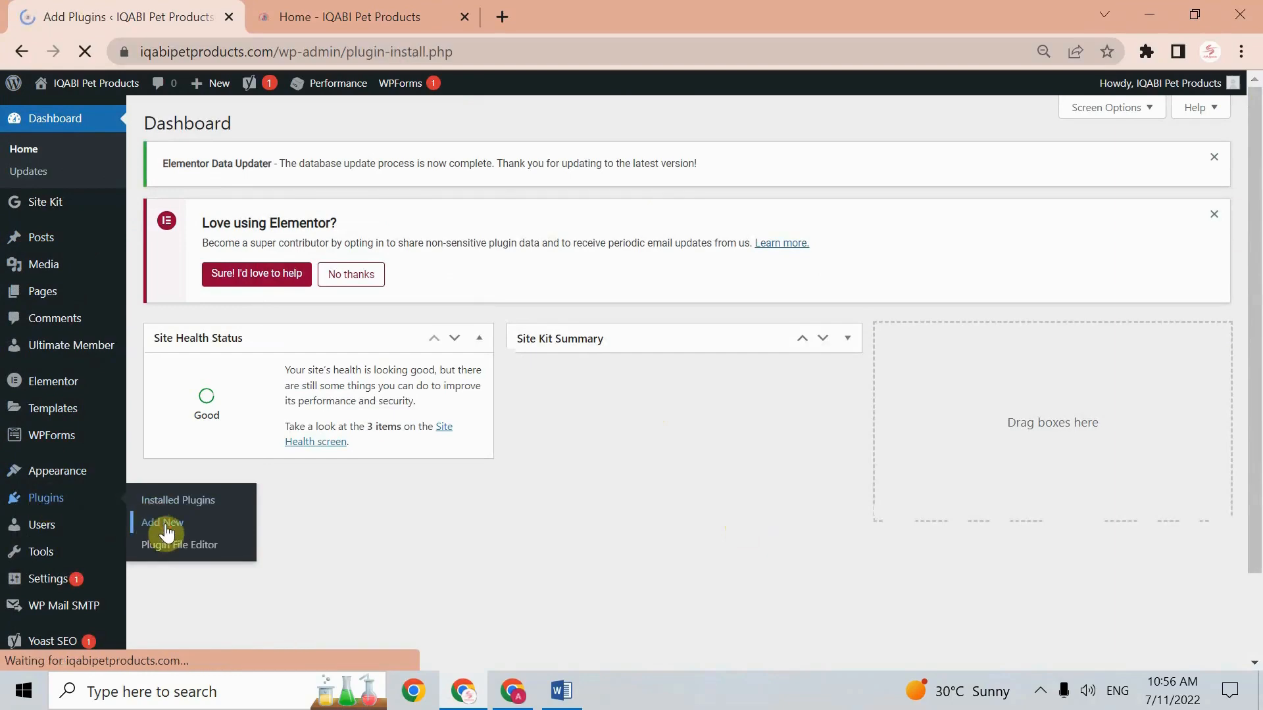
left_click(162, 523)
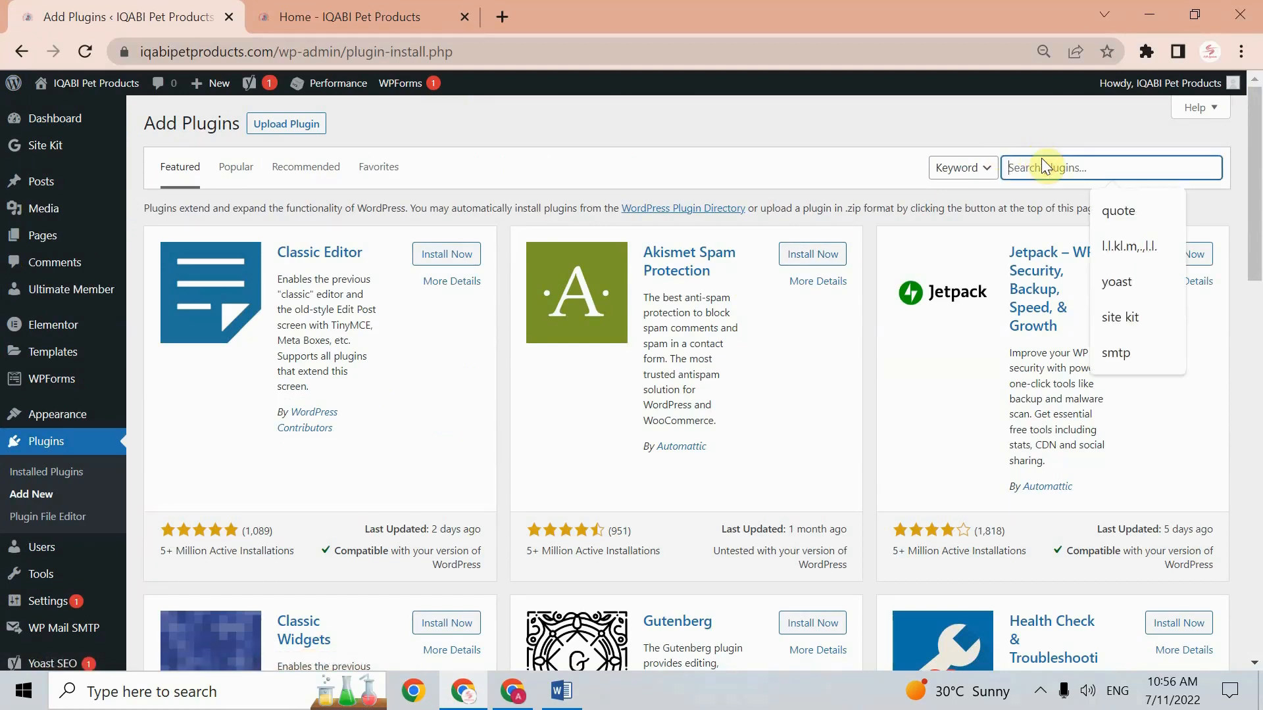
Search for 'popup maker', then install and activate the Popup Maker plugin
type("popup maker")
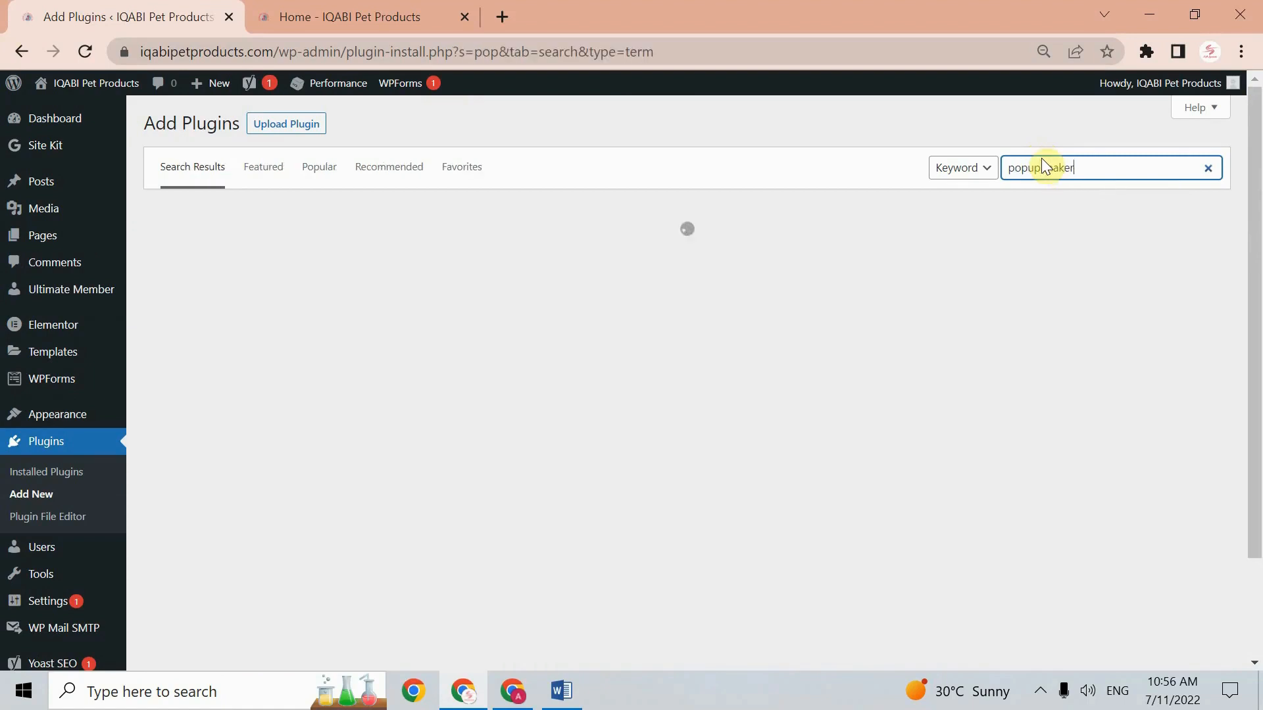
key("Enter")
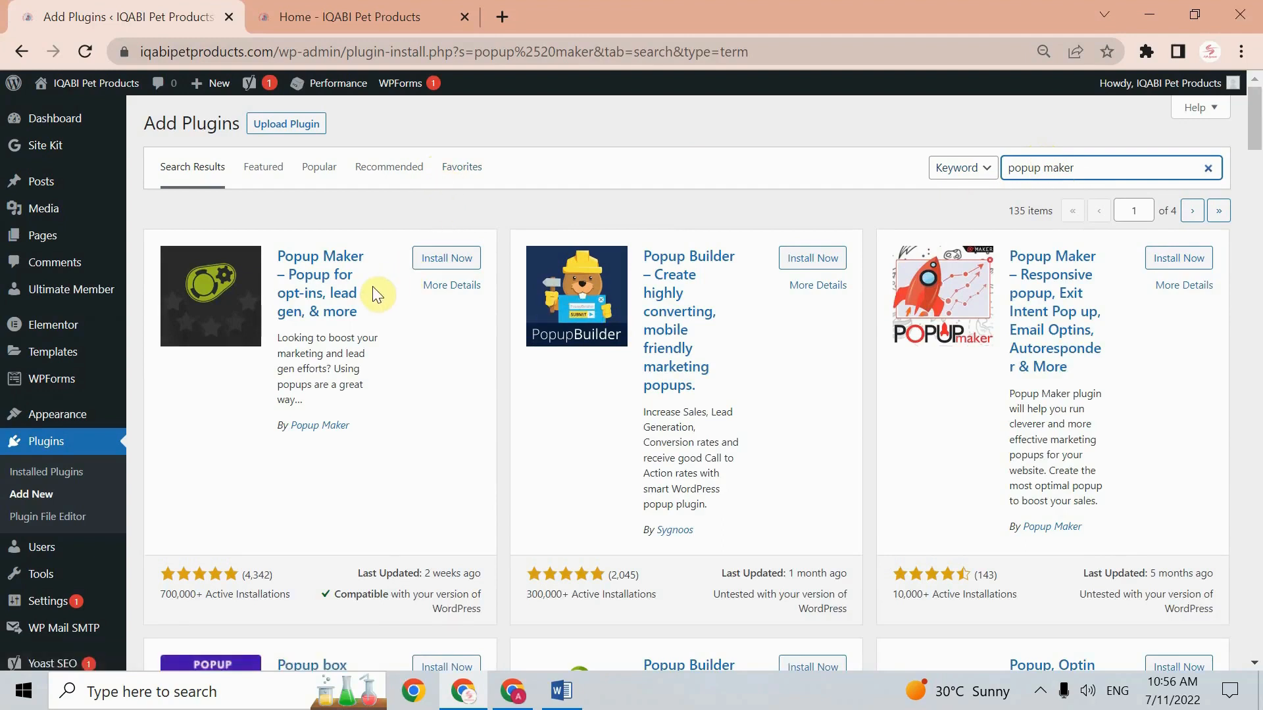
mouse_move(302, 327)
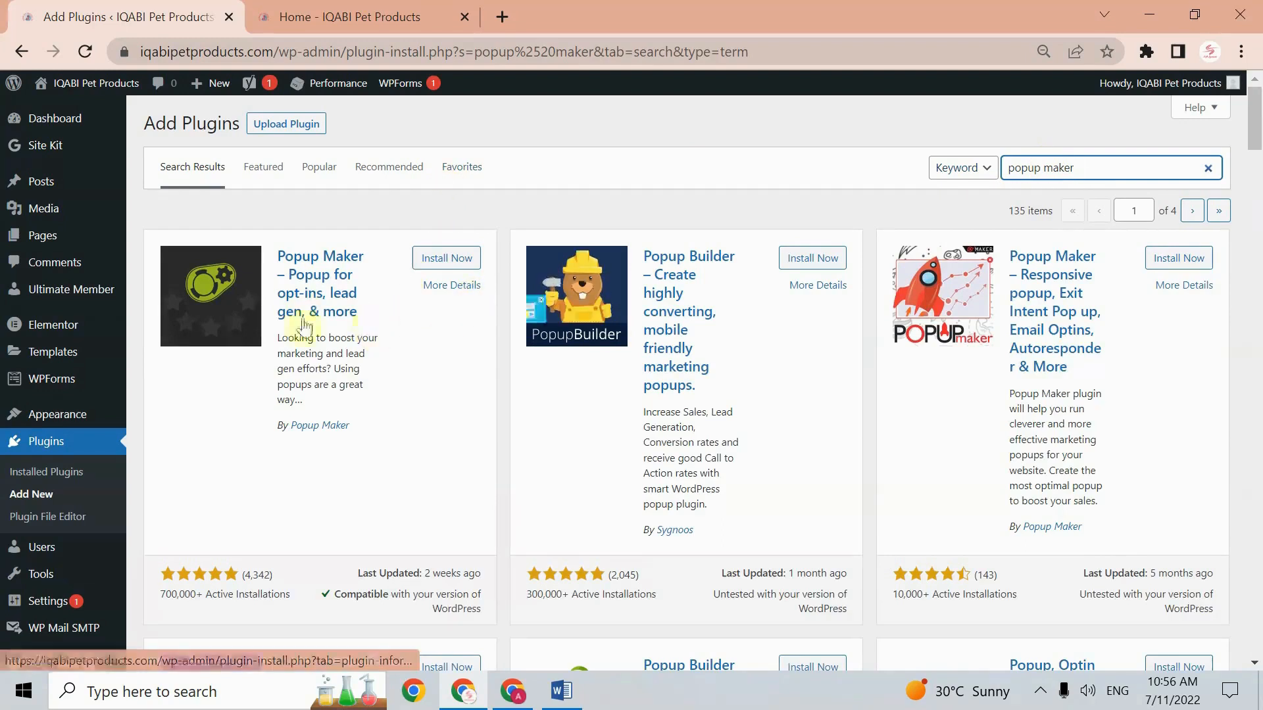
mouse_move(342, 307)
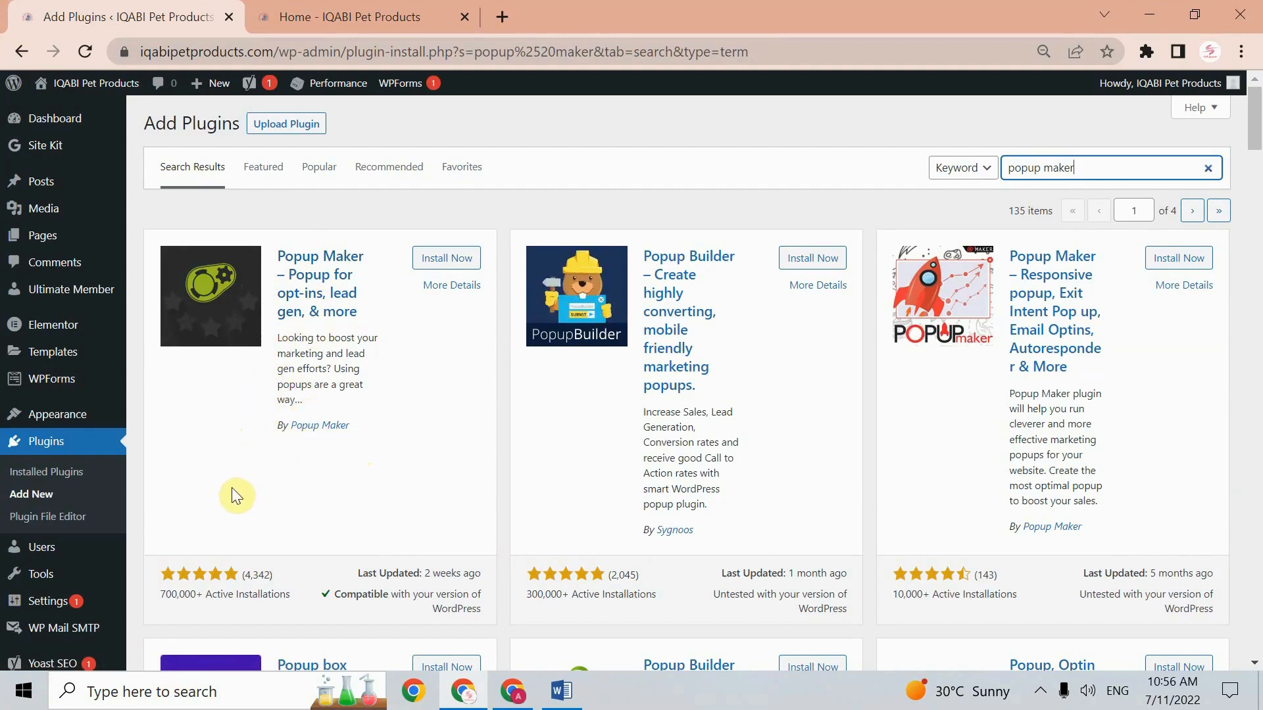
mouse_move(183, 614)
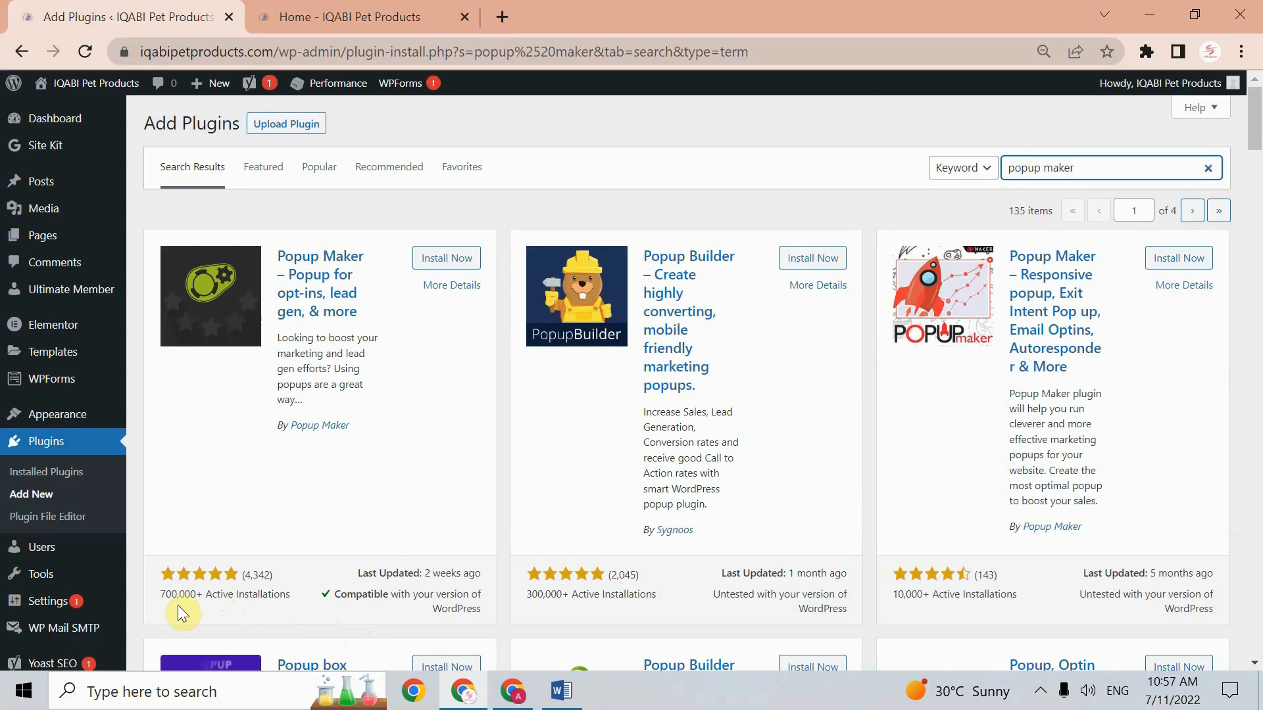
mouse_move(383, 589)
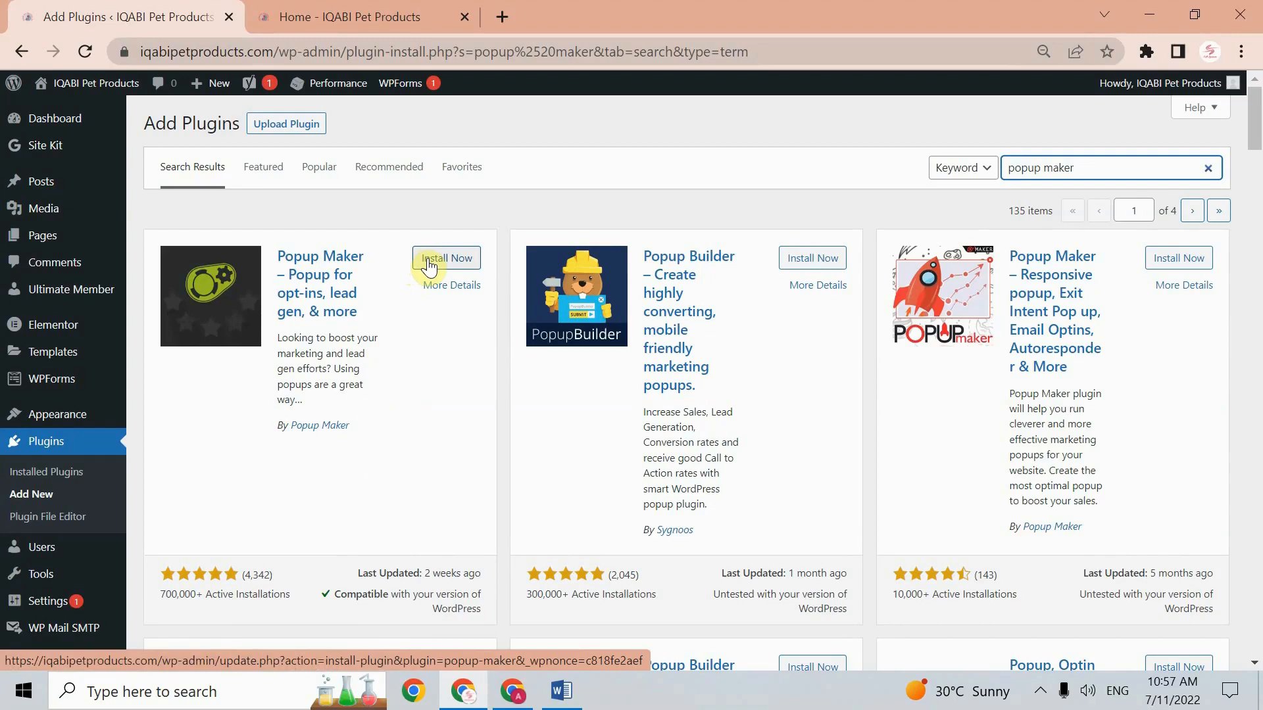
left_click(446, 258)
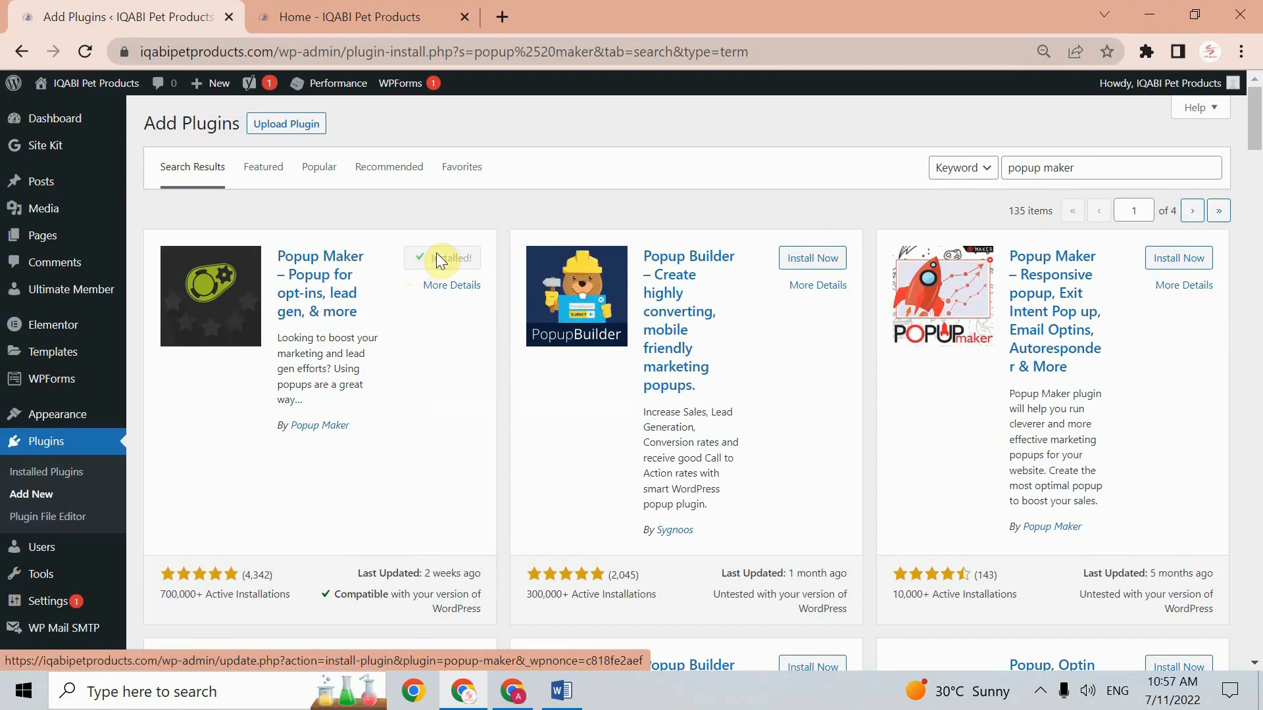
left_click(444, 258)
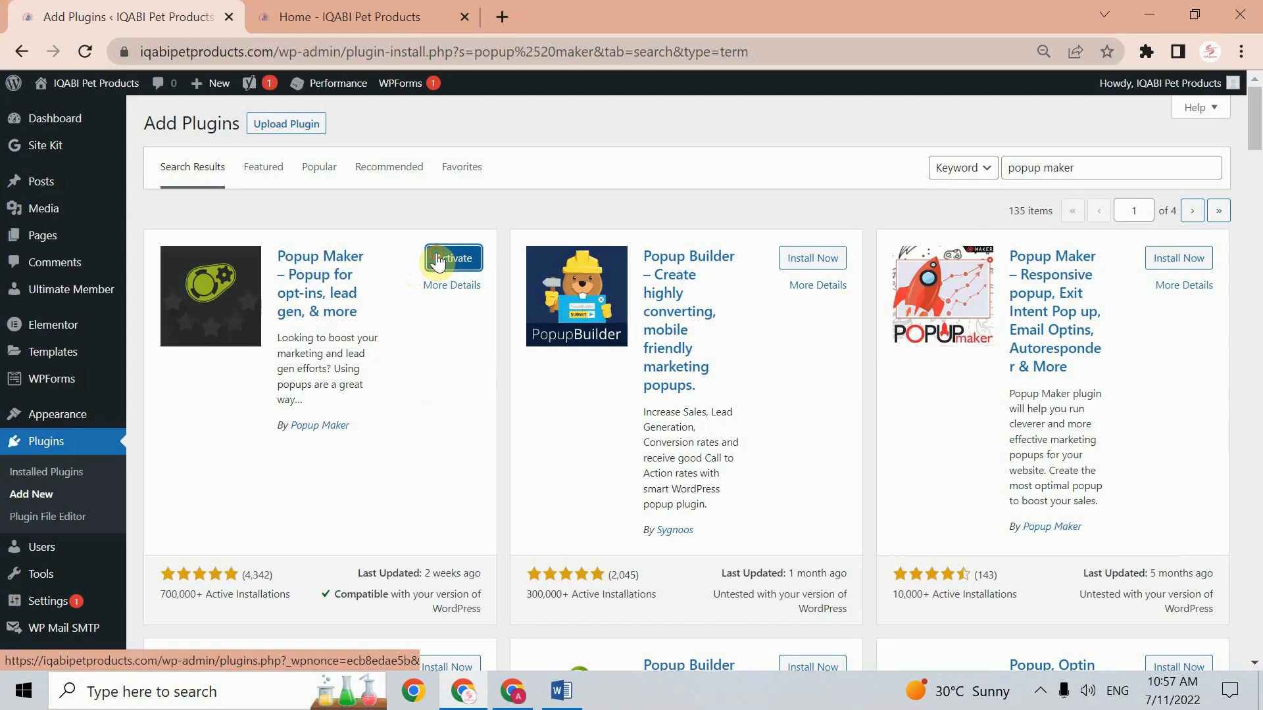
left_click(453, 257)
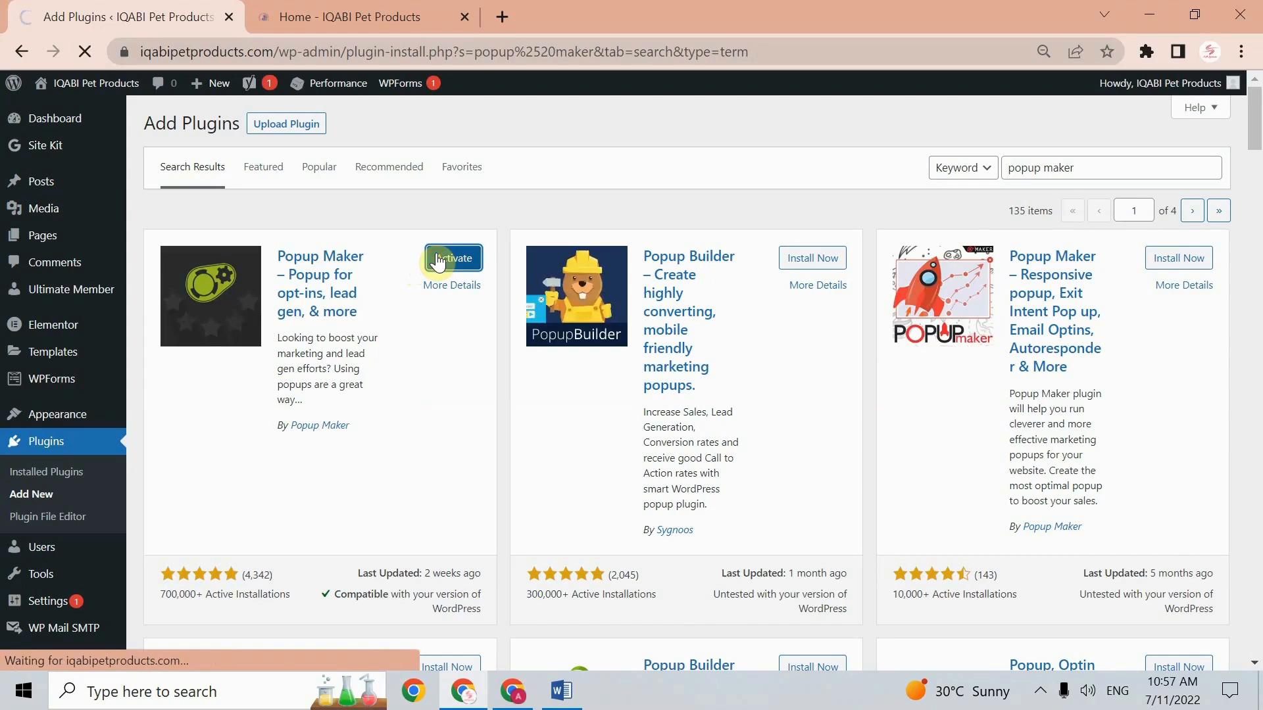
left_click(453, 258)
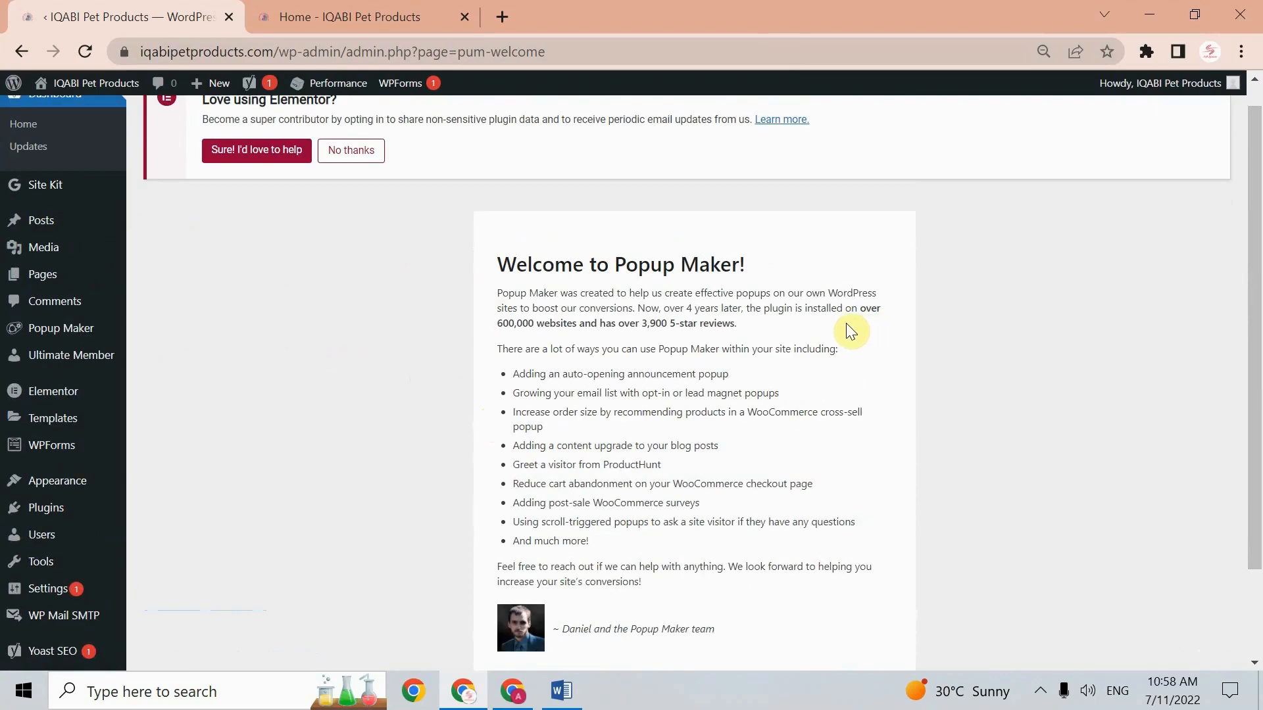
mouse_move(638, 353)
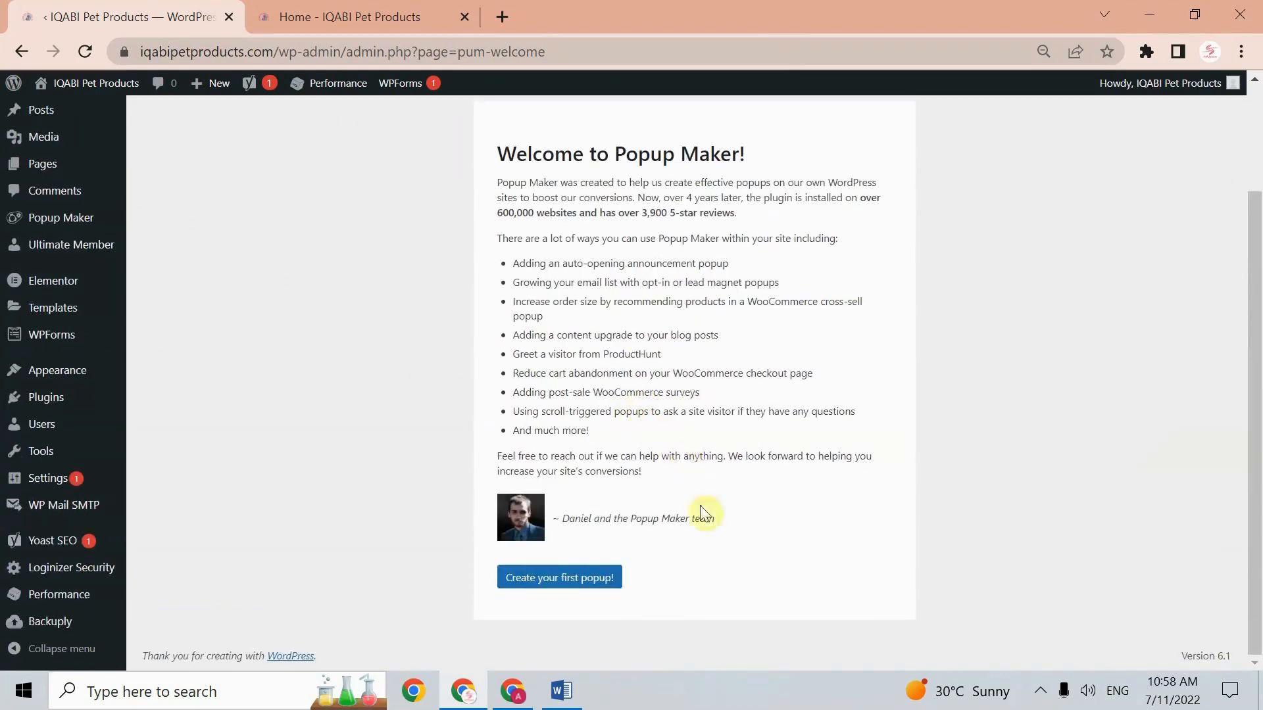
mouse_move(381, 416)
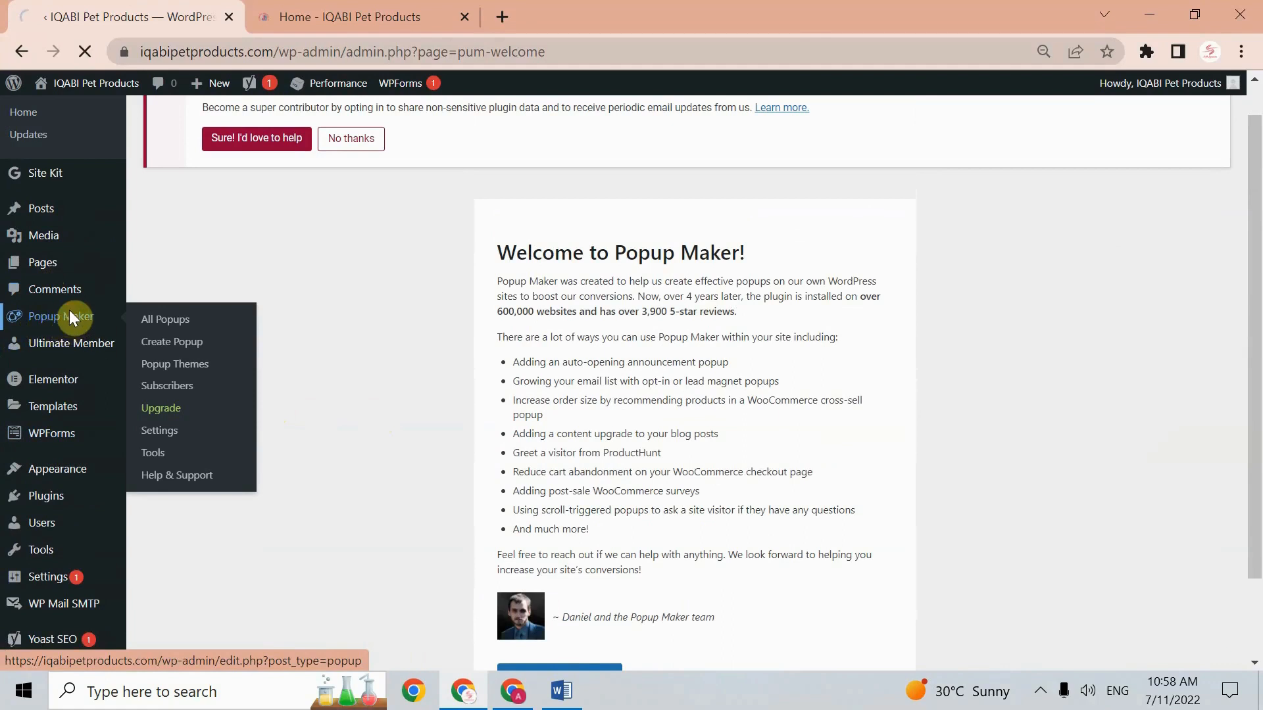
Open the All Popups list under Popup Maker
left_click(166, 318)
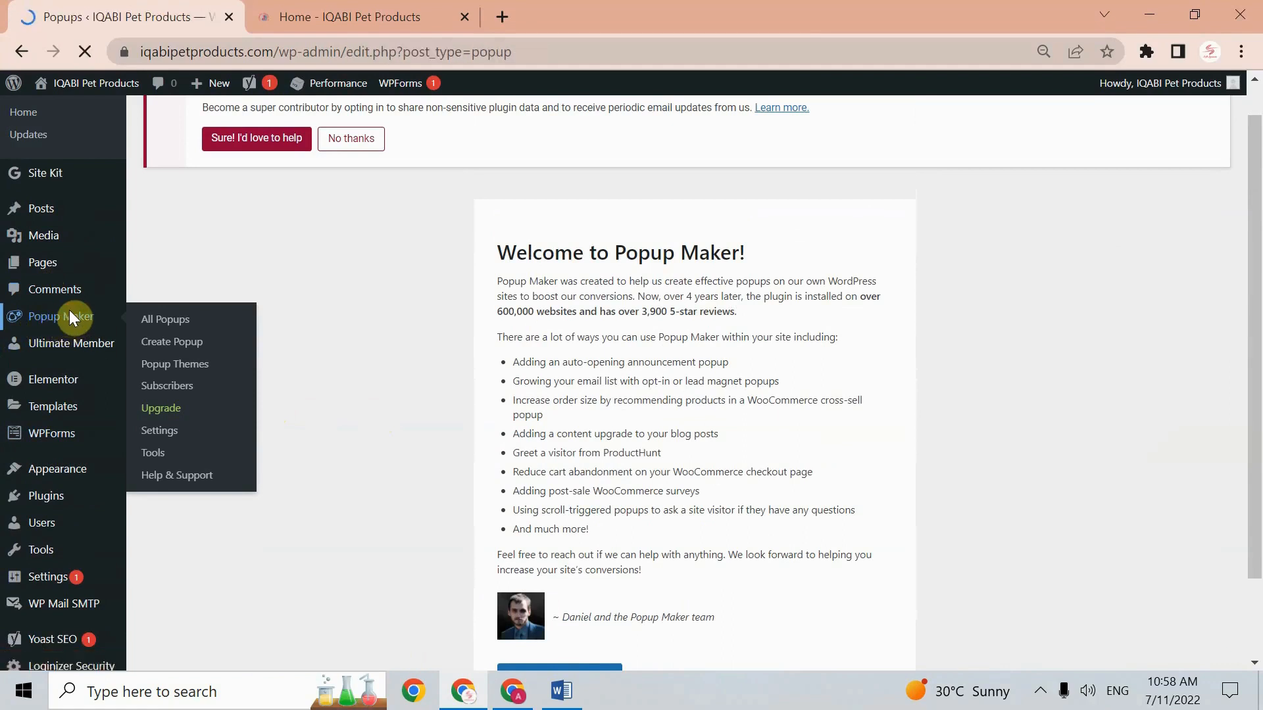
left_click(166, 319)
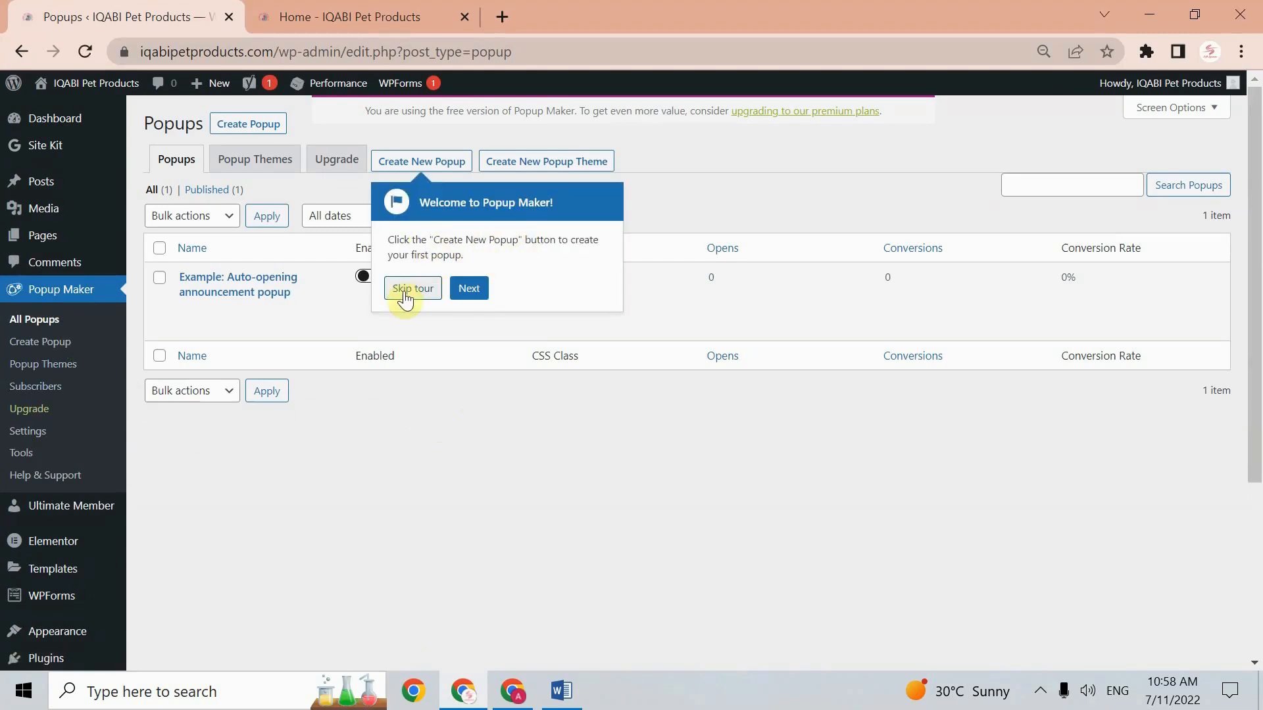
Skip the Popup Maker tour and open Create Popup in a new browser tab
left_click(412, 288)
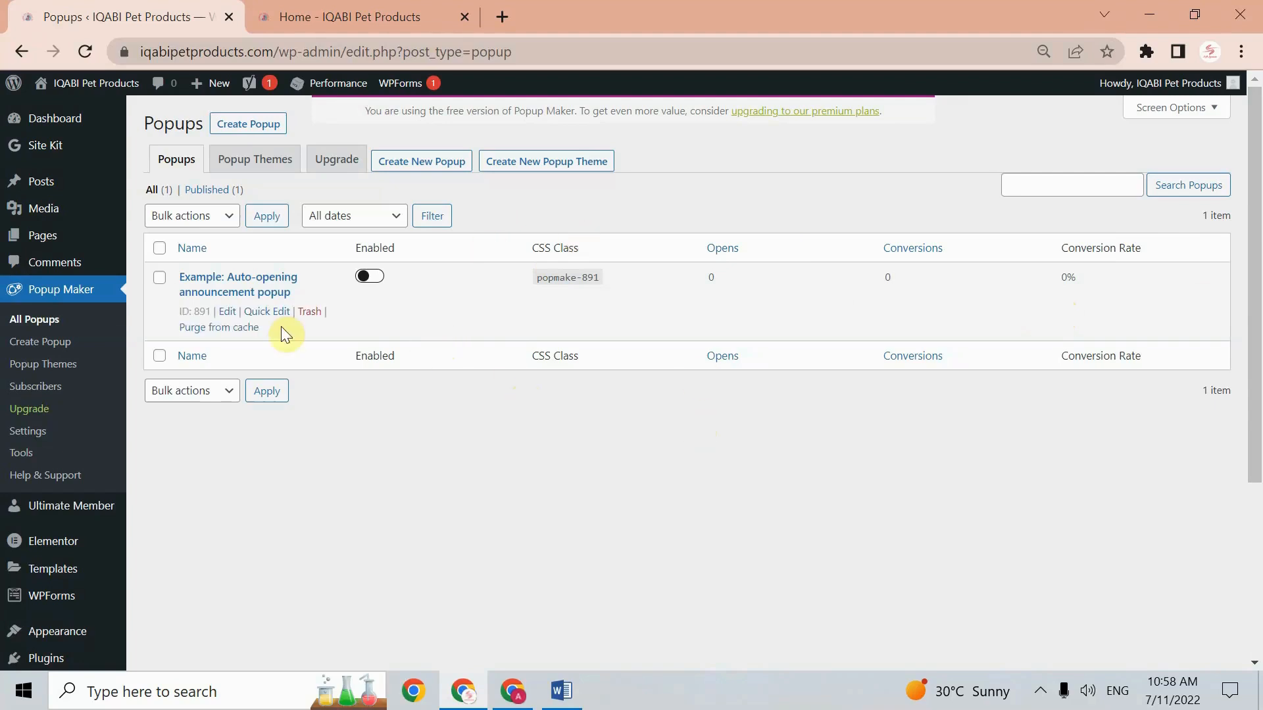
mouse_move(221, 170)
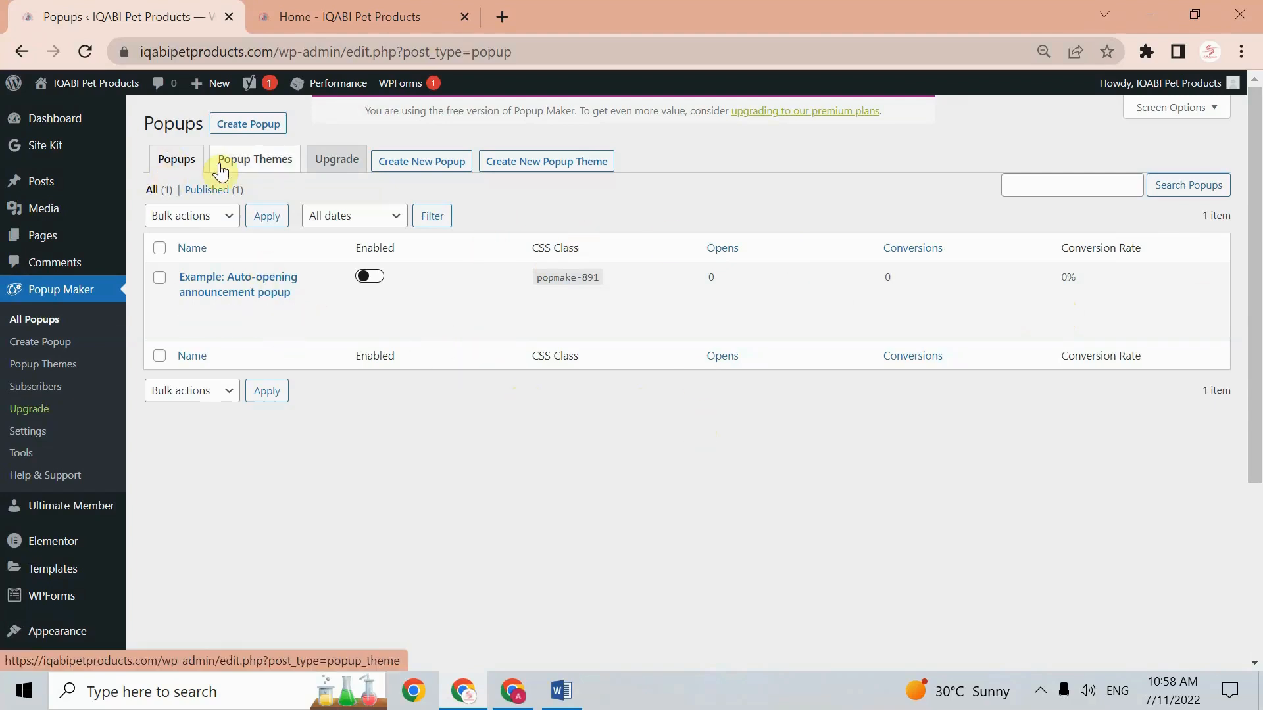
mouse_move(344, 178)
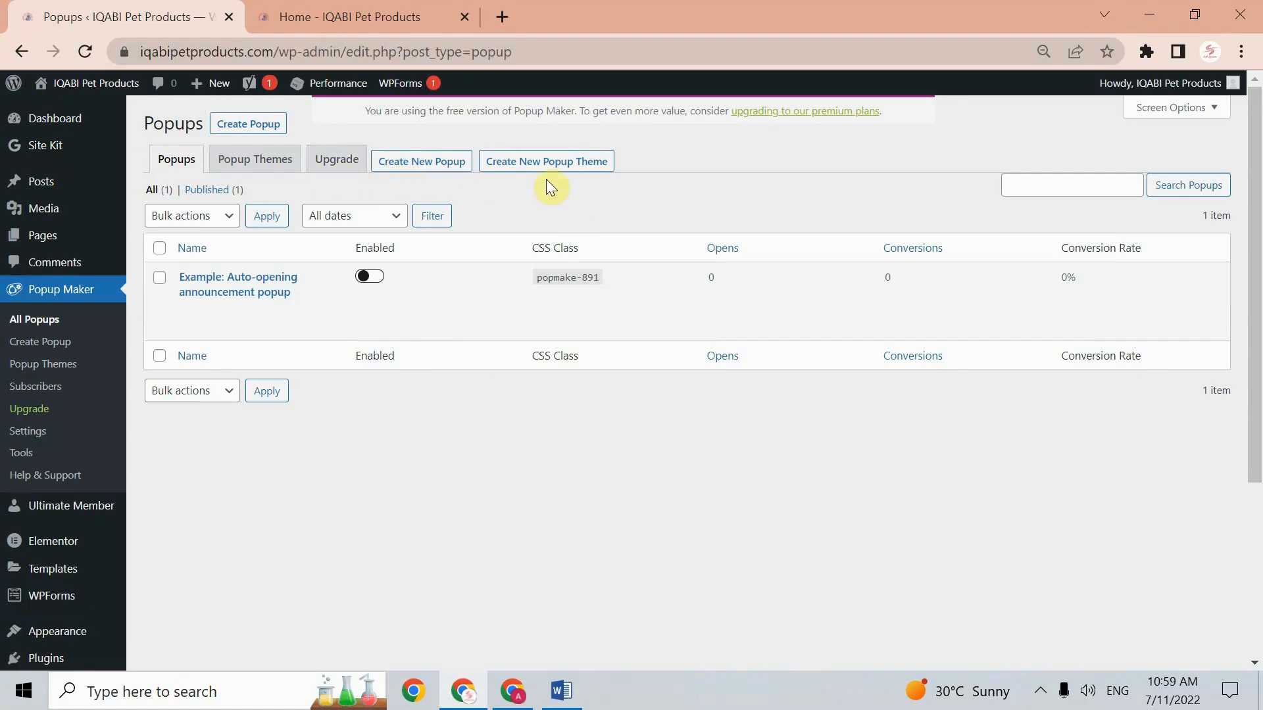
mouse_move(394, 169)
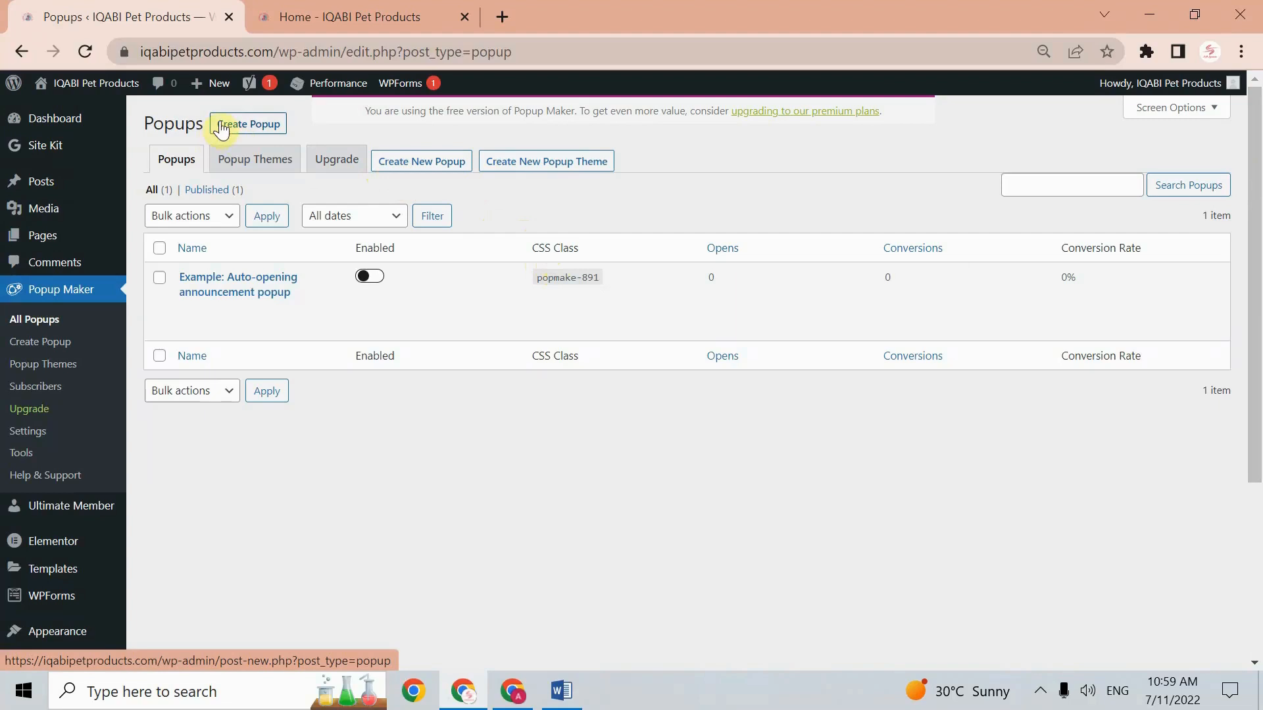
right_click(248, 124)
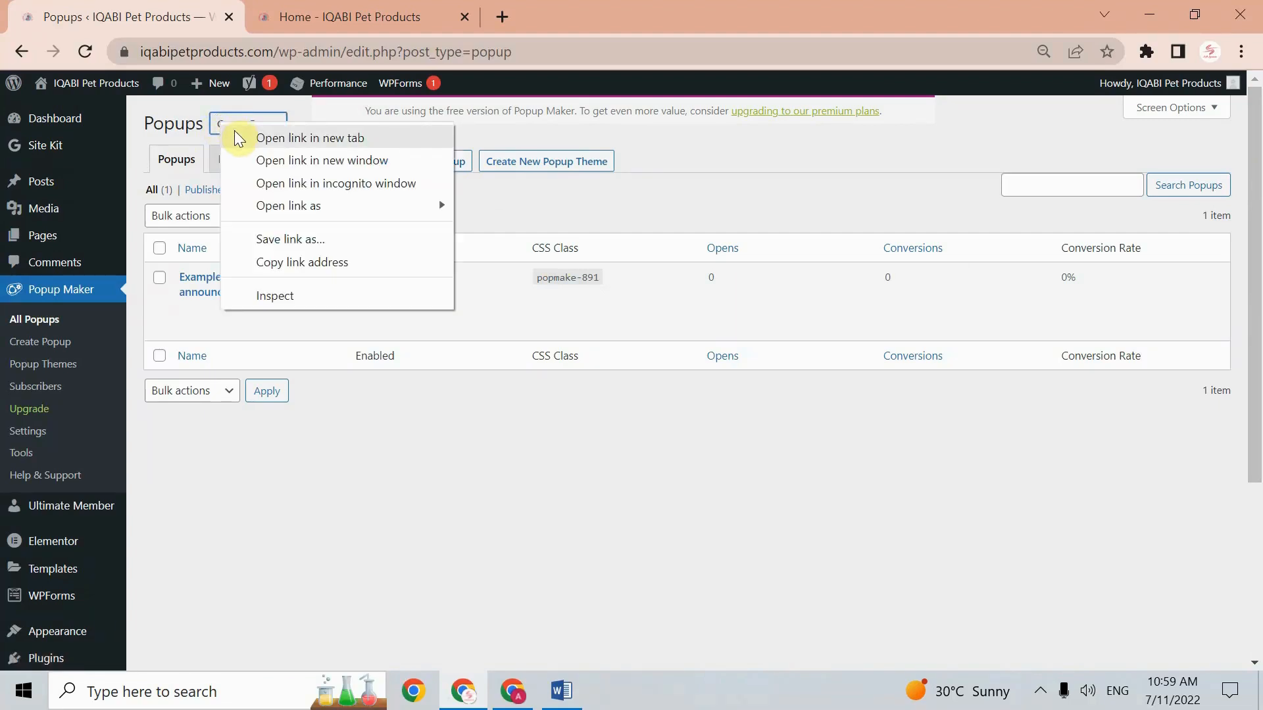
left_click(310, 138)
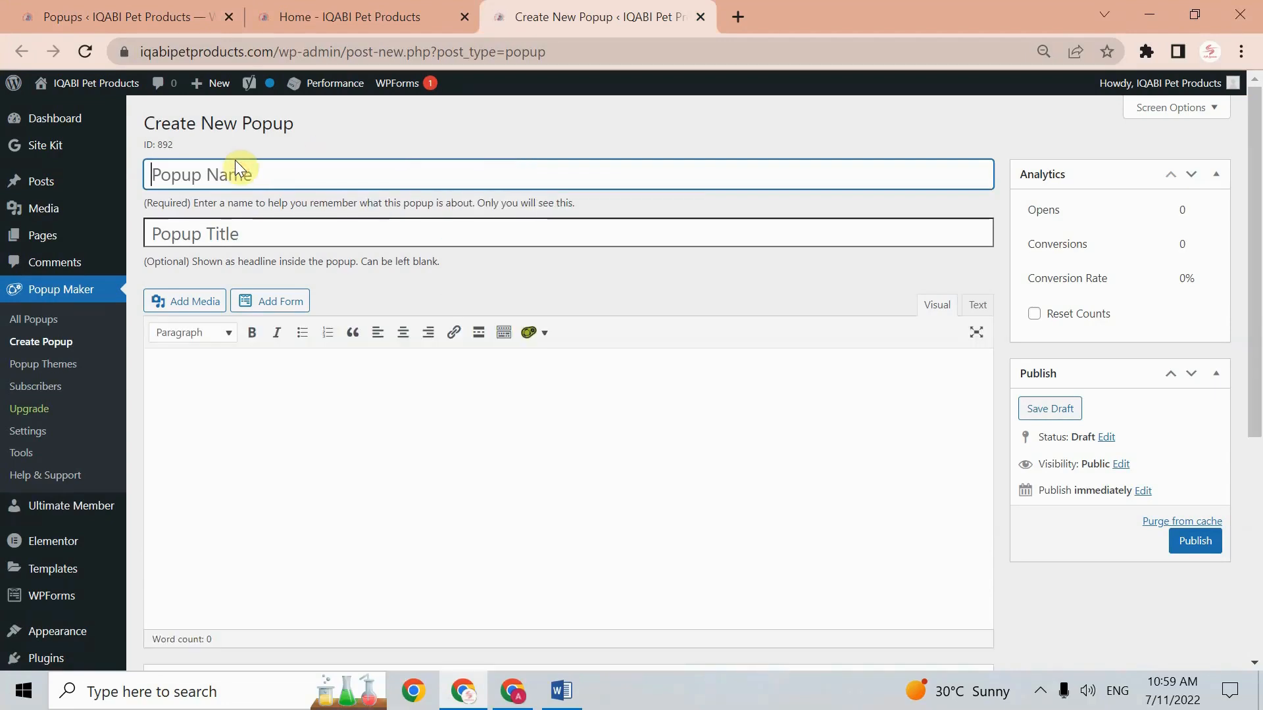
Enter 'Sign Up' as the popup name and scroll down to the content area
type("Sign U")
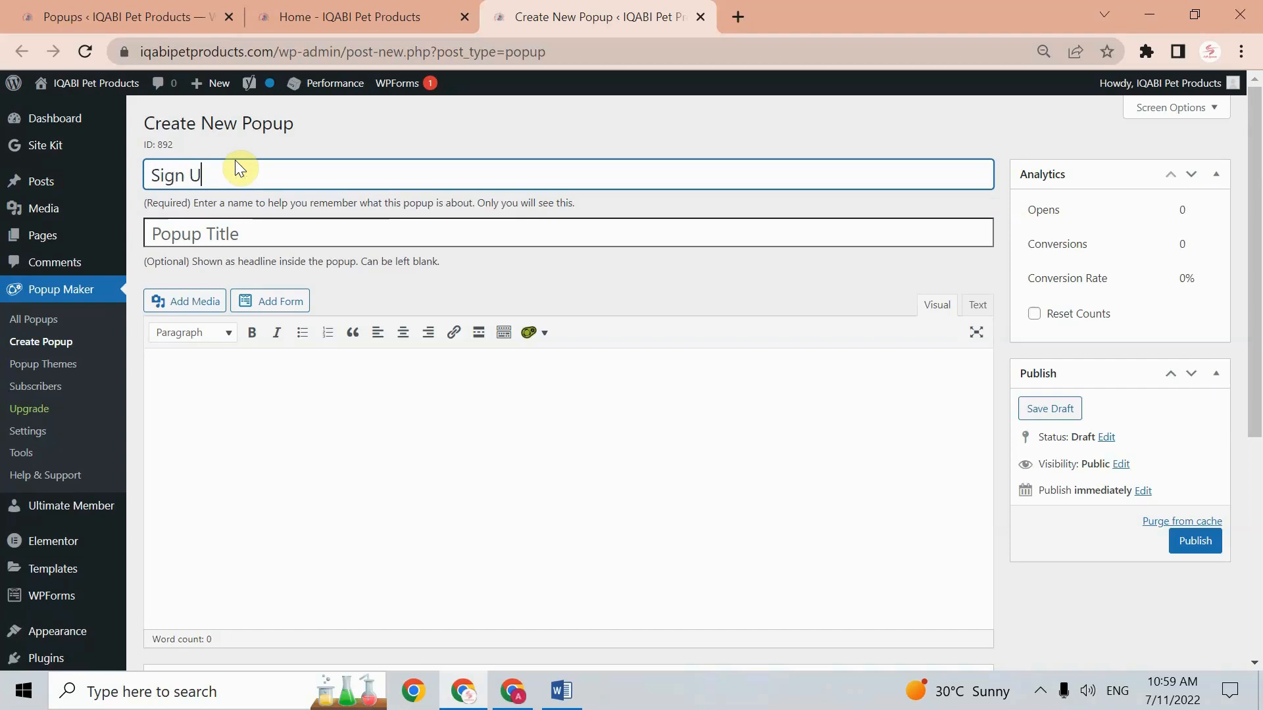
scroll("down", 3)
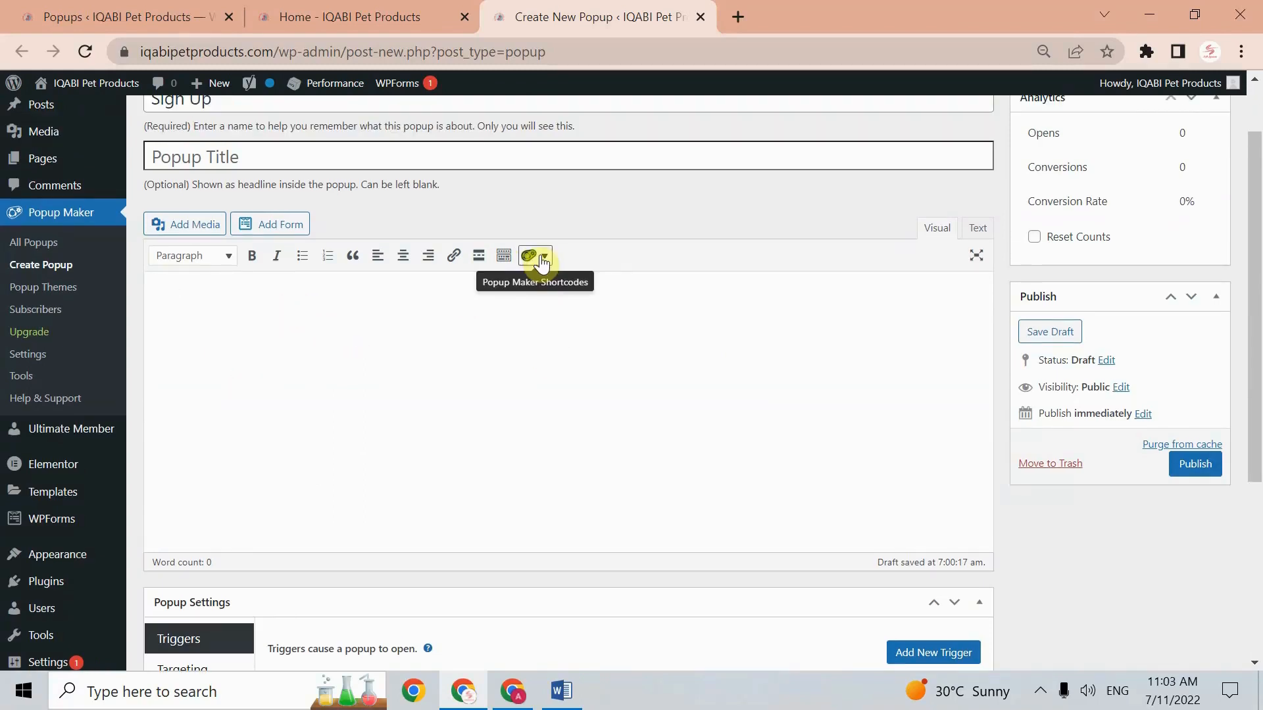
Choose Subscription Form from the Popup Maker shortcode menu
left_click(534, 255)
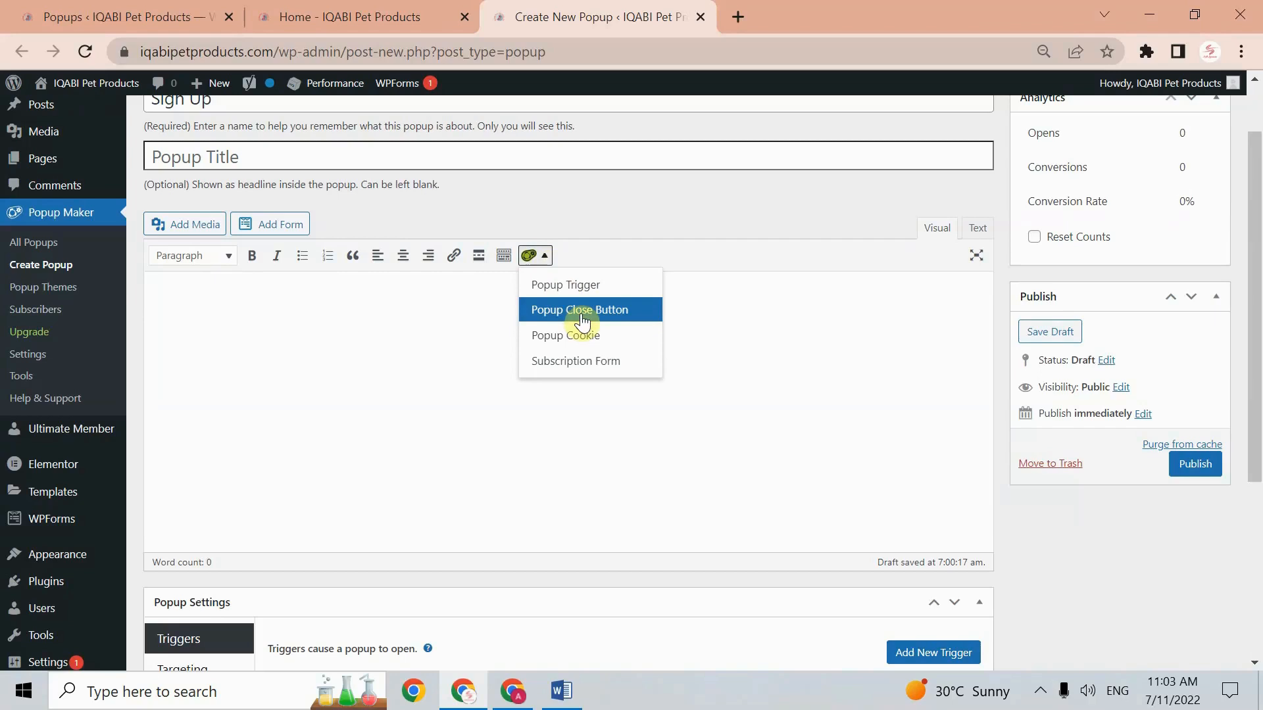
mouse_move(559, 294)
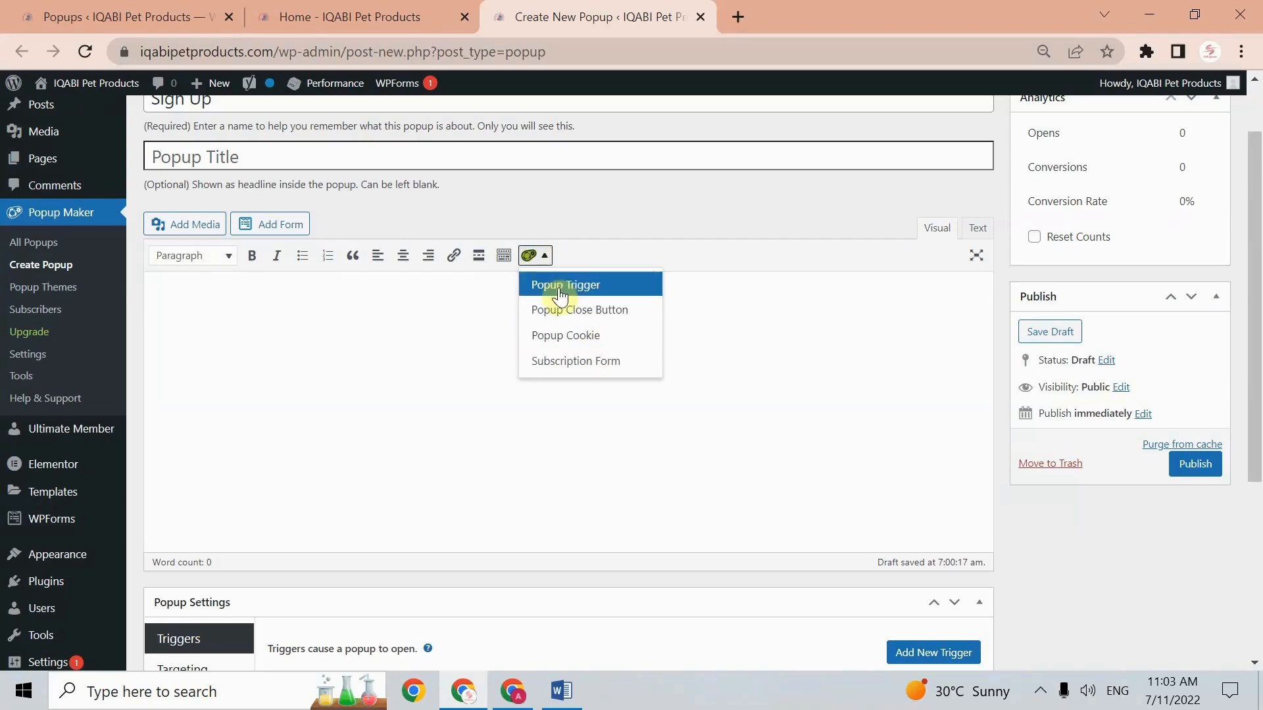
mouse_move(587, 361)
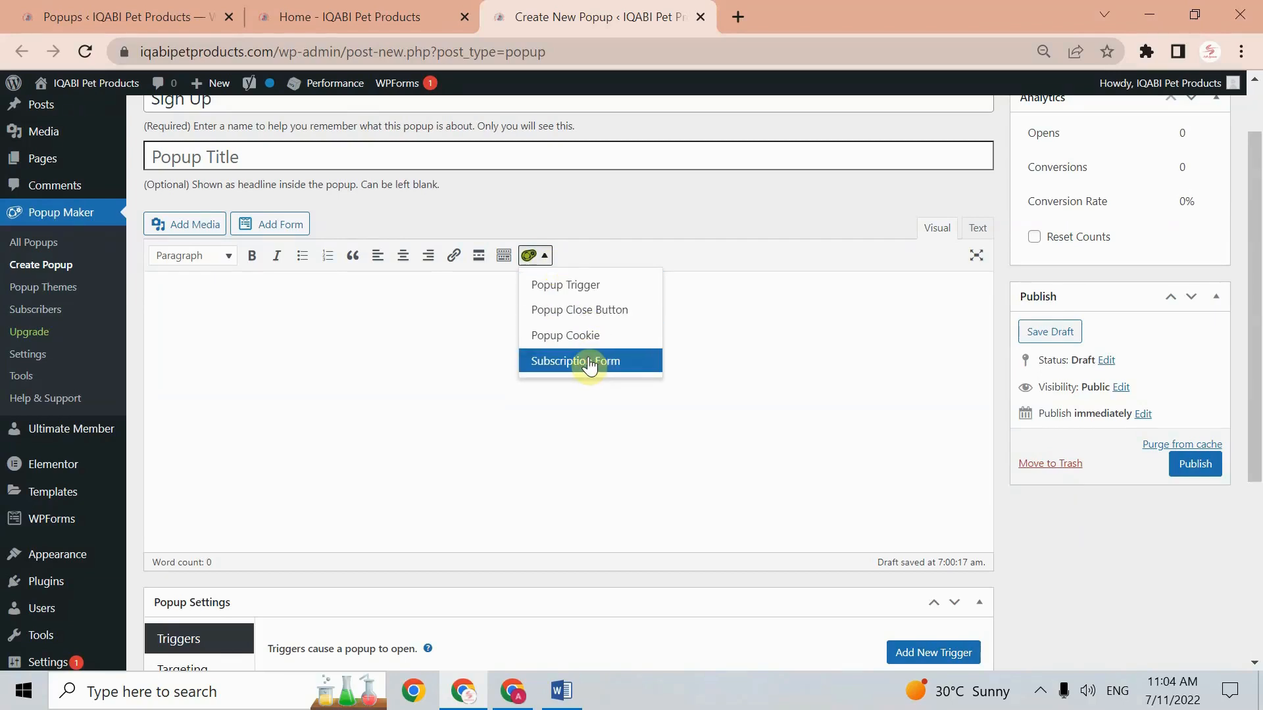
left_click(575, 361)
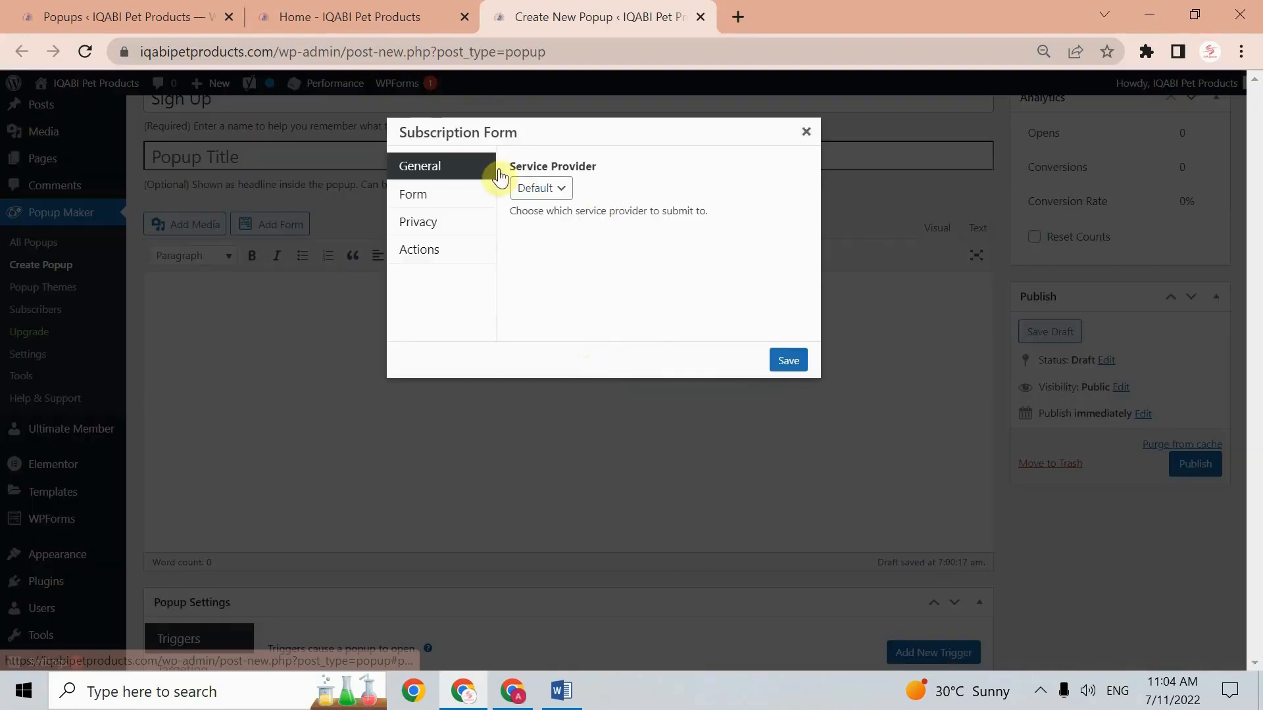
Set the form's Name Field Type to First Only and enable placeholders
left_click(413, 193)
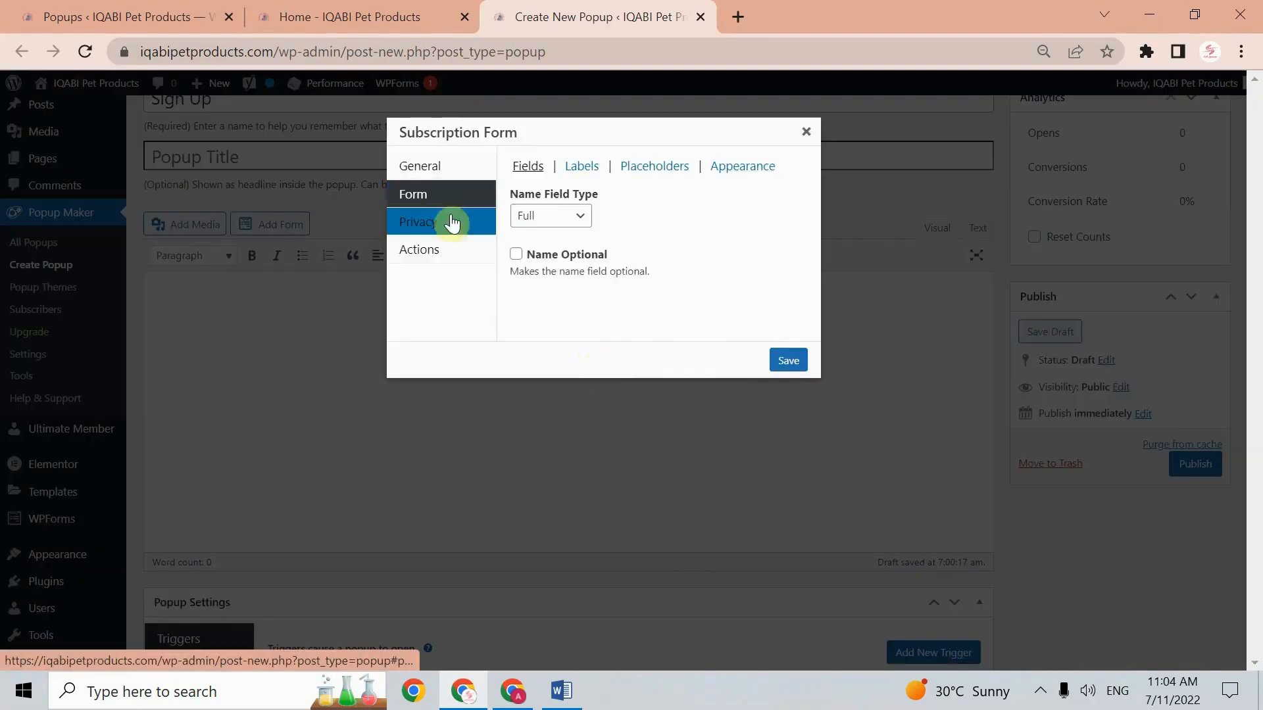
left_click(420, 165)
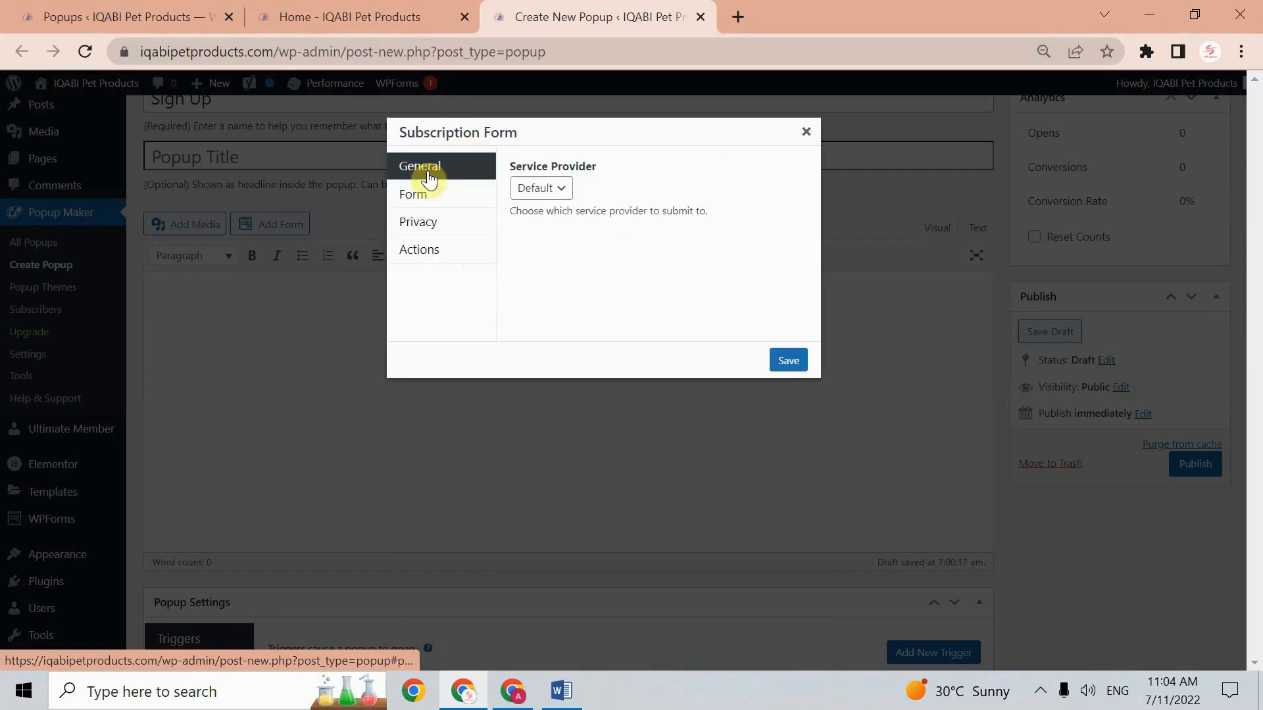
left_click(541, 188)
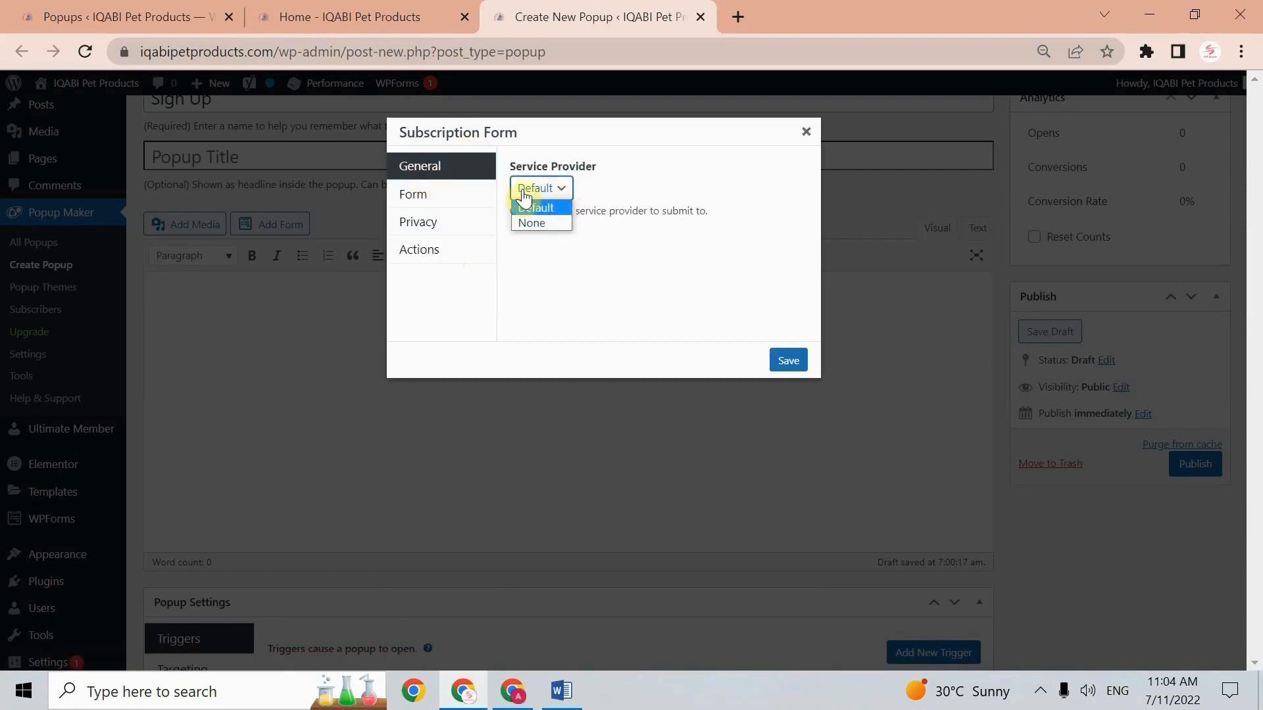
left_click(413, 194)
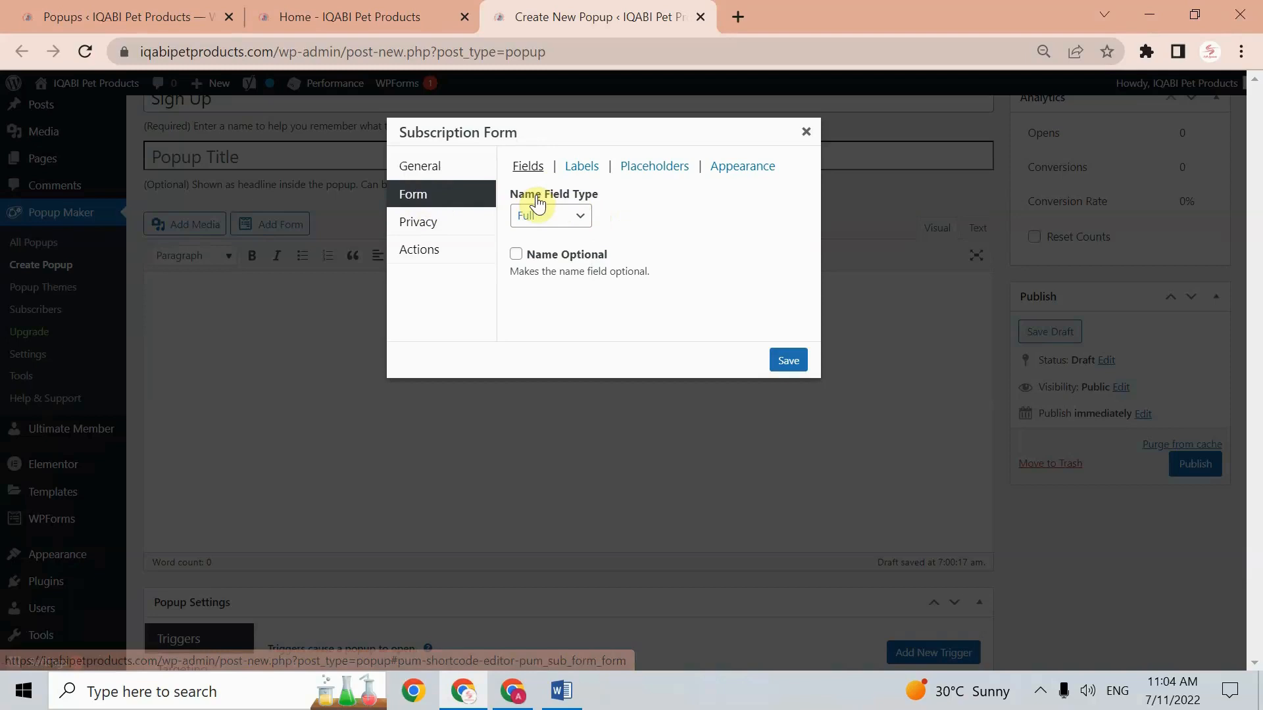
mouse_move(653, 190)
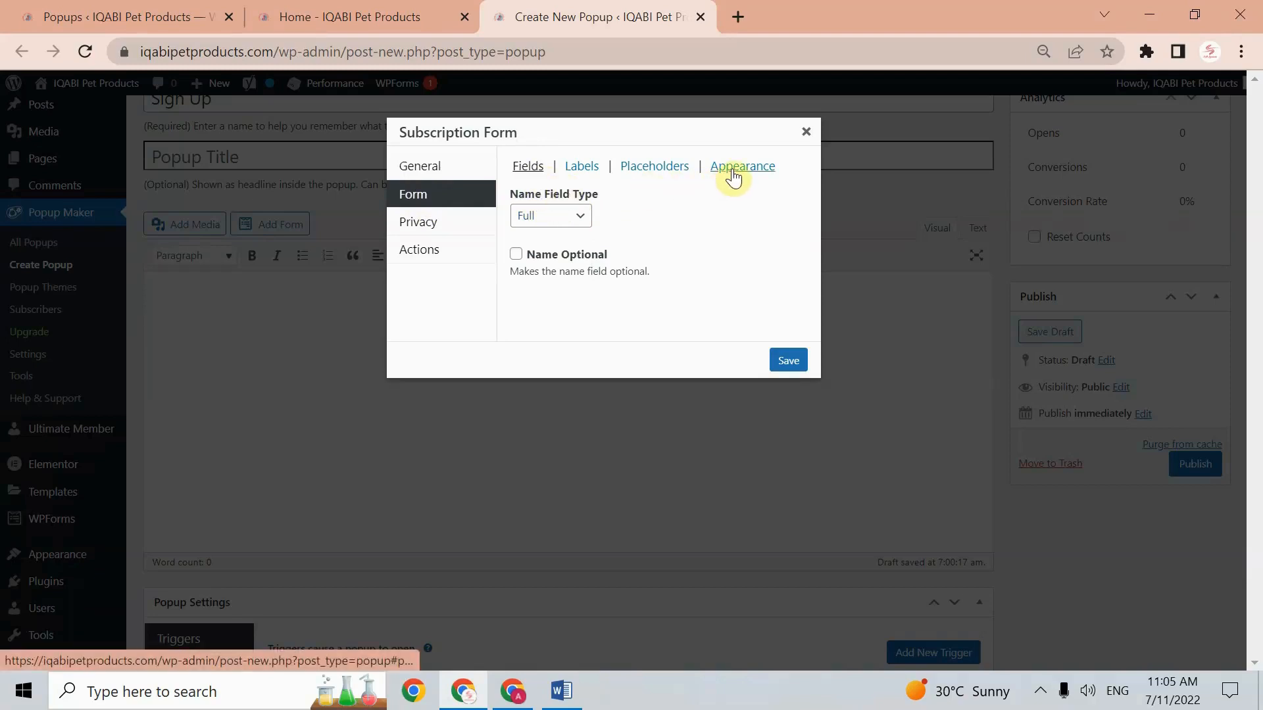
left_click(550, 216)
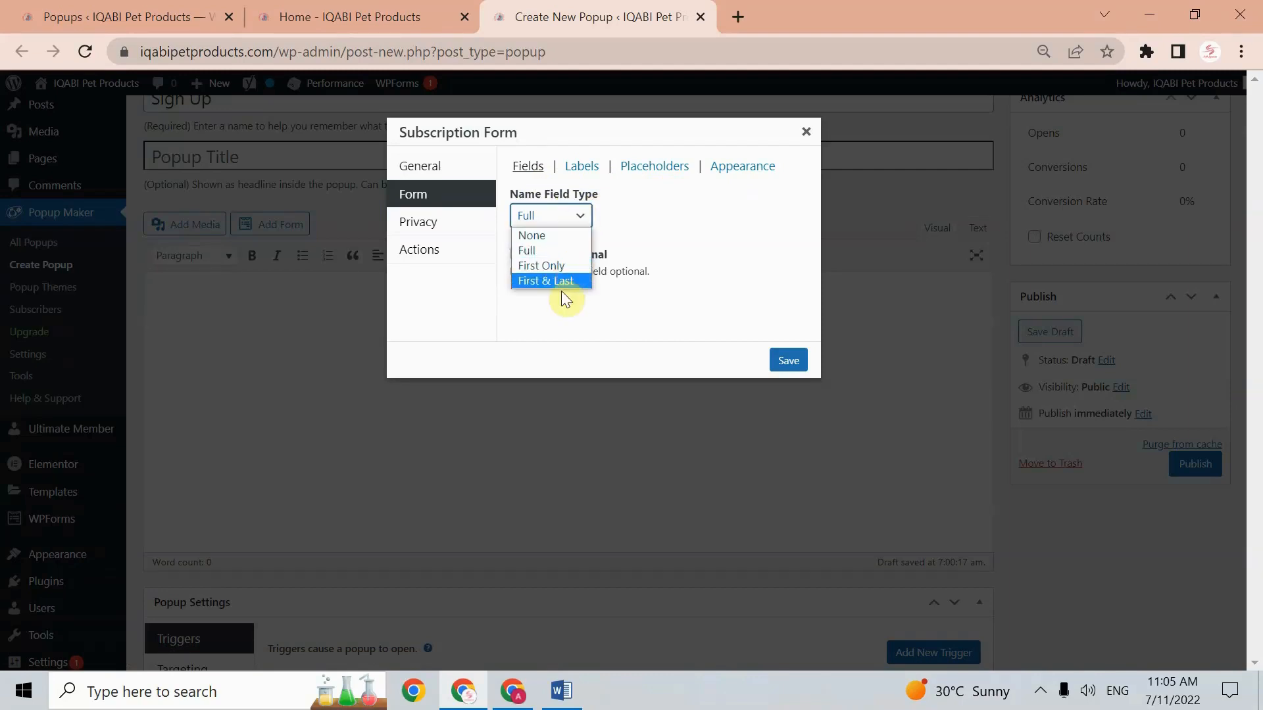
mouse_move(554, 266)
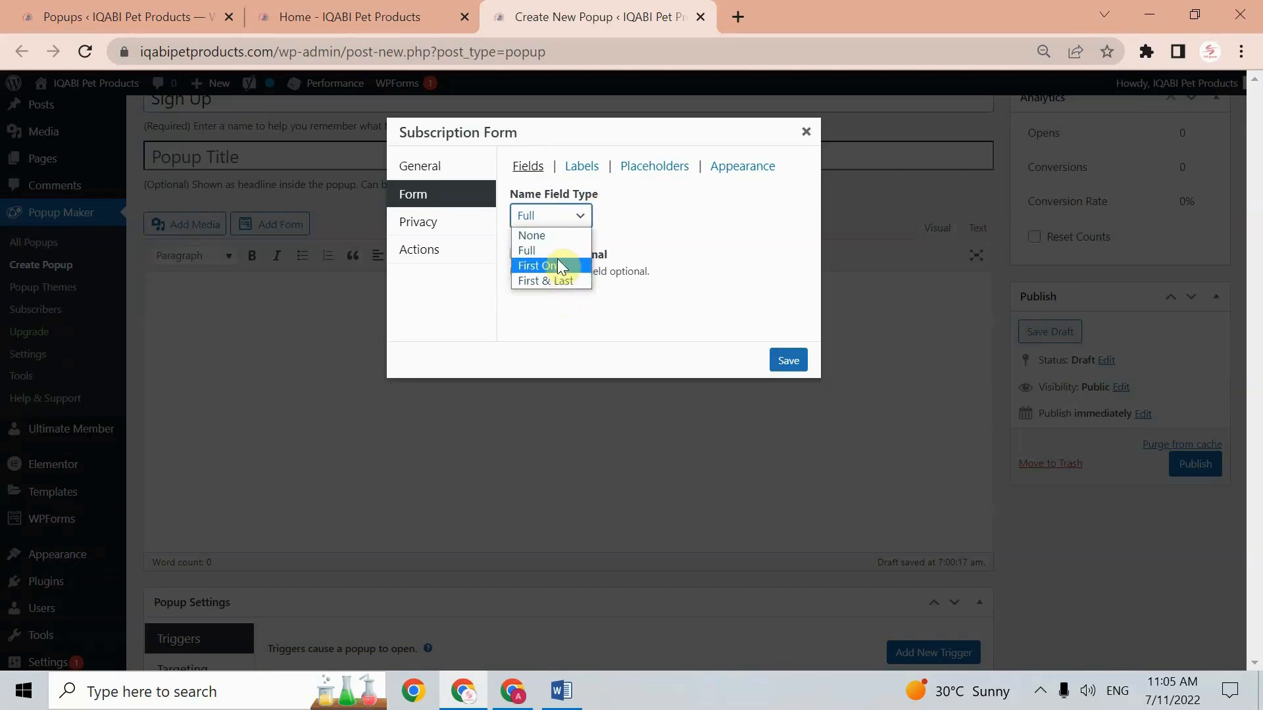
left_click(538, 266)
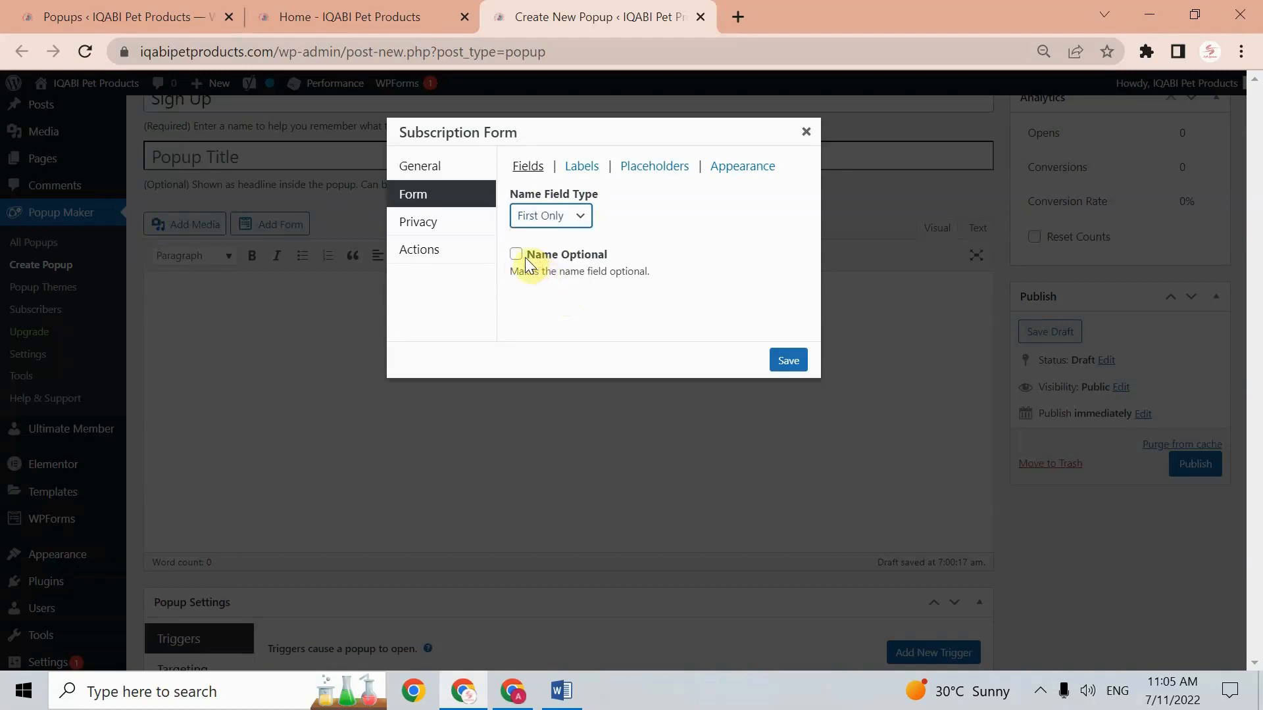
left_click(581, 166)
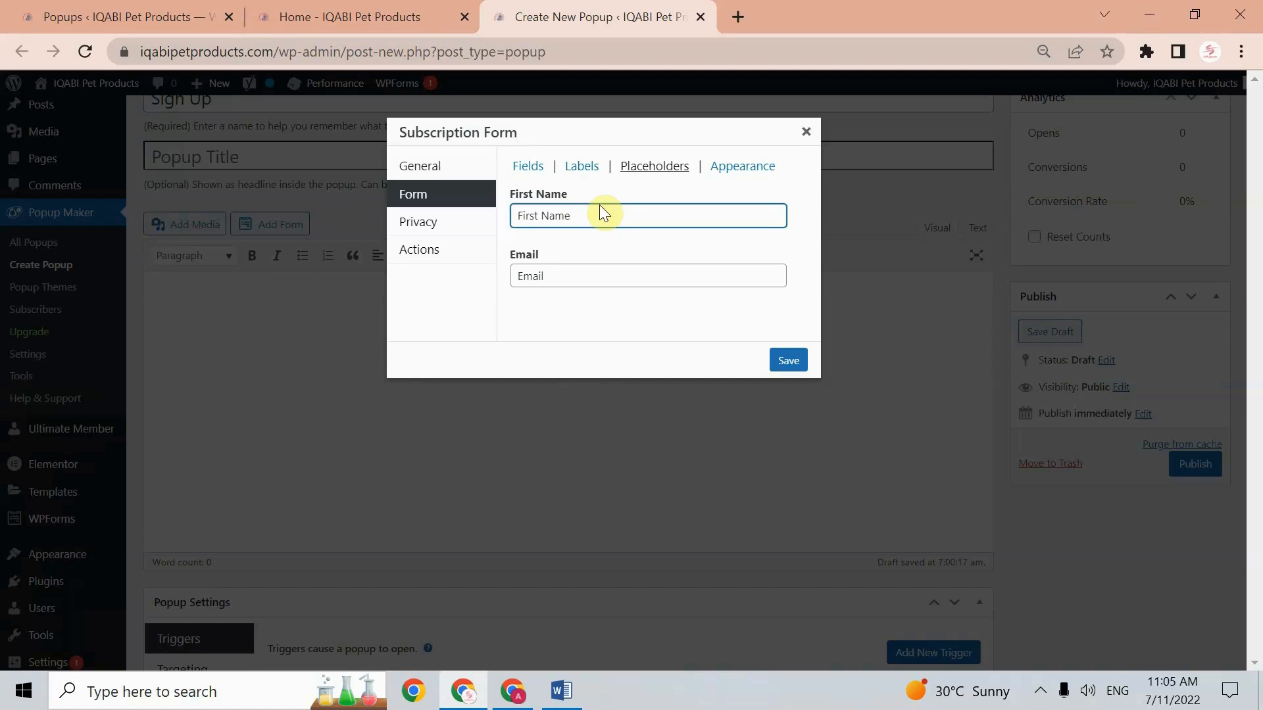
left_click(742, 166)
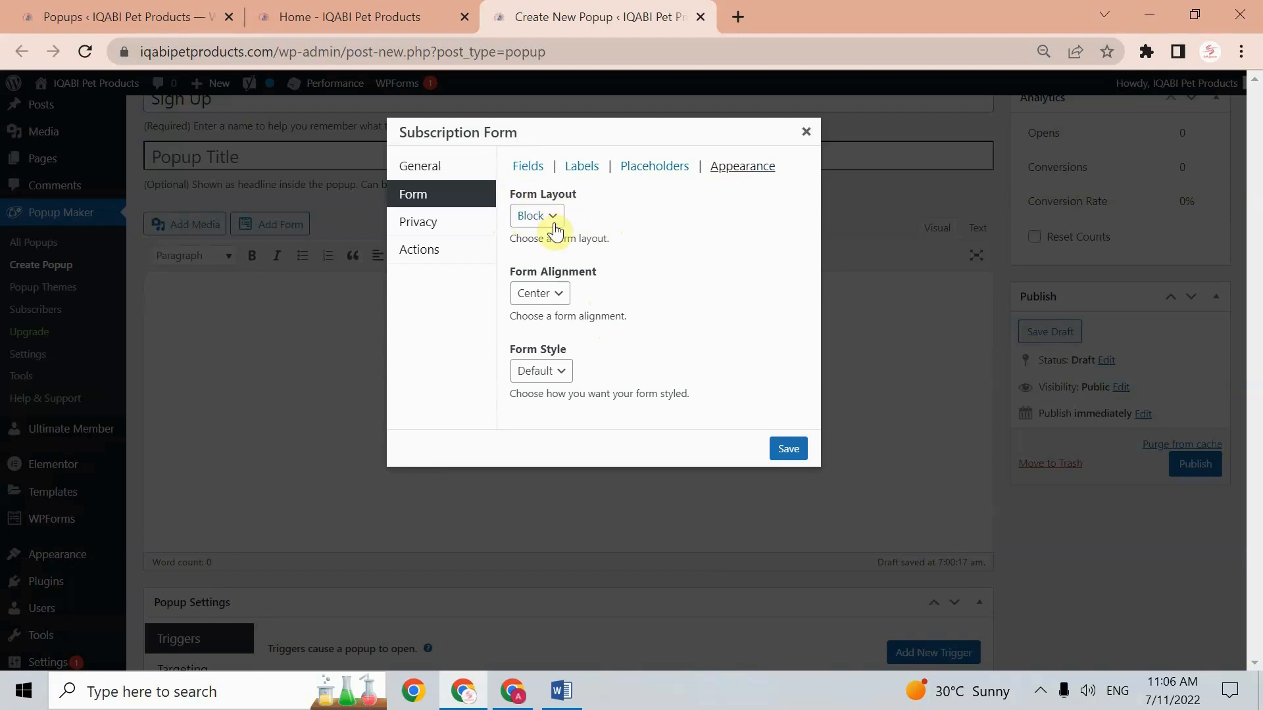
mouse_move(627, 257)
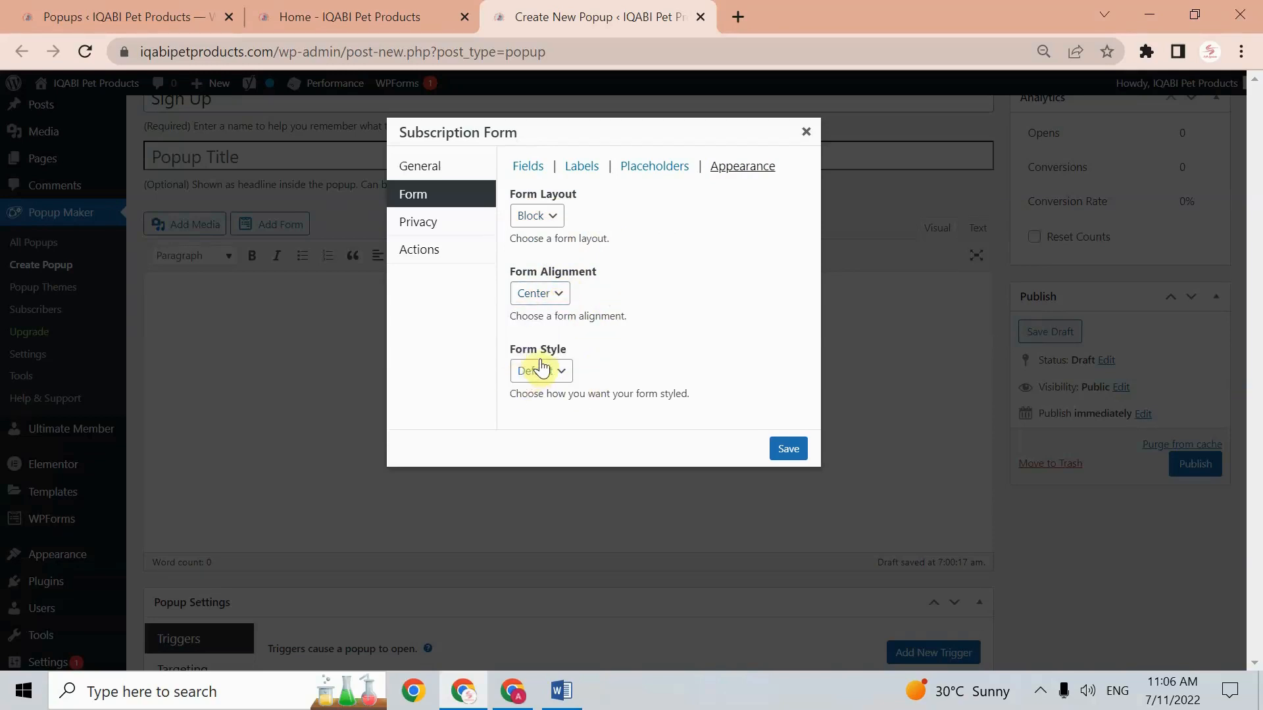
left_click(540, 371)
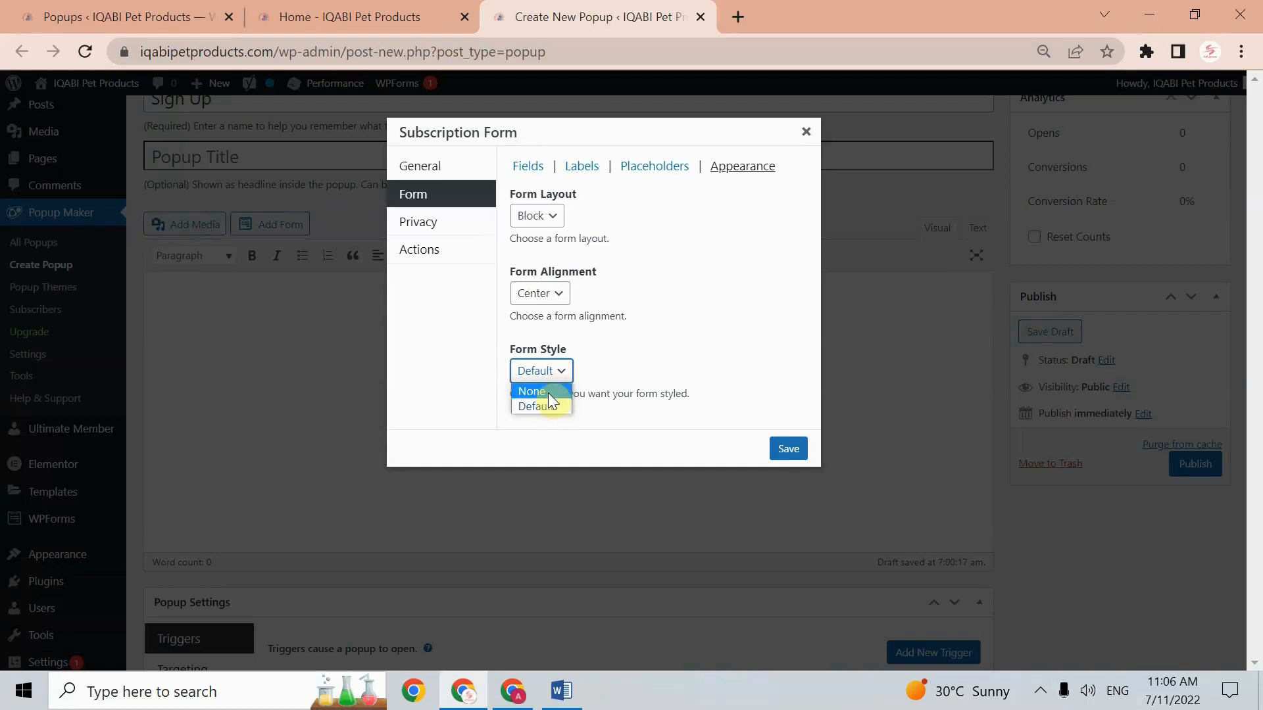
left_click(537, 406)
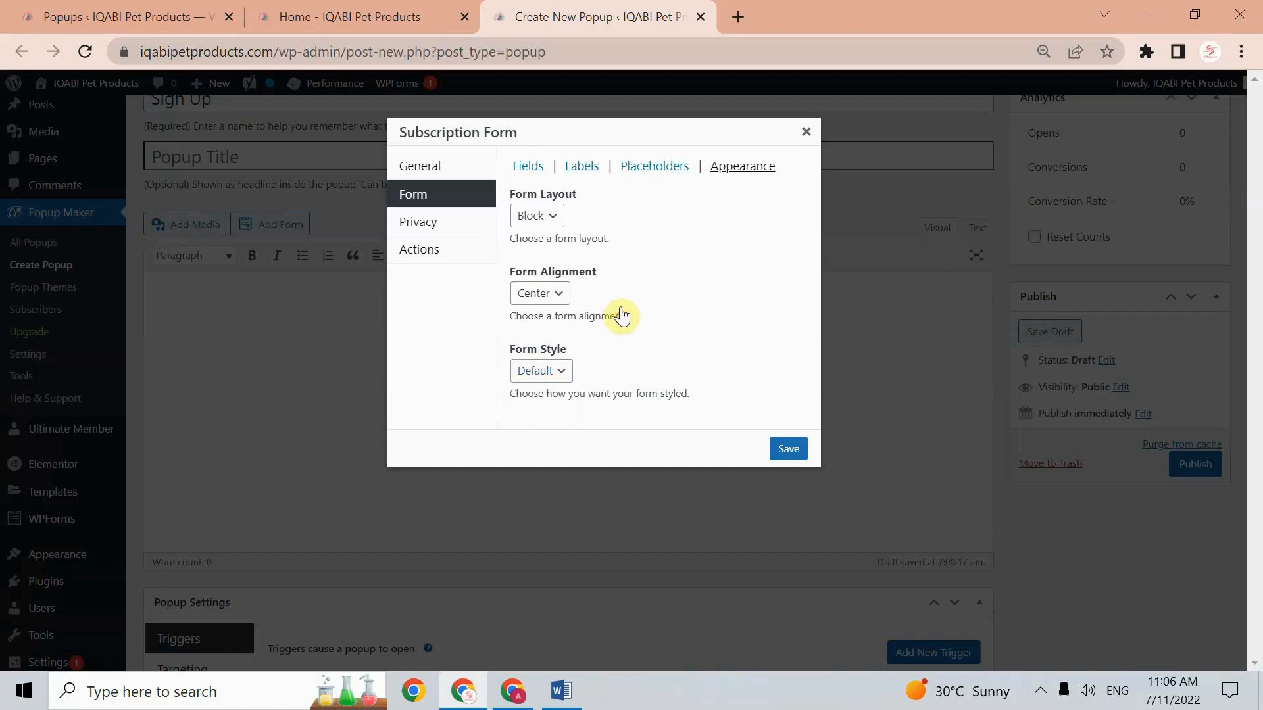
mouse_move(454, 249)
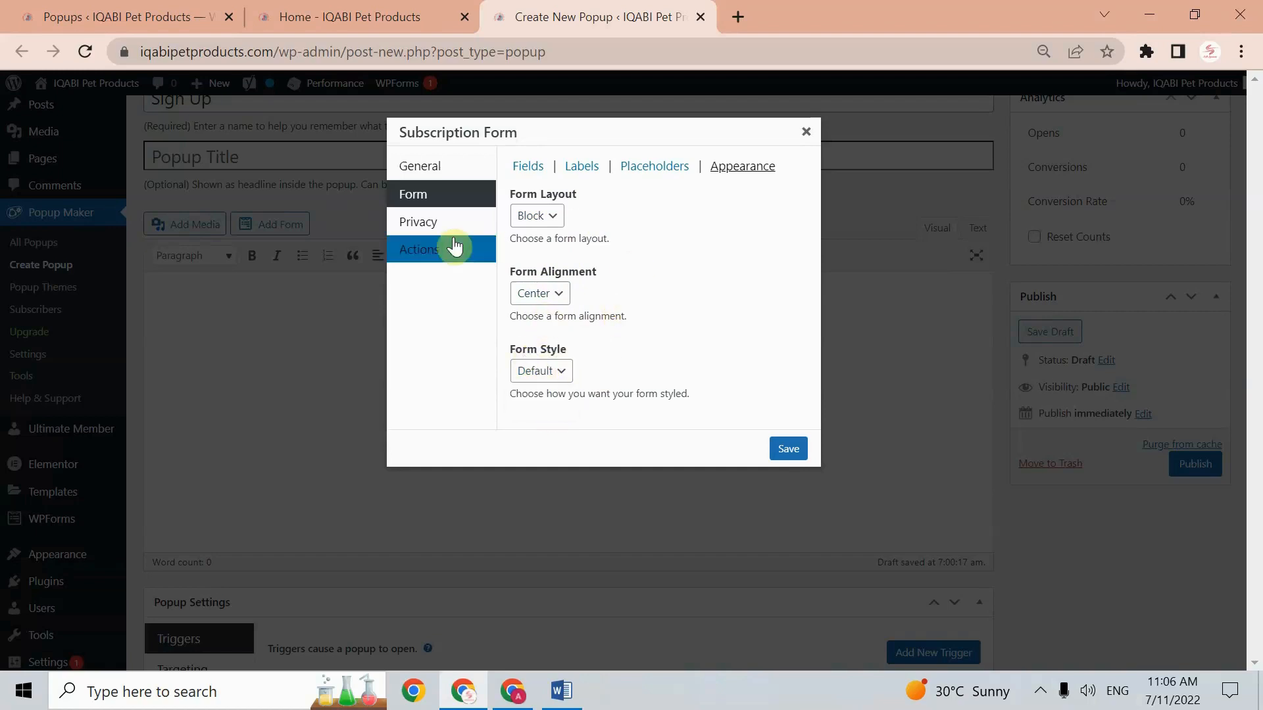
Review privacy and after-submission actions: close popup with delay, open another popup
left_click(418, 222)
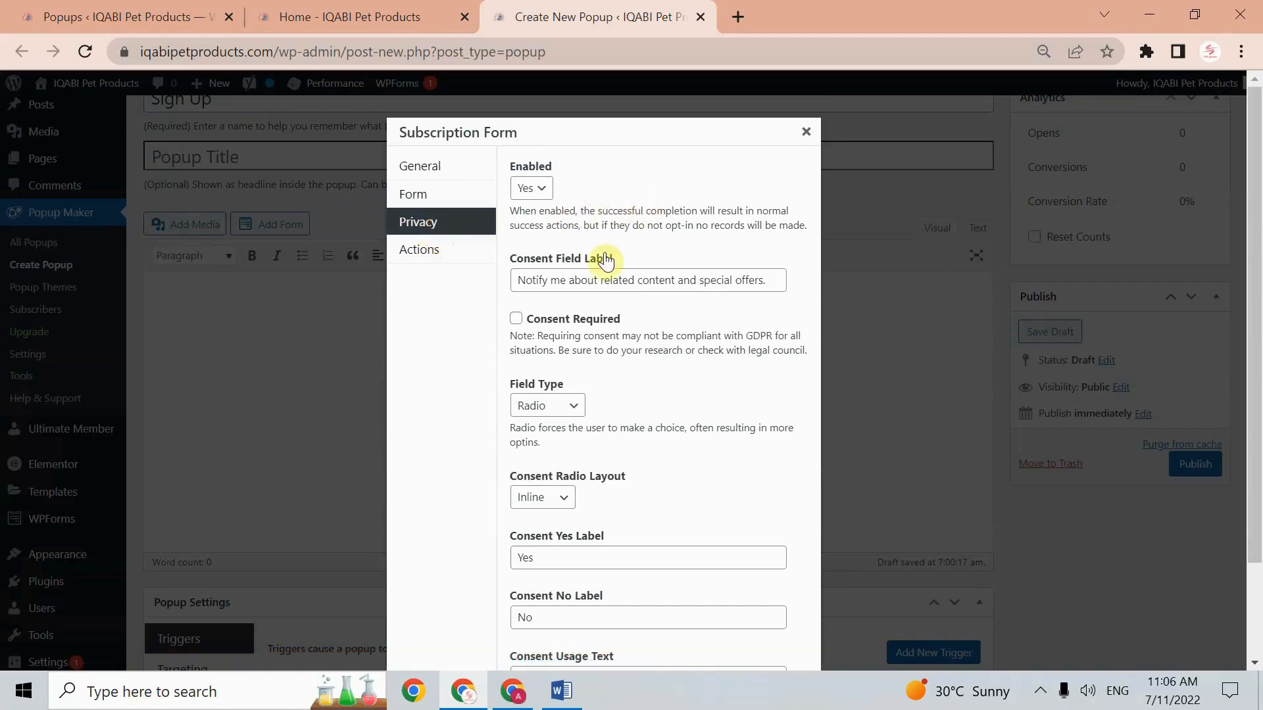
mouse_move(634, 337)
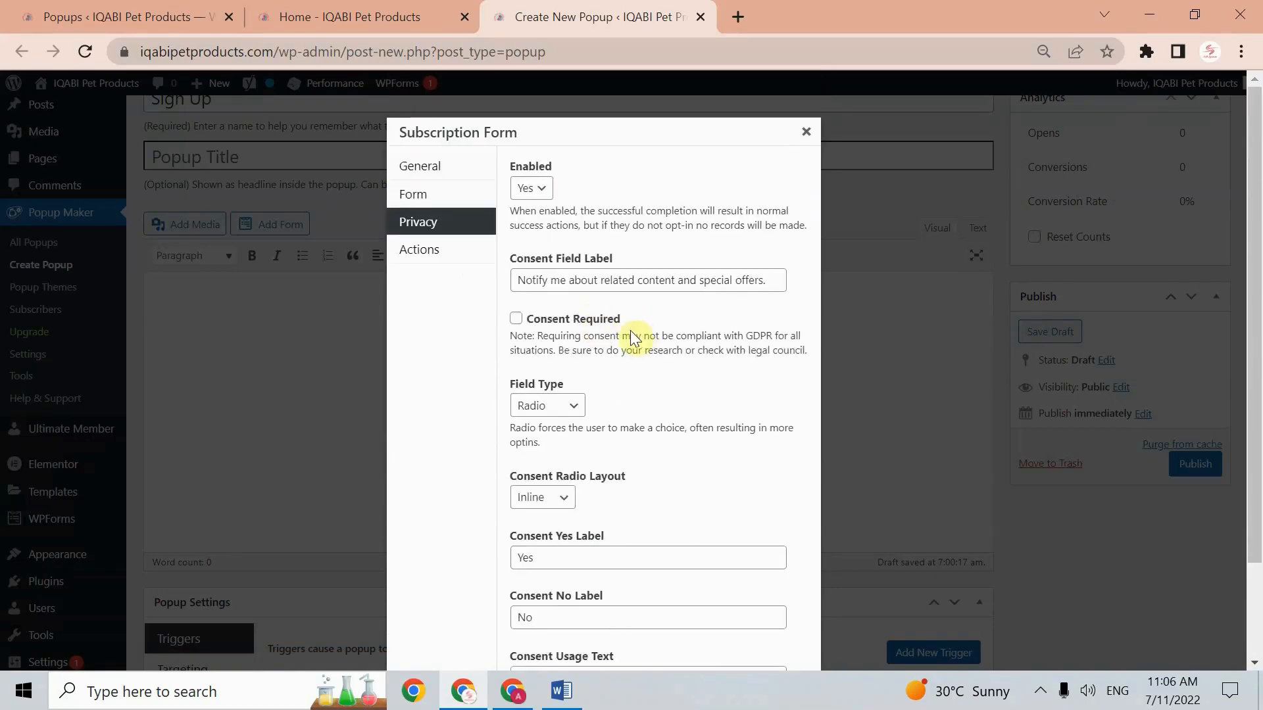
mouse_move(592, 371)
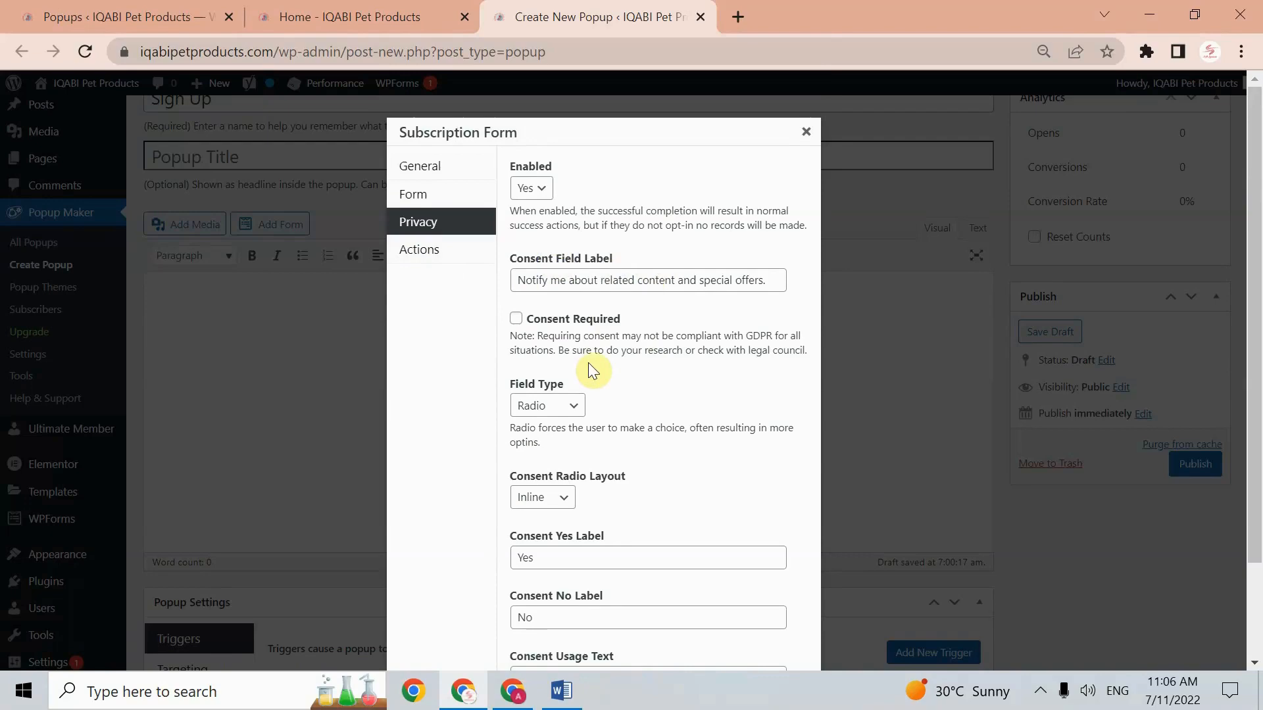
left_click(419, 249)
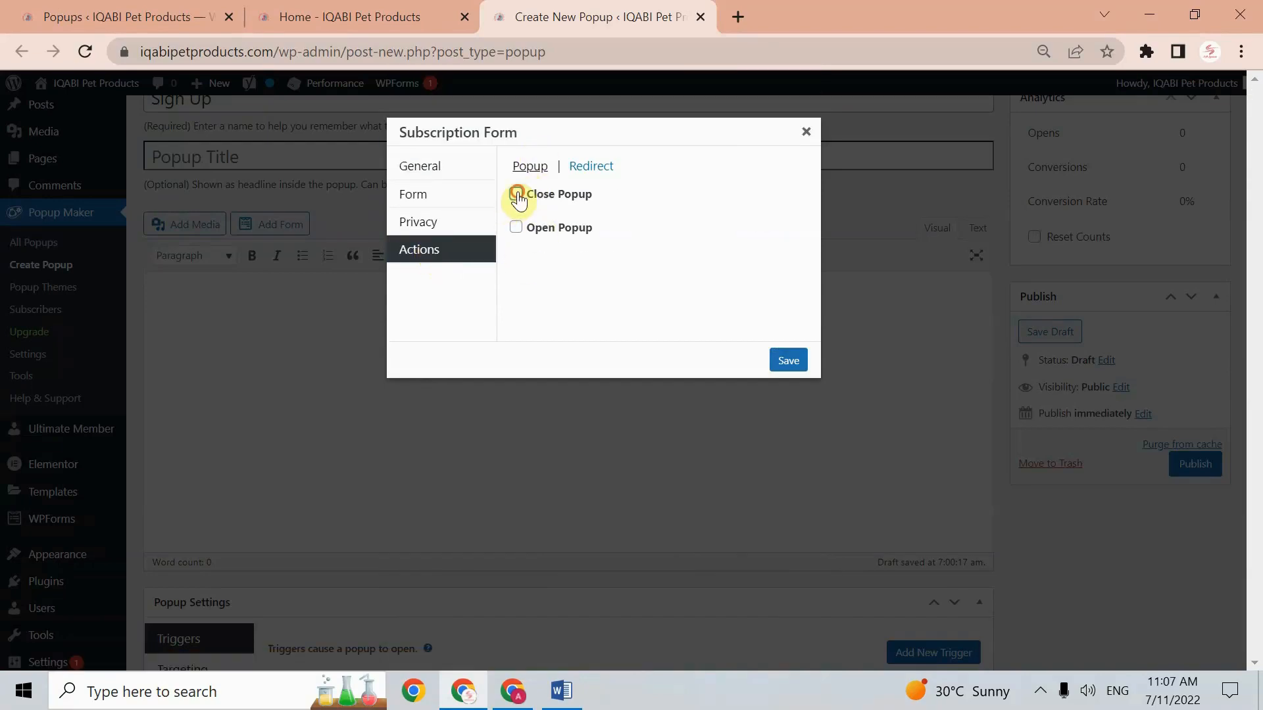
left_click(515, 194)
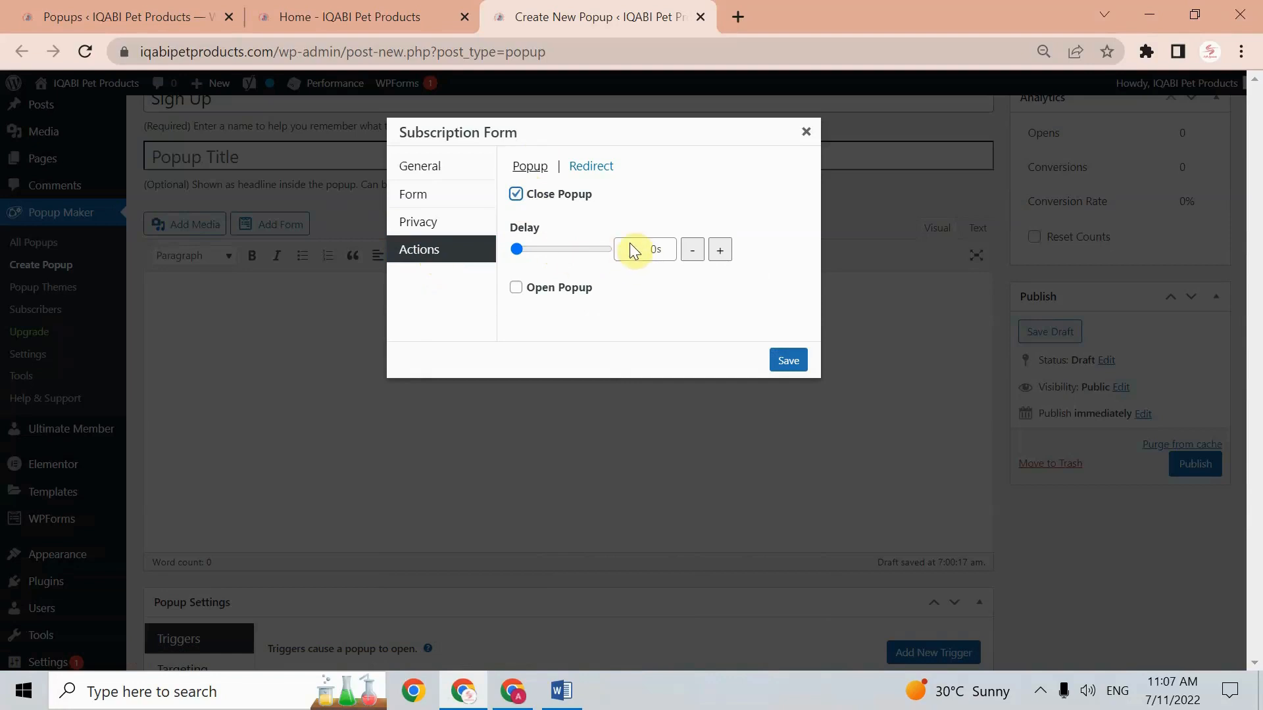
mouse_move(509, 263)
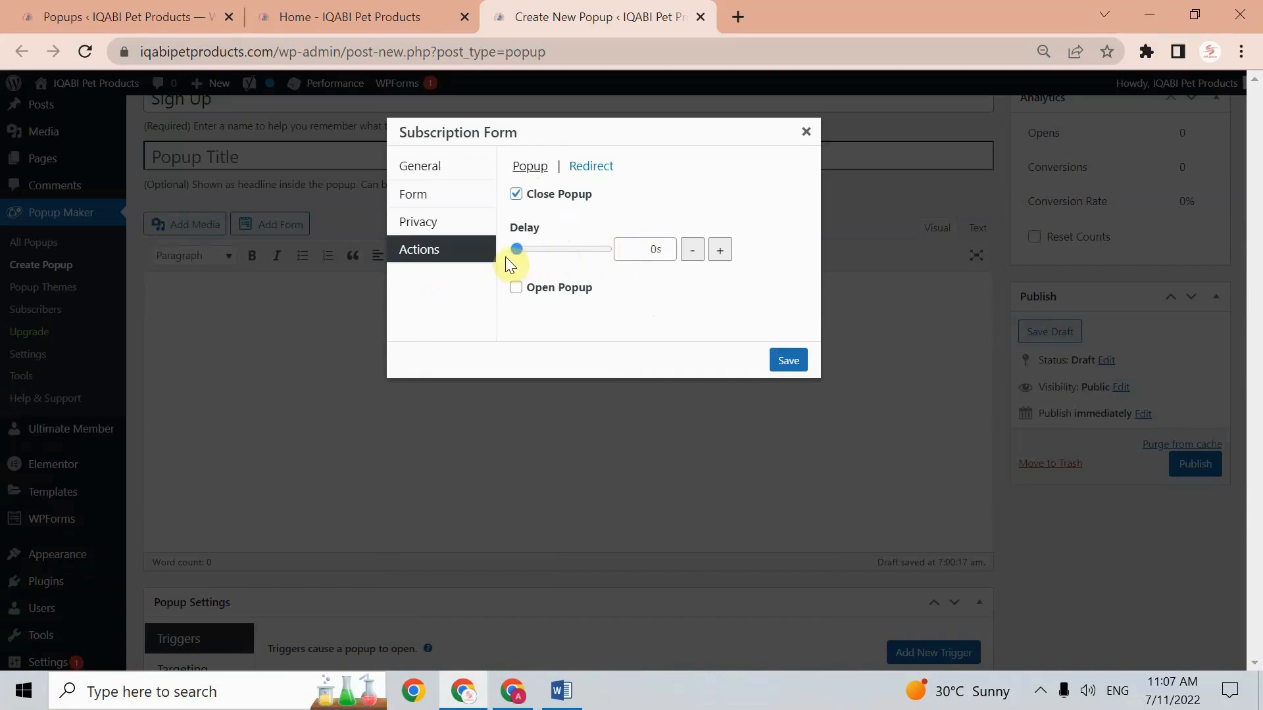
left_click_drag(517, 248, 533, 248)
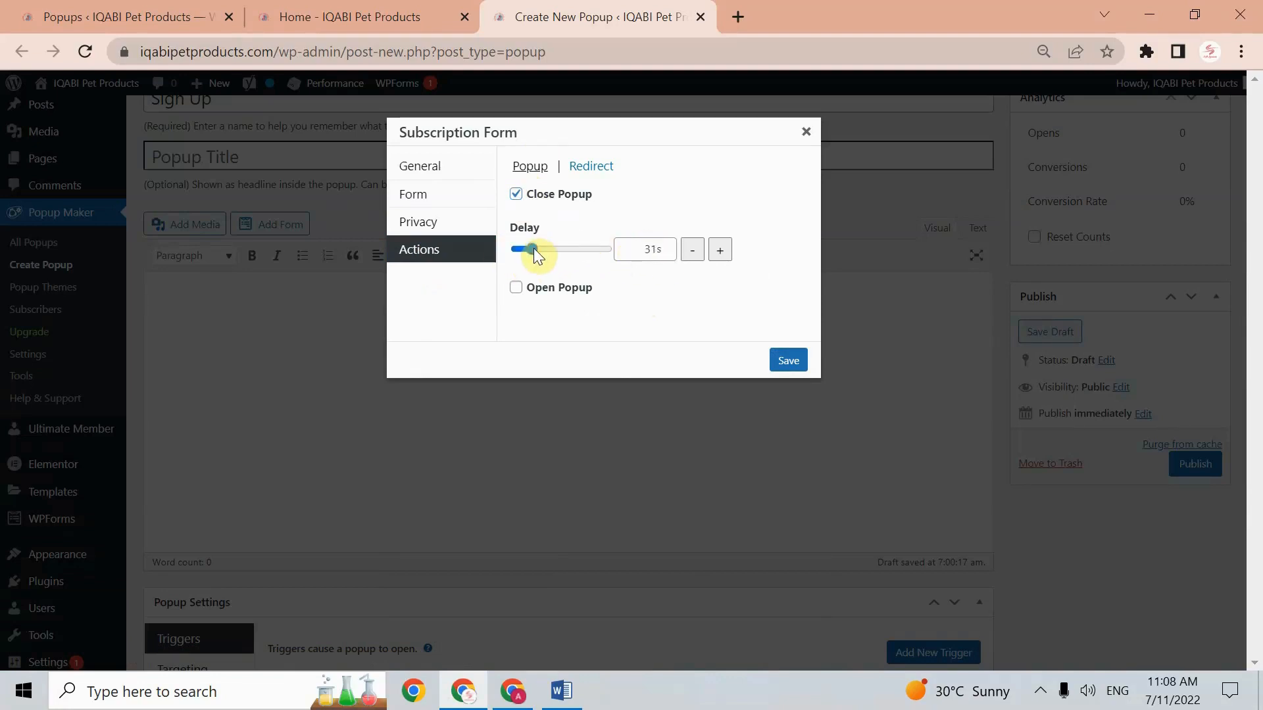
left_click(516, 288)
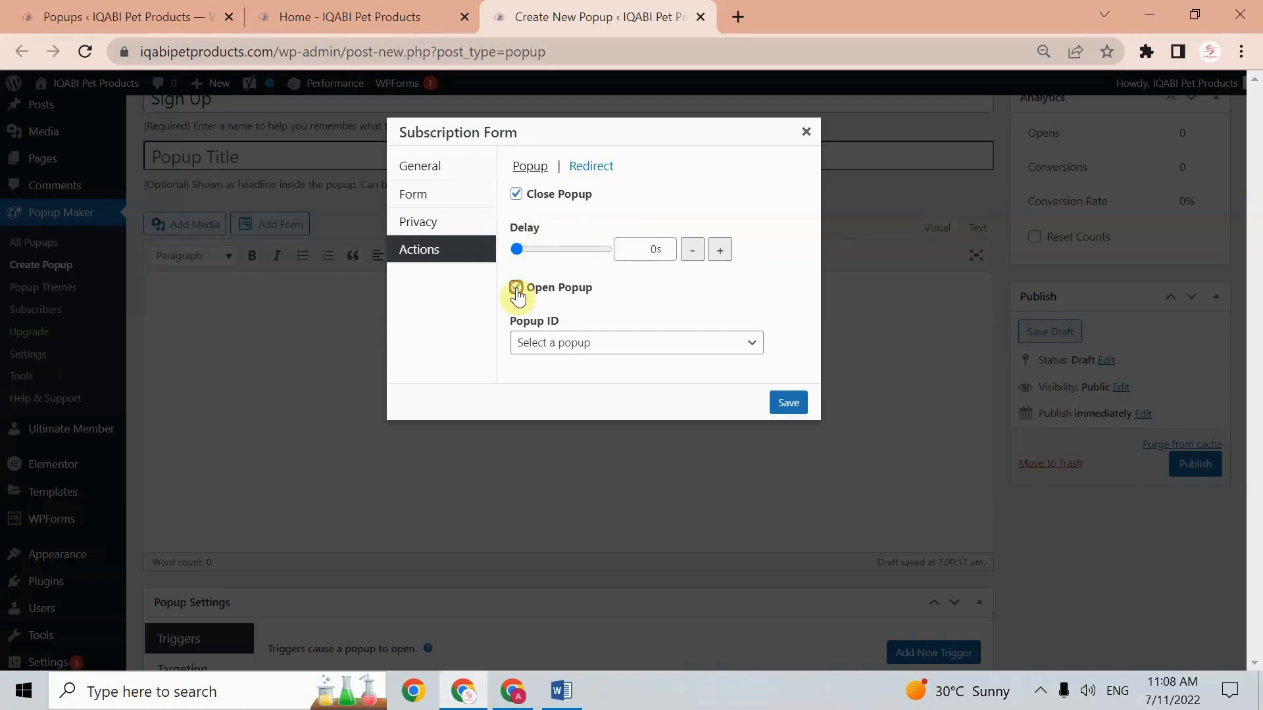
left_click(636, 342)
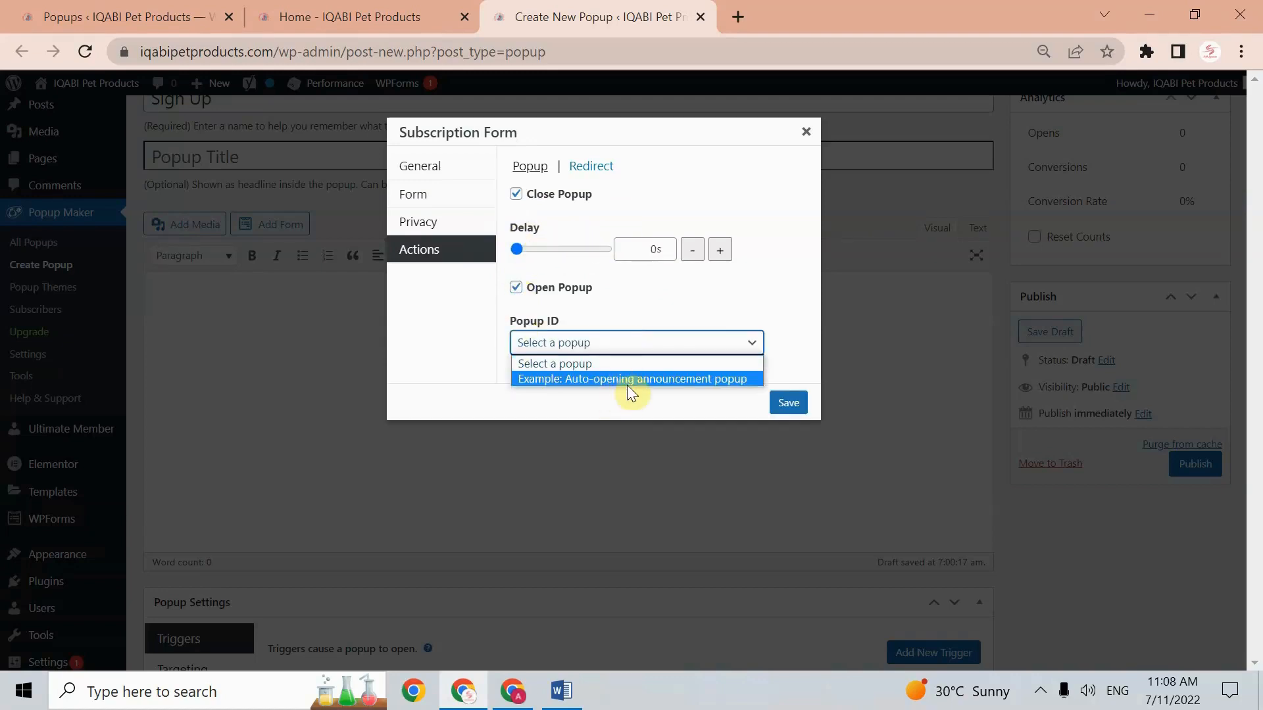
Tick Redirect and try the Redirect URL box, then untick Redirect again
left_click(590, 166)
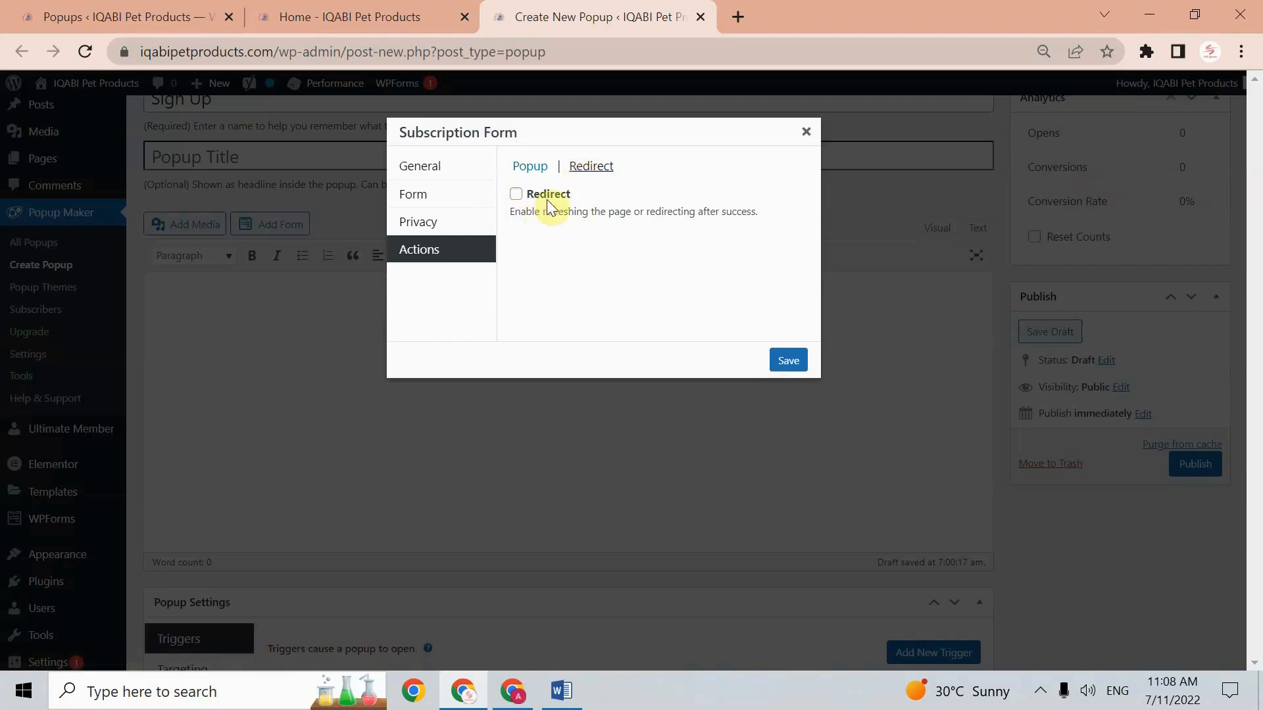
mouse_move(557, 230)
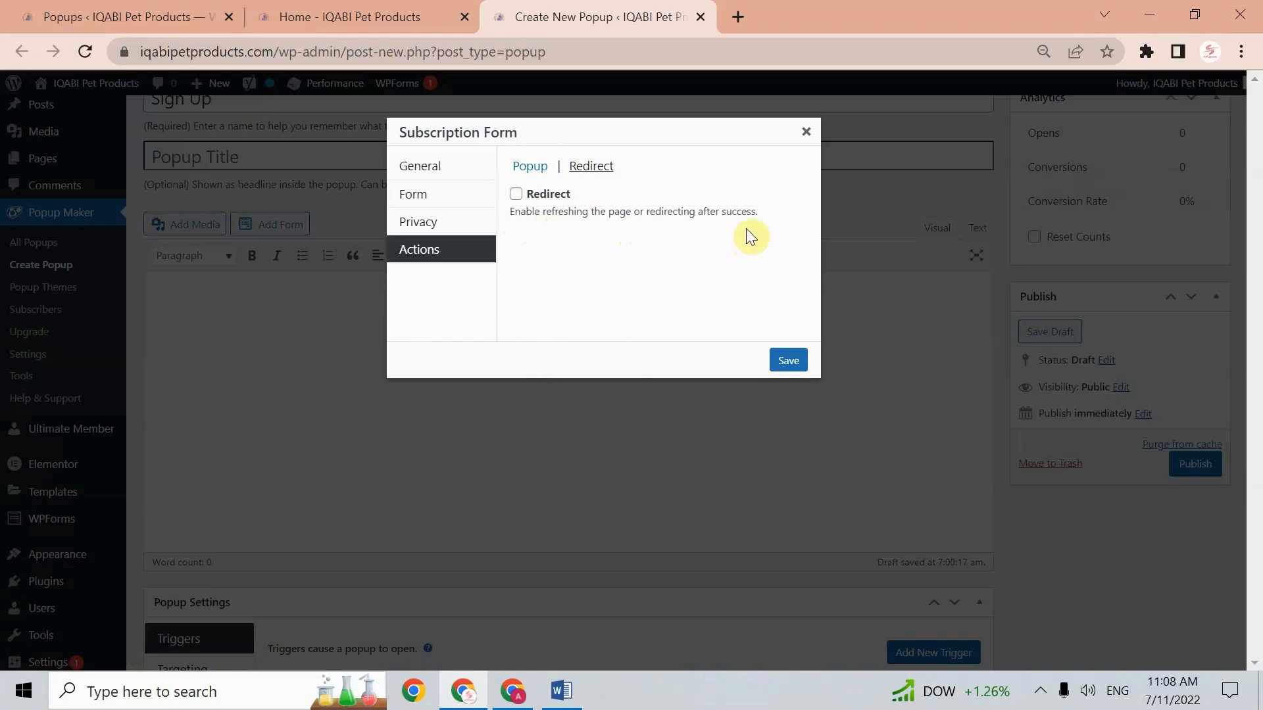
left_click(515, 194)
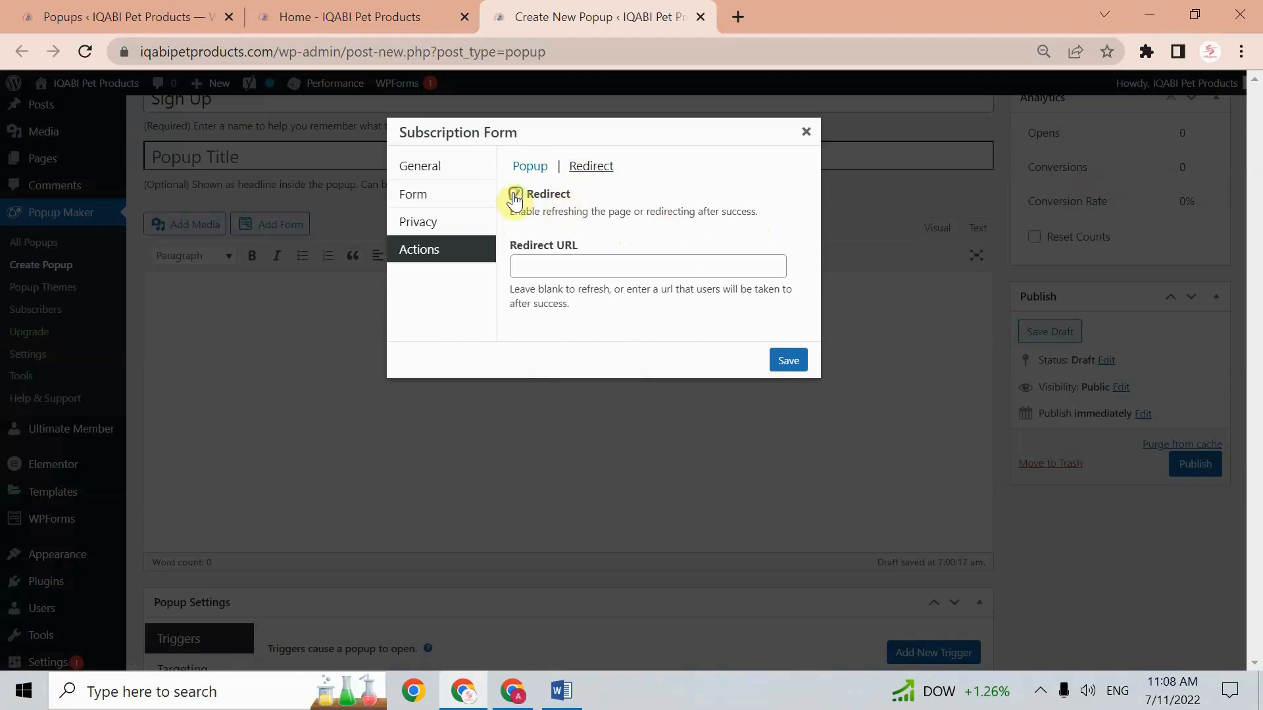
left_click(515, 194)
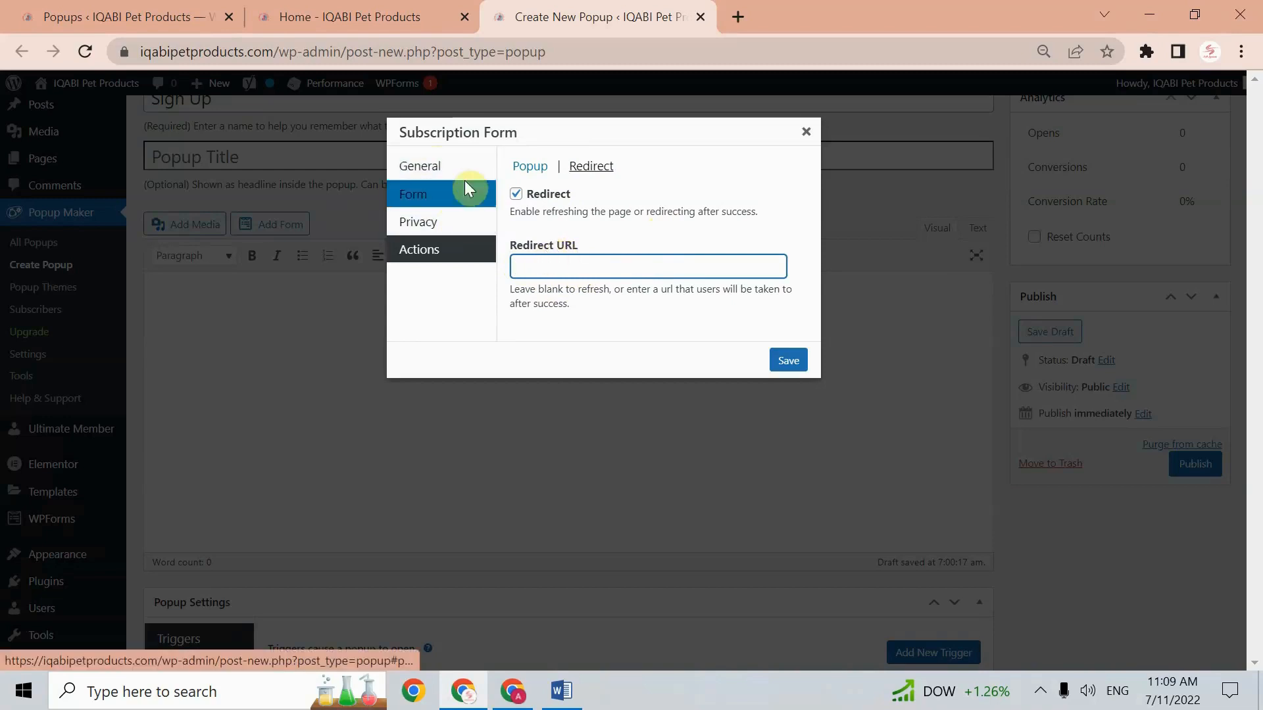
left_click(515, 194)
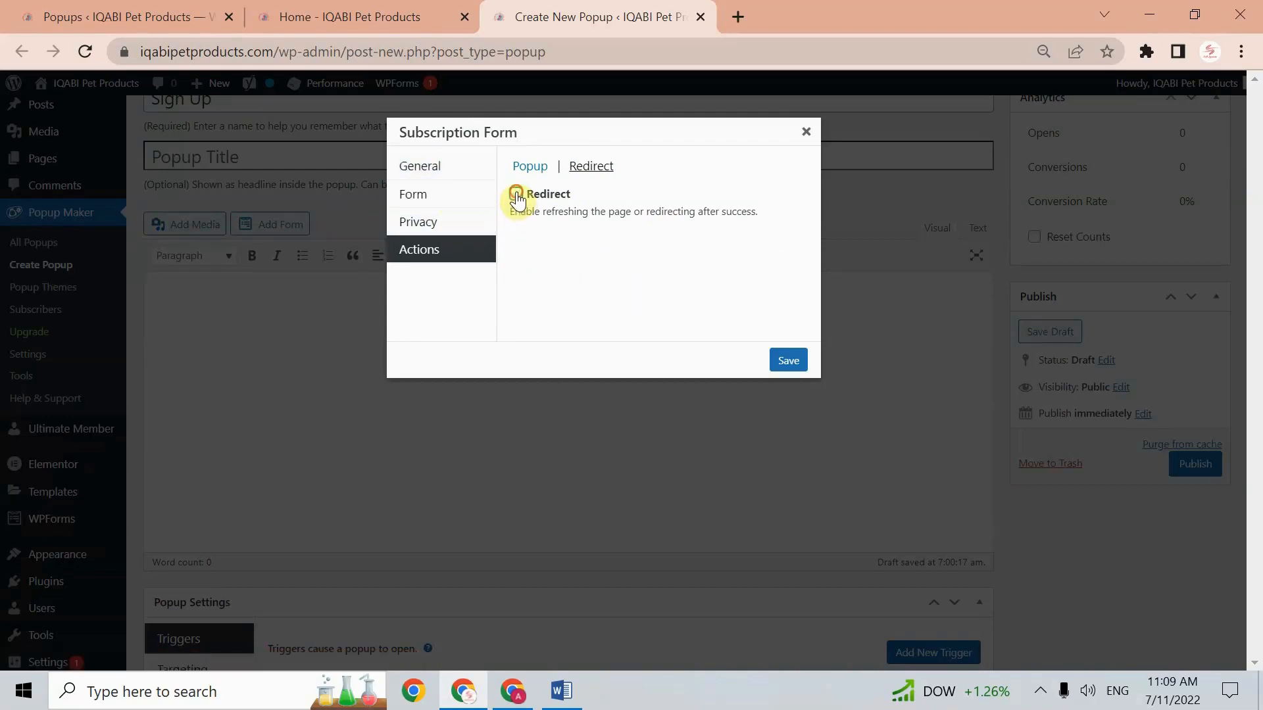
Save the popup draft and type 'Sign Up' above the subscription form
left_click(419, 166)
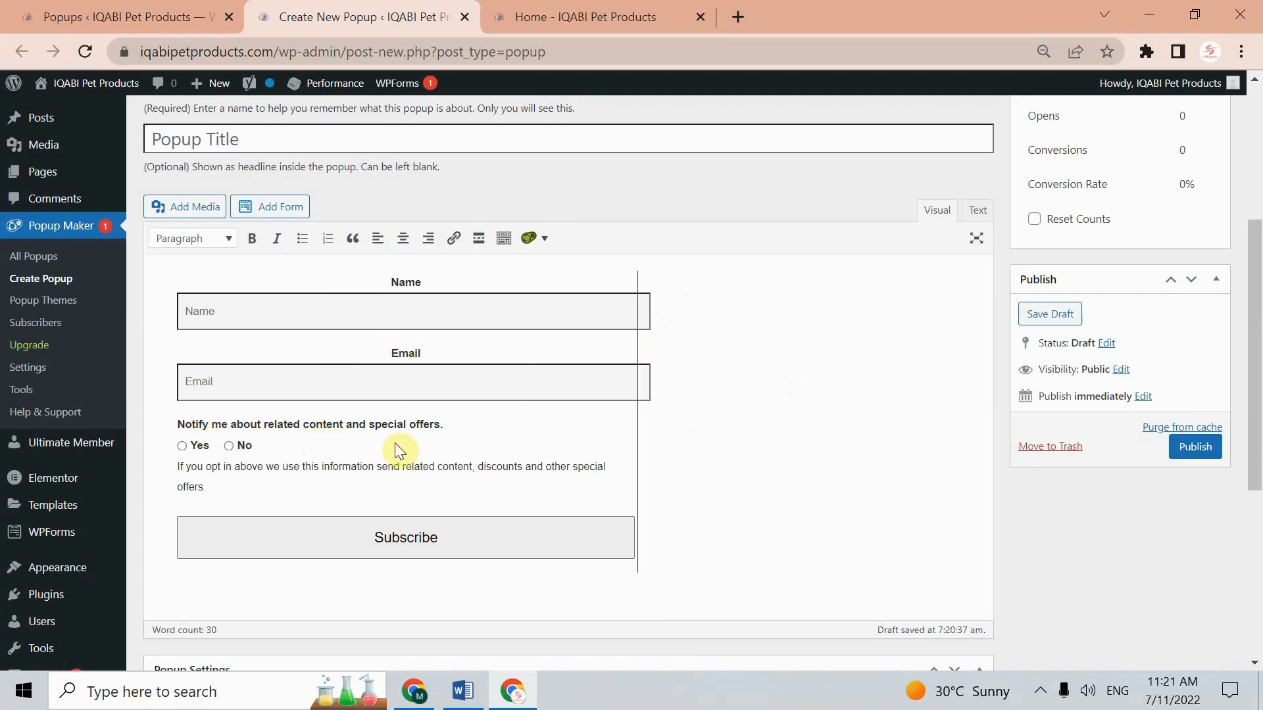
mouse_move(262, 499)
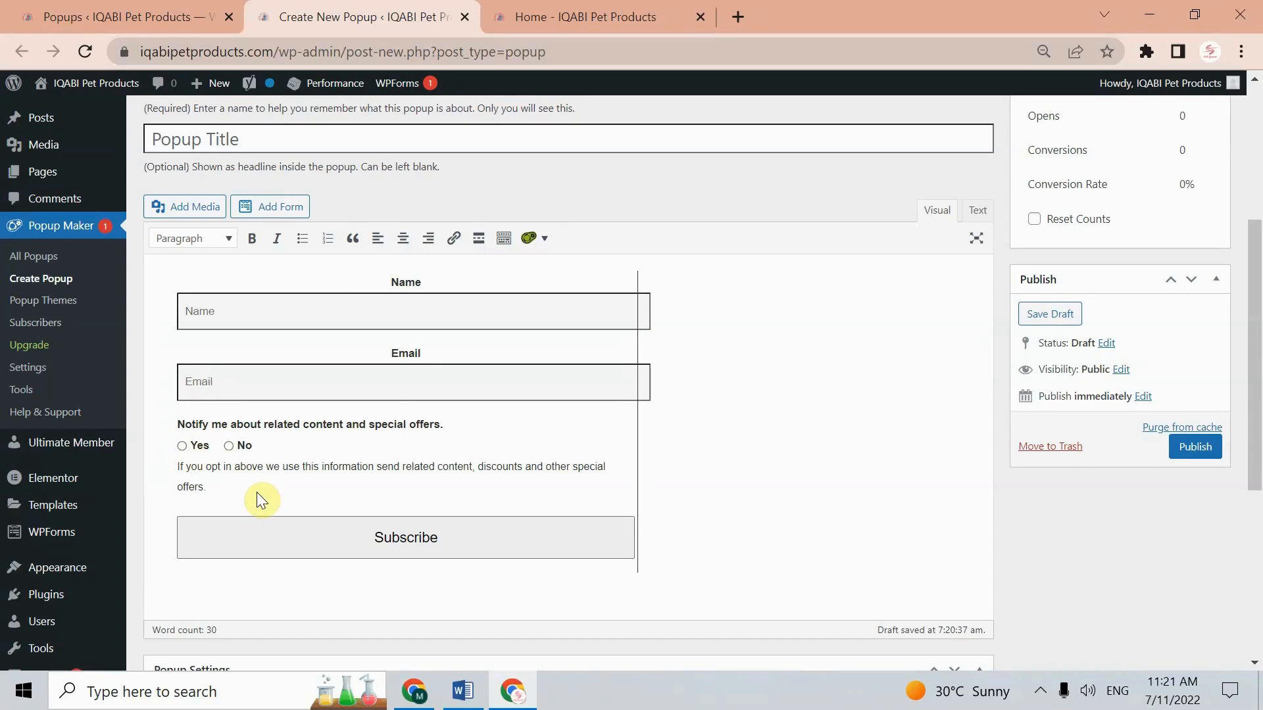
left_click(1050, 313)
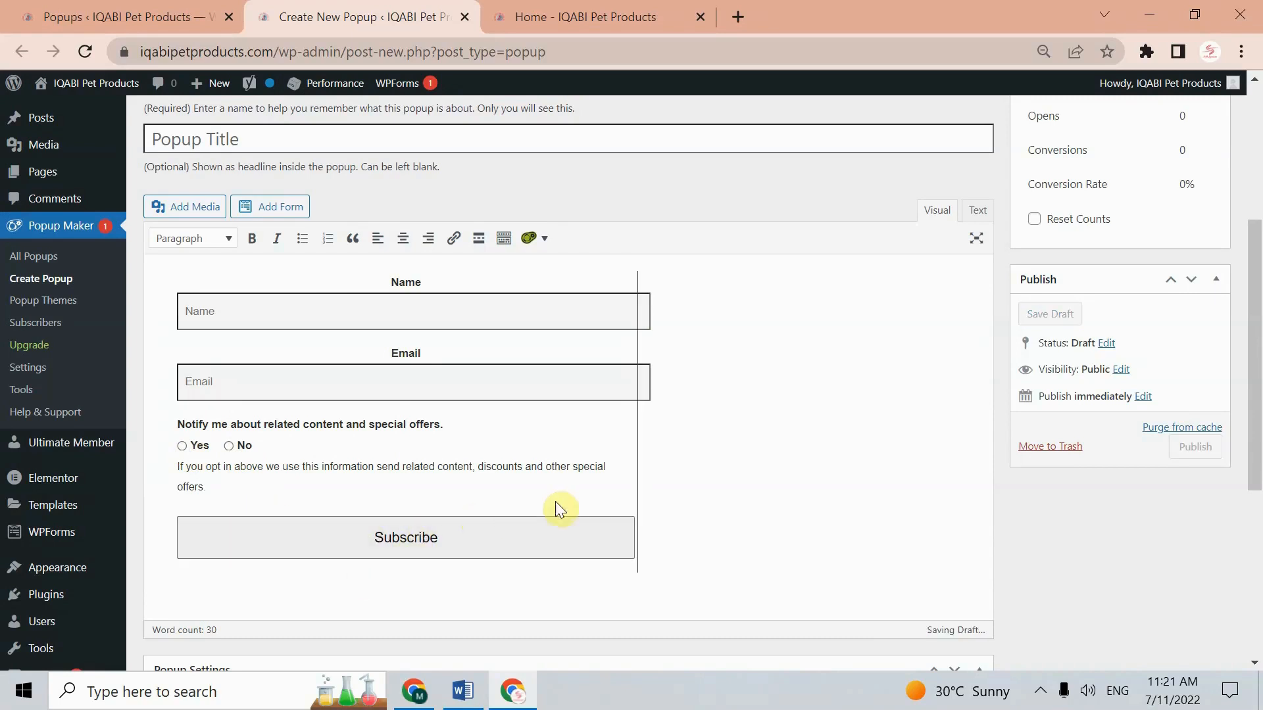
left_click(534, 239)
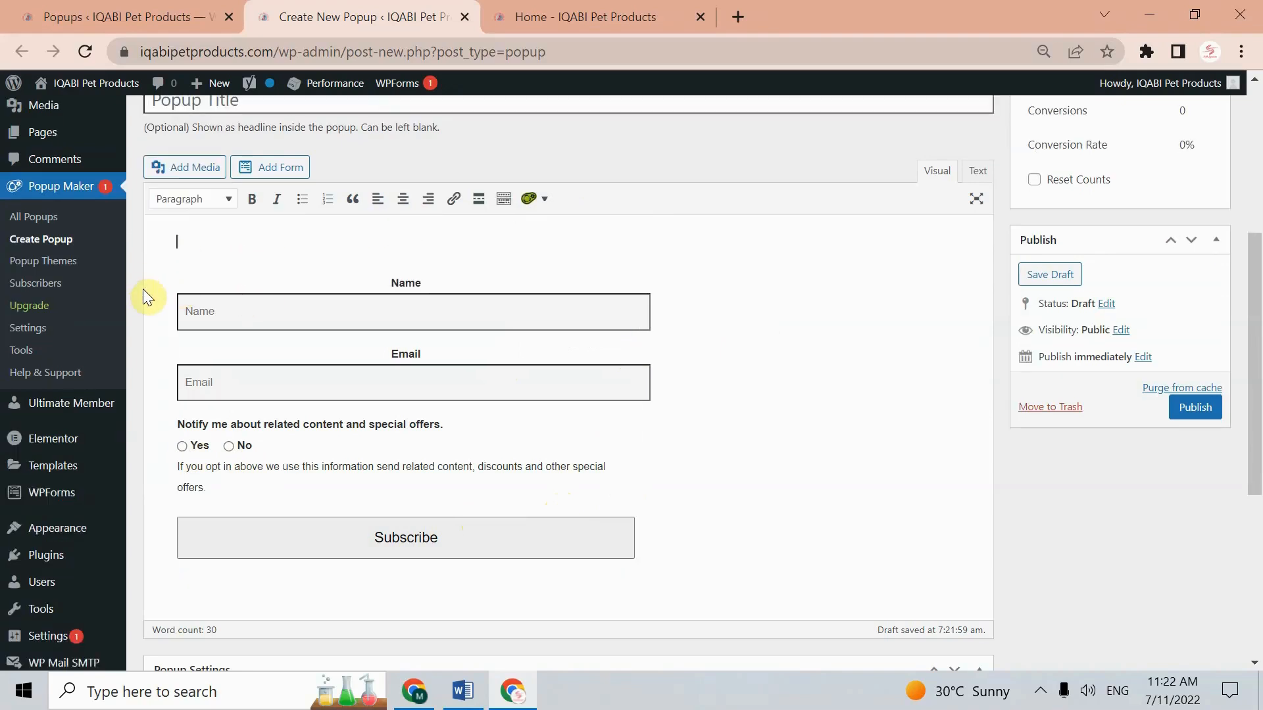
mouse_move(269, 286)
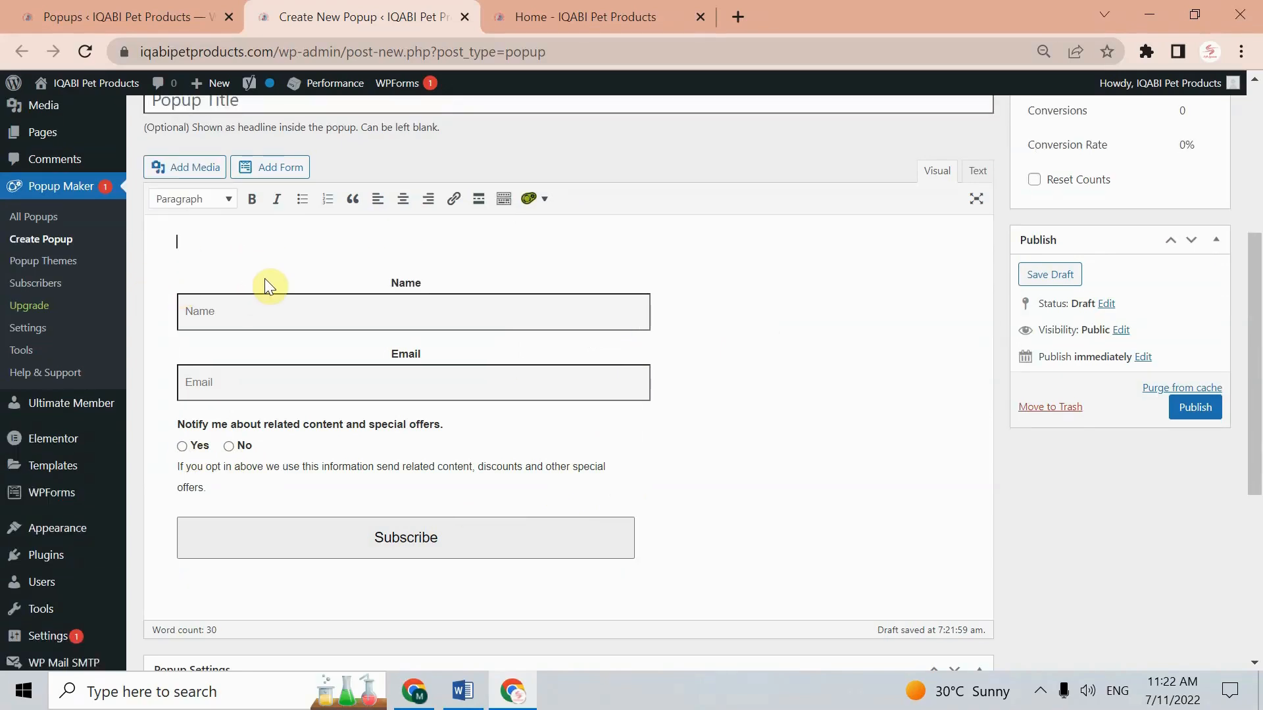
mouse_move(257, 253)
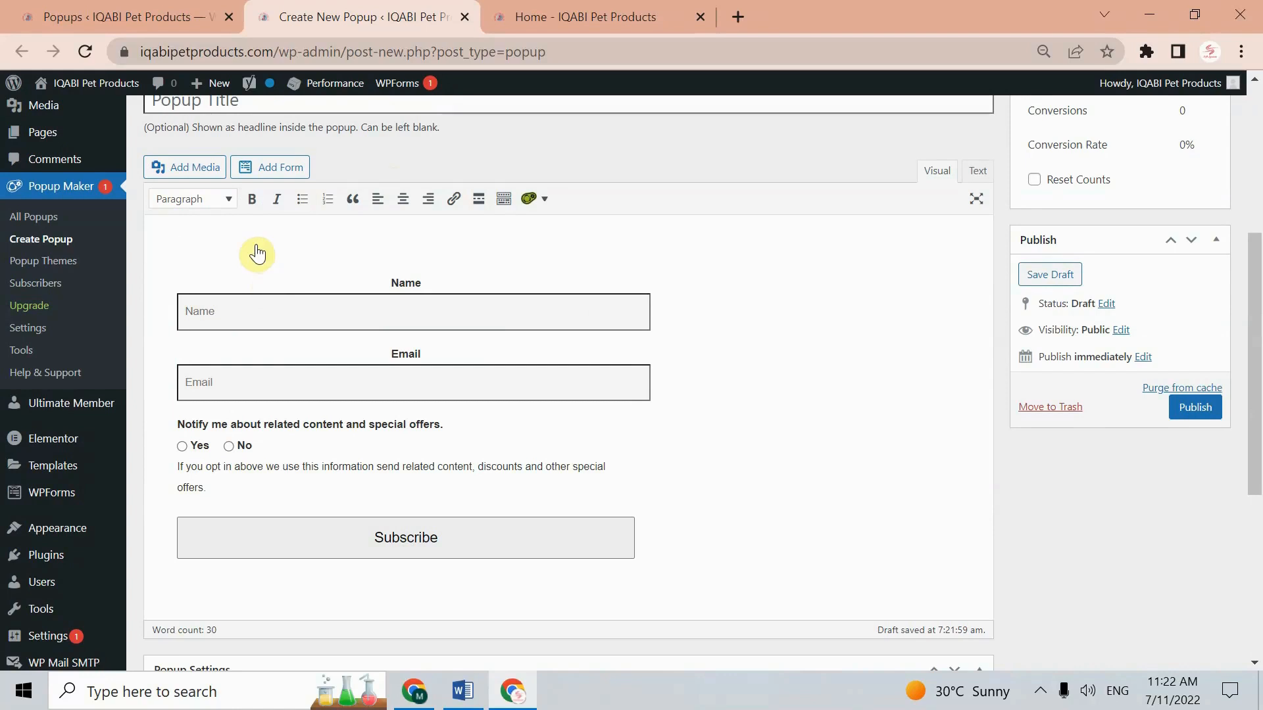
type("Si")
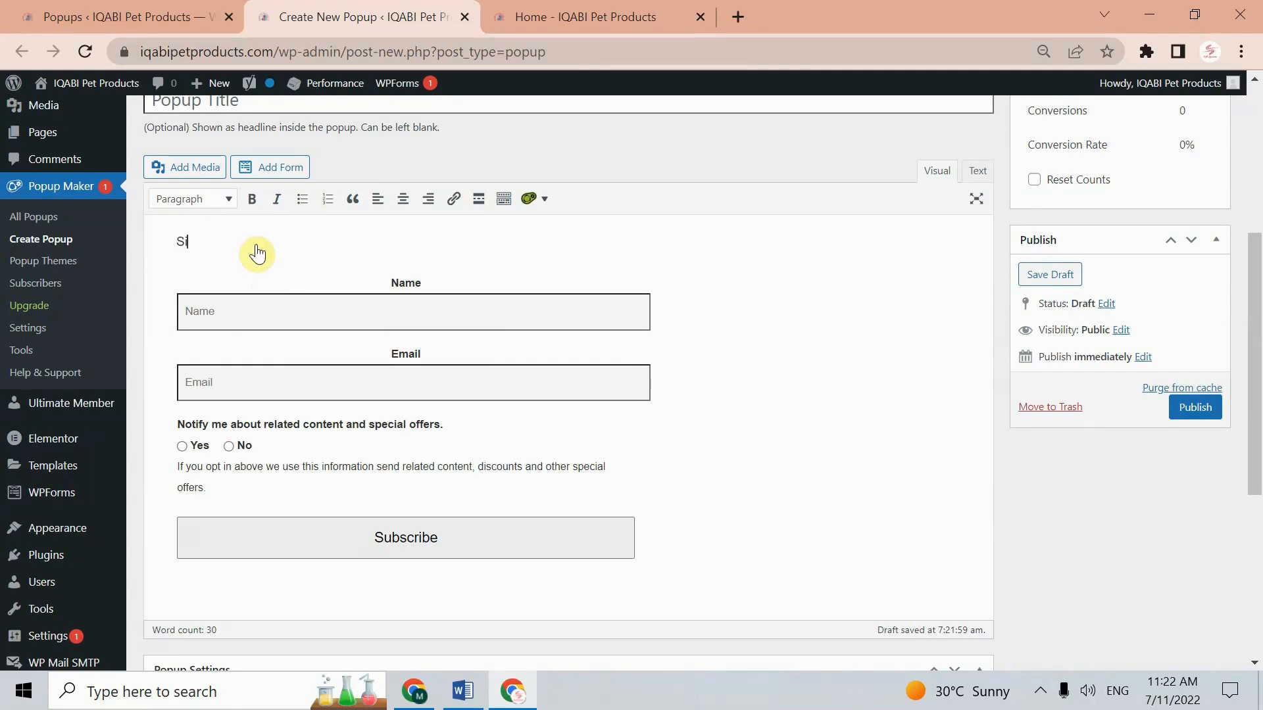
type("ign Up")
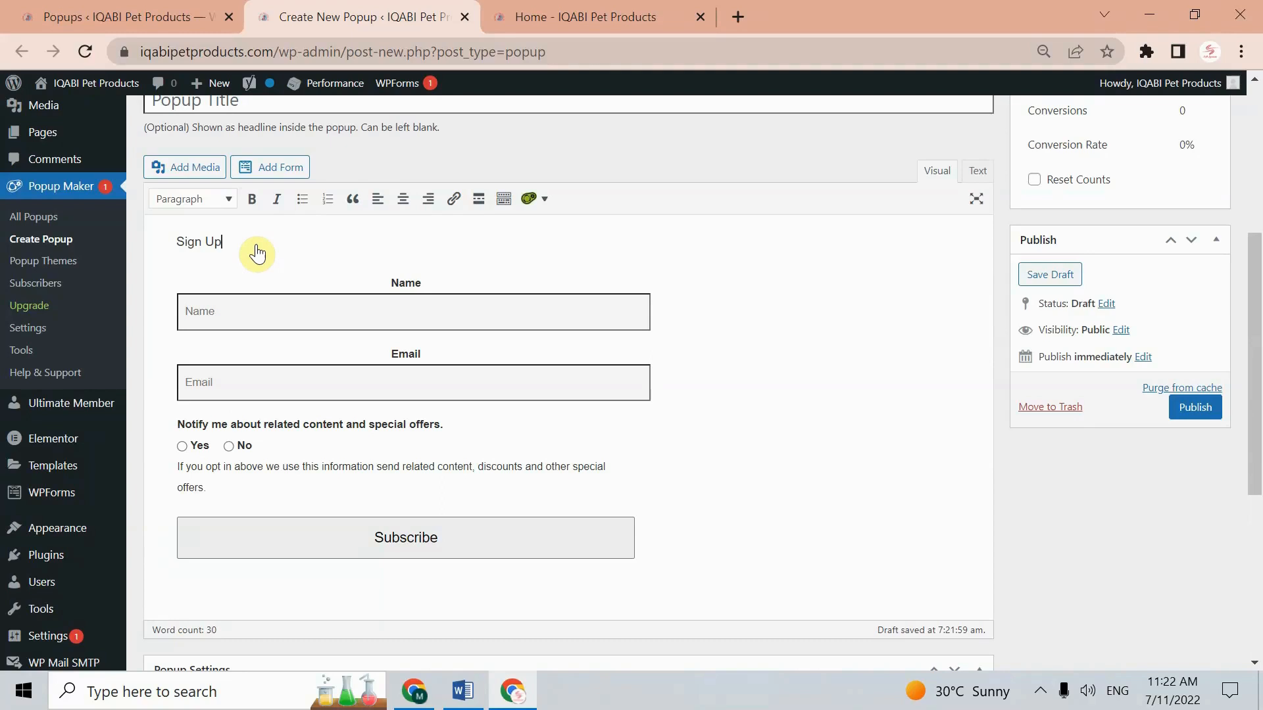
Format the 'Sign Up' text as Heading 1
double_click(197, 242)
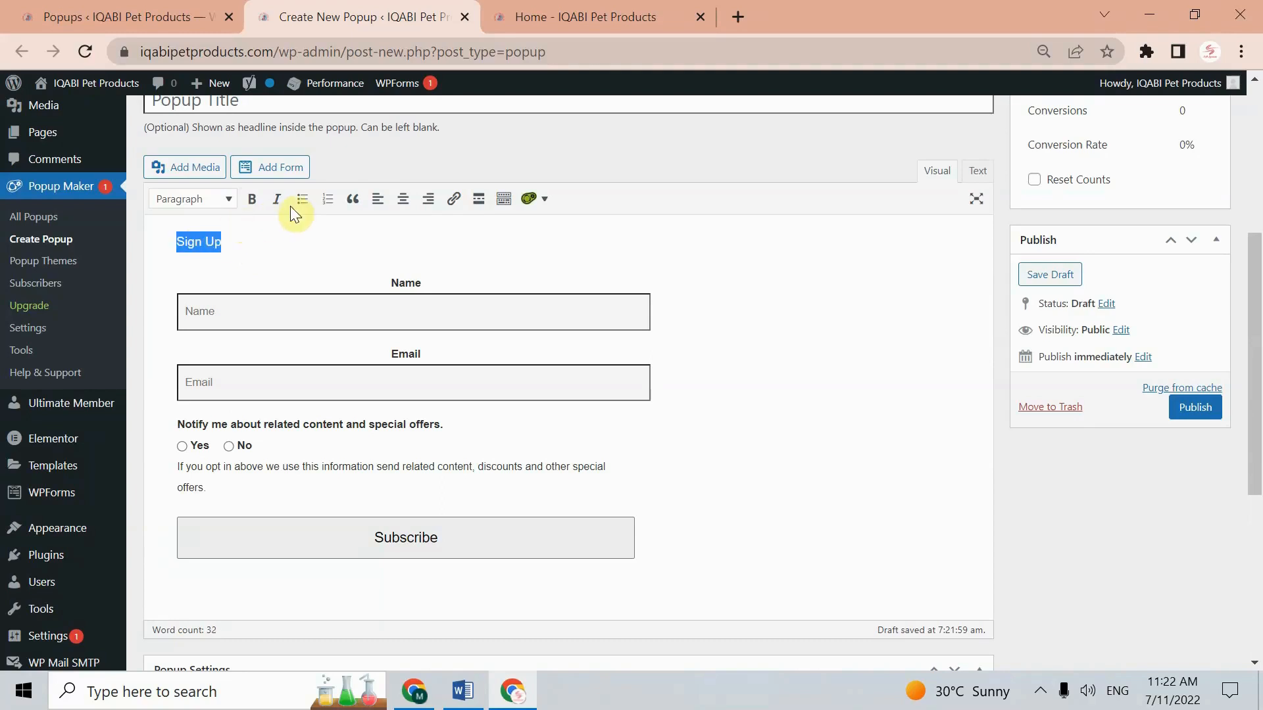
left_click(230, 199)
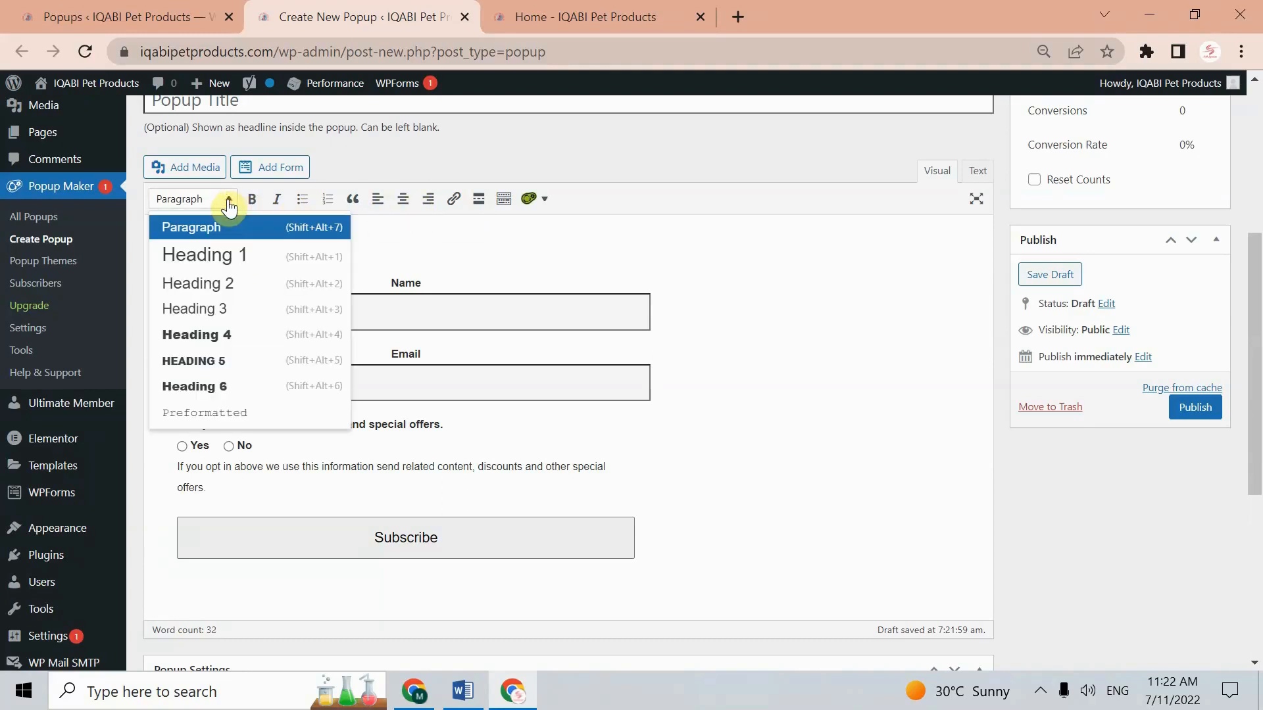
left_click(204, 255)
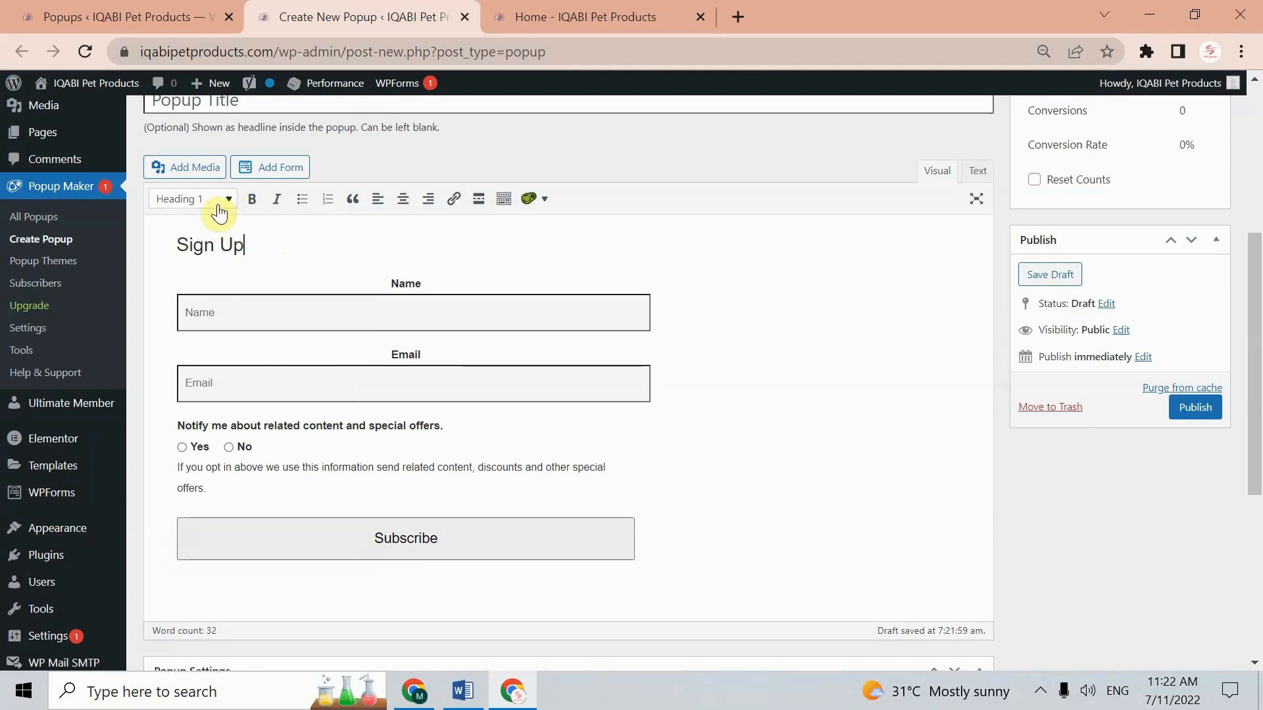
mouse_move(229, 246)
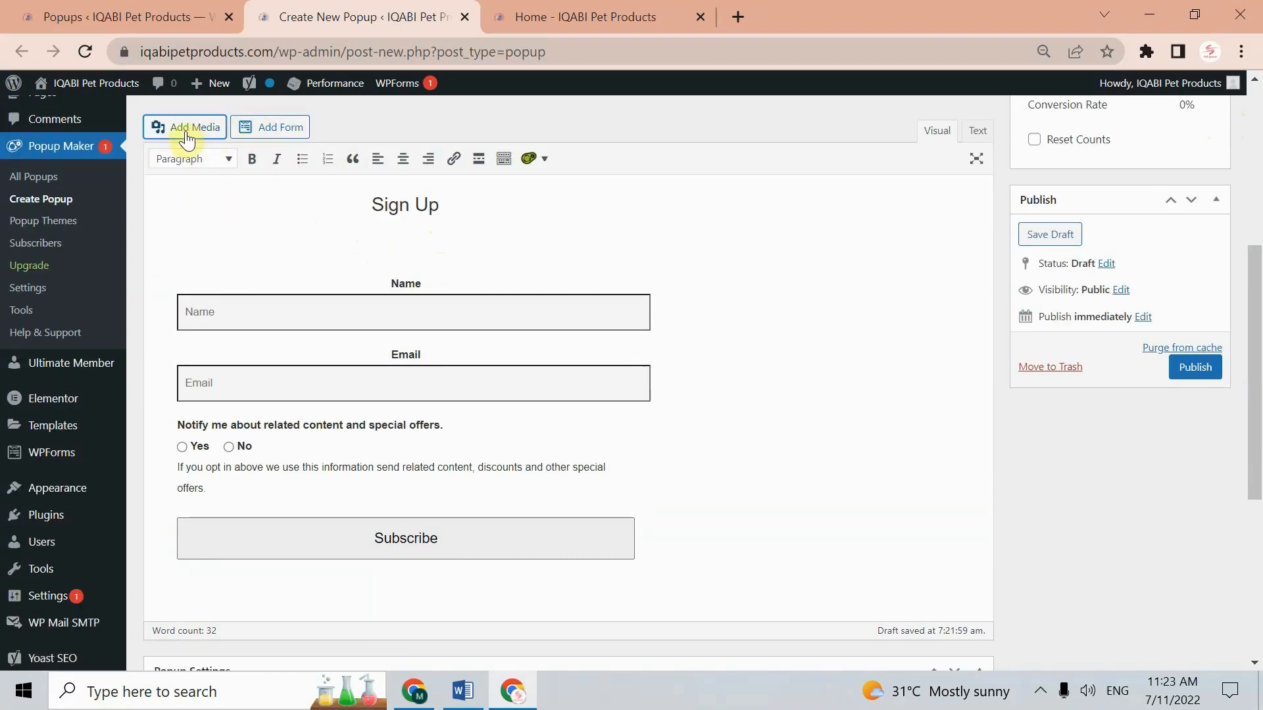
Insert the pink pets photo from the Media Library and align it center
left_click(190, 127)
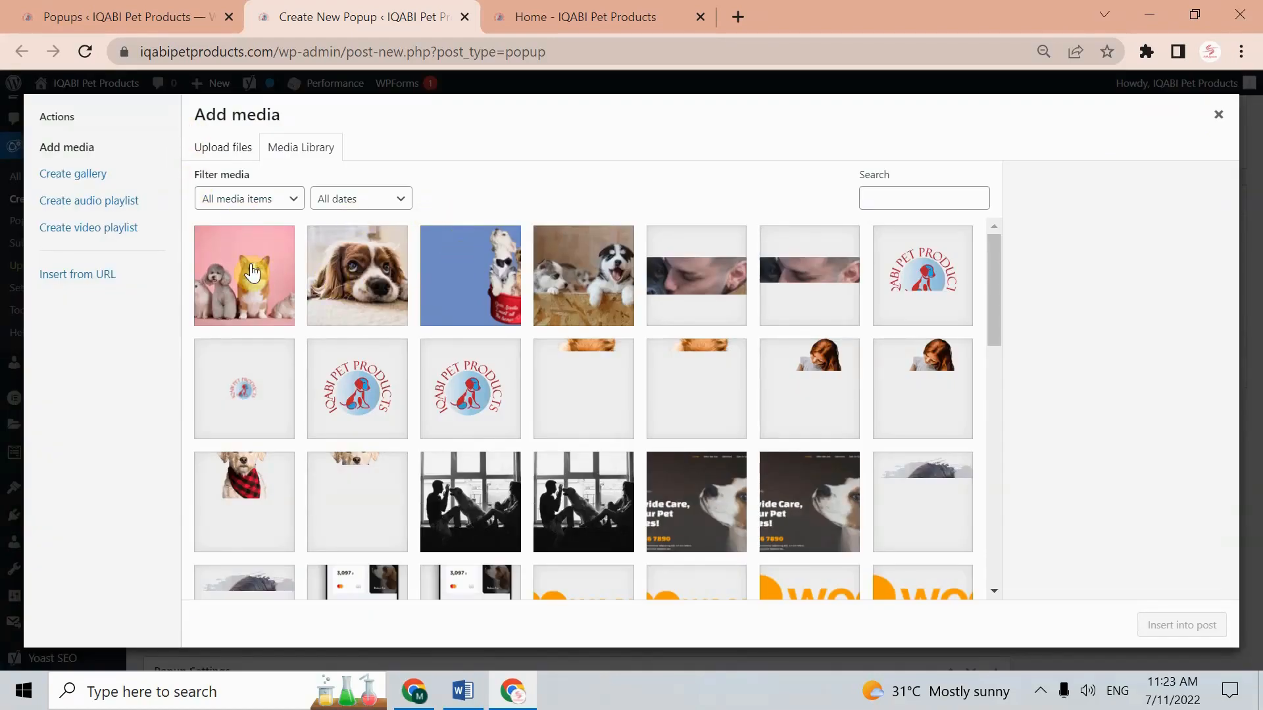
left_click(244, 276)
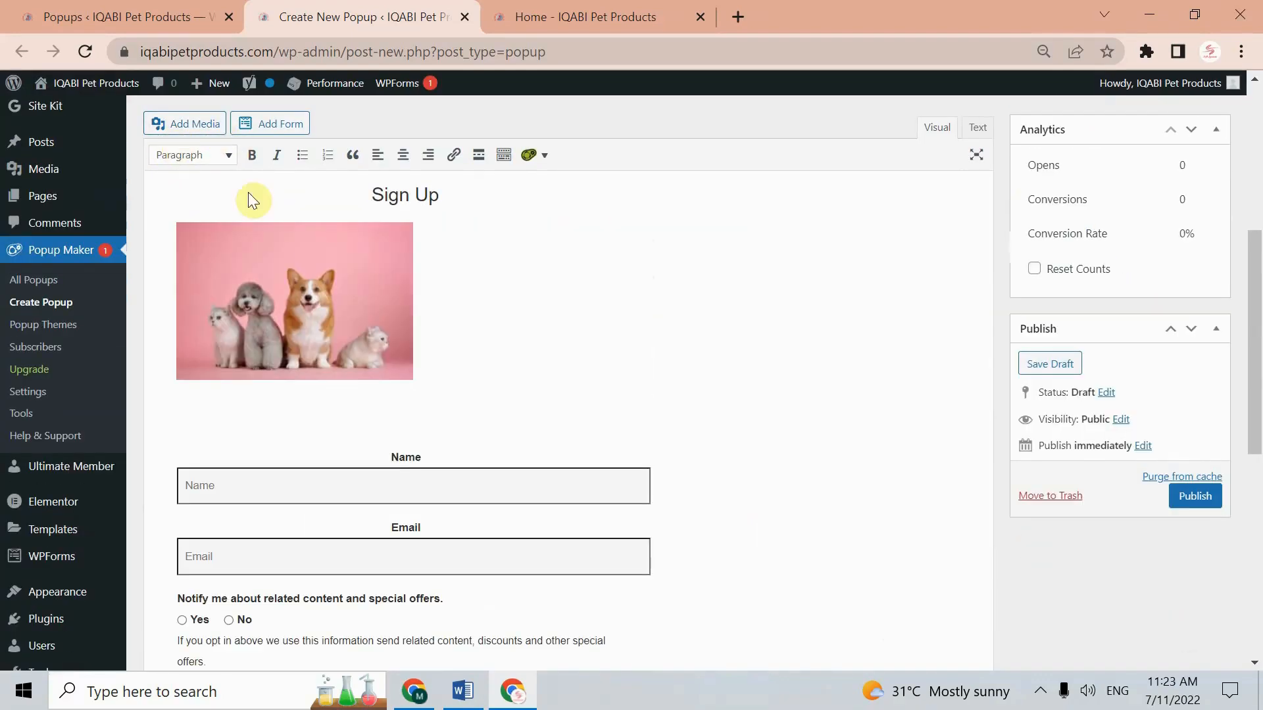
mouse_move(368, 279)
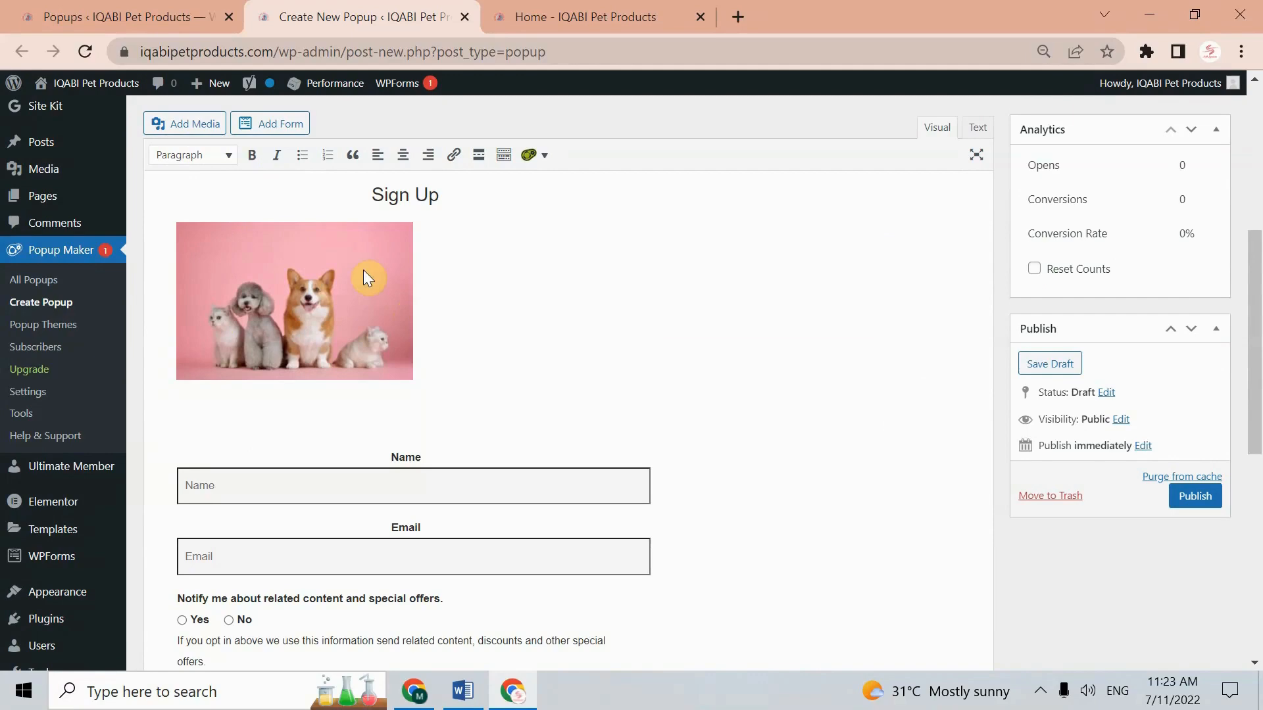
left_click(369, 277)
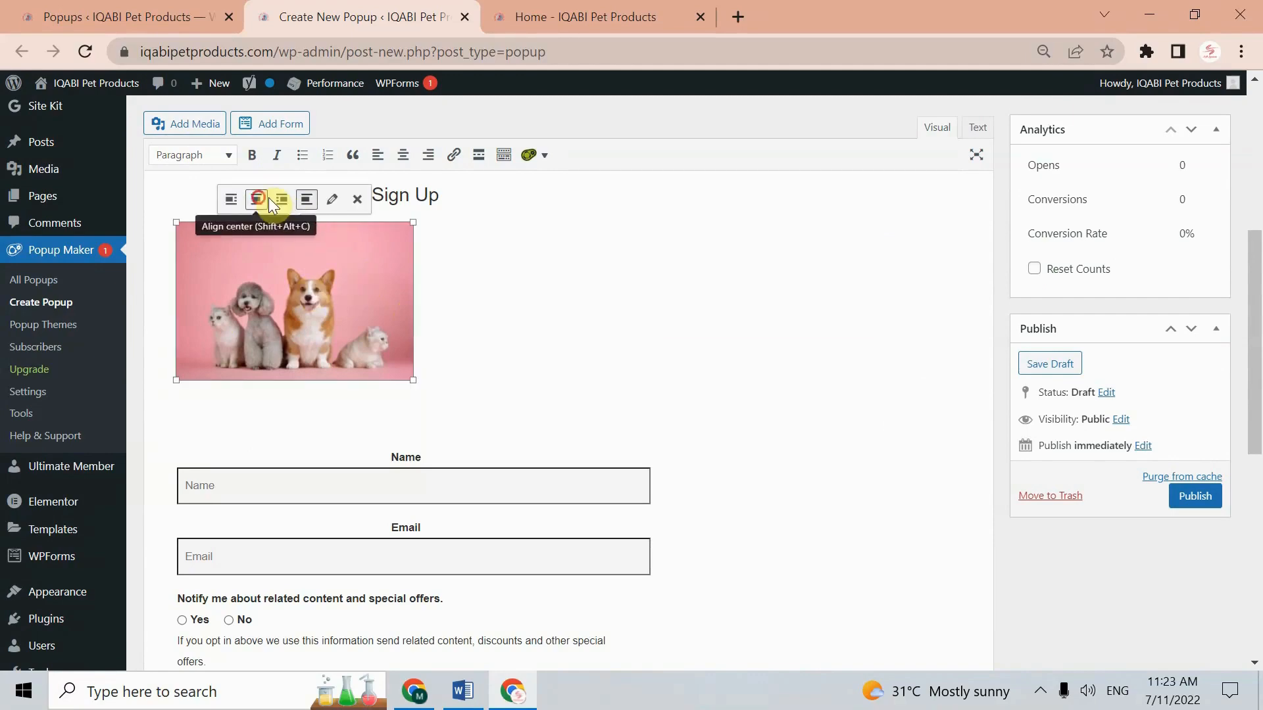
left_click(259, 199)
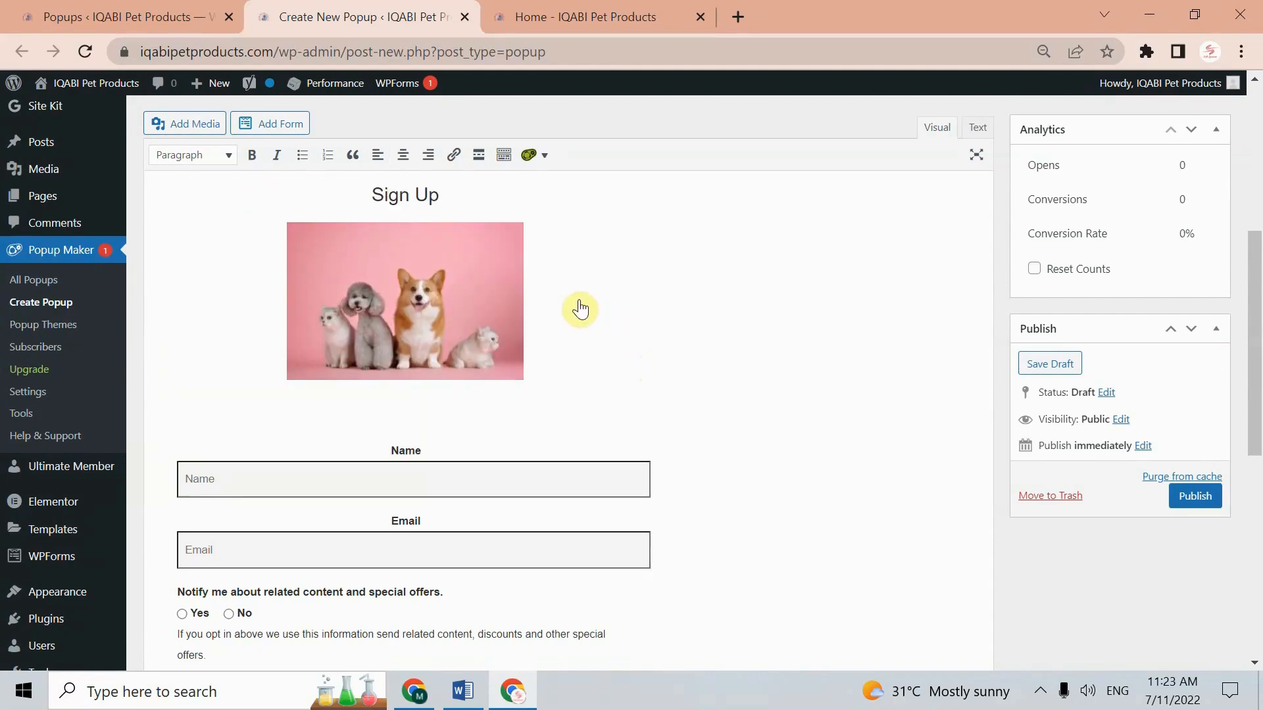
scroll("down", 3)
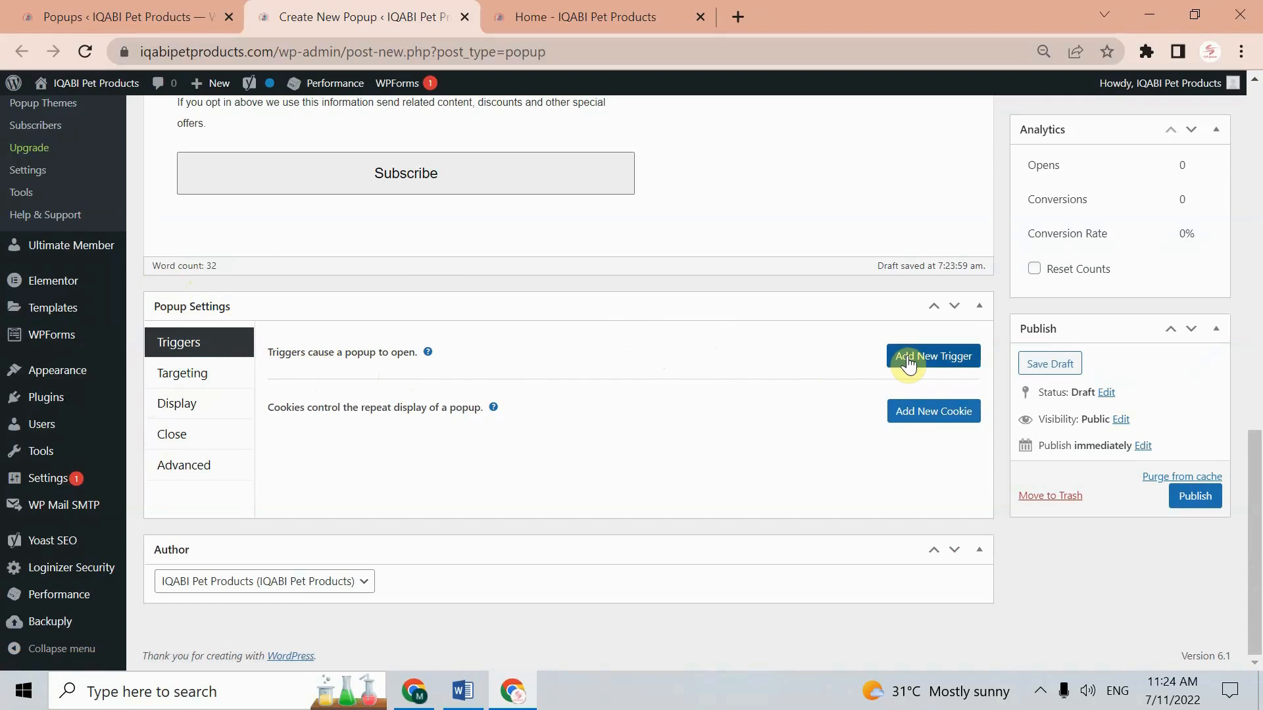
Add a Time Delay / Auto Open trigger with a cookie set on popup close
left_click(933, 356)
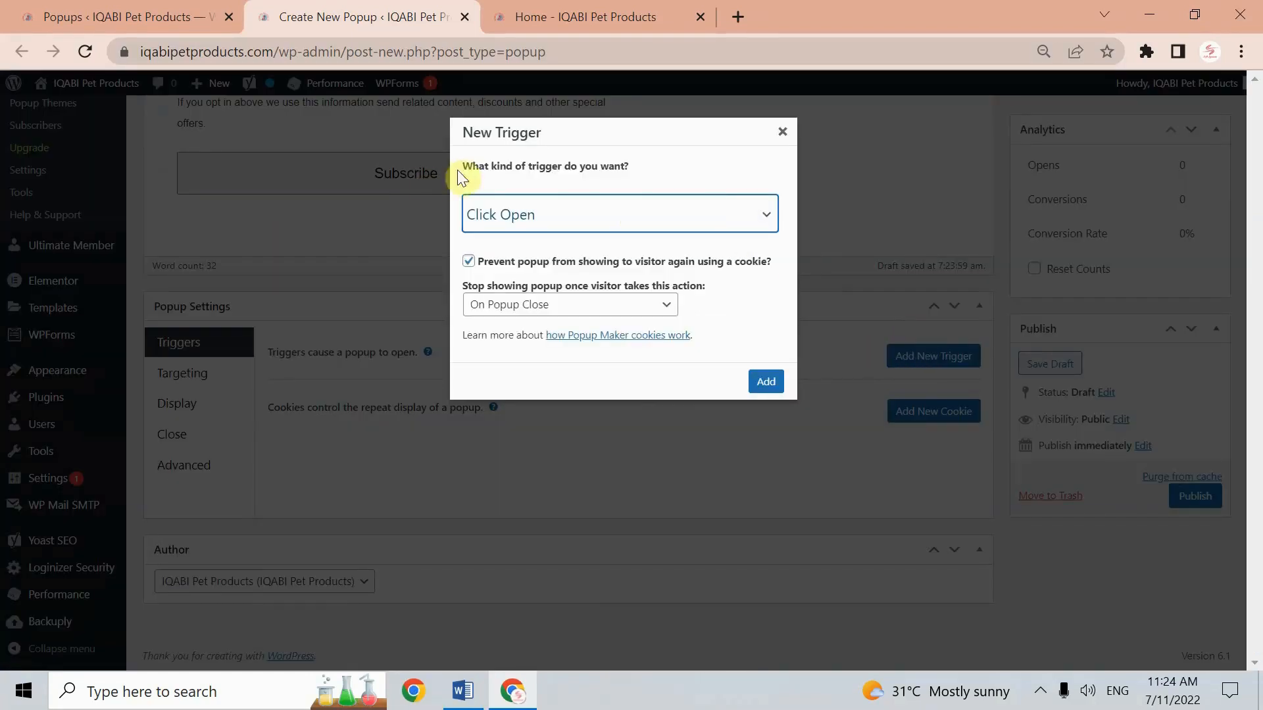
left_click(619, 214)
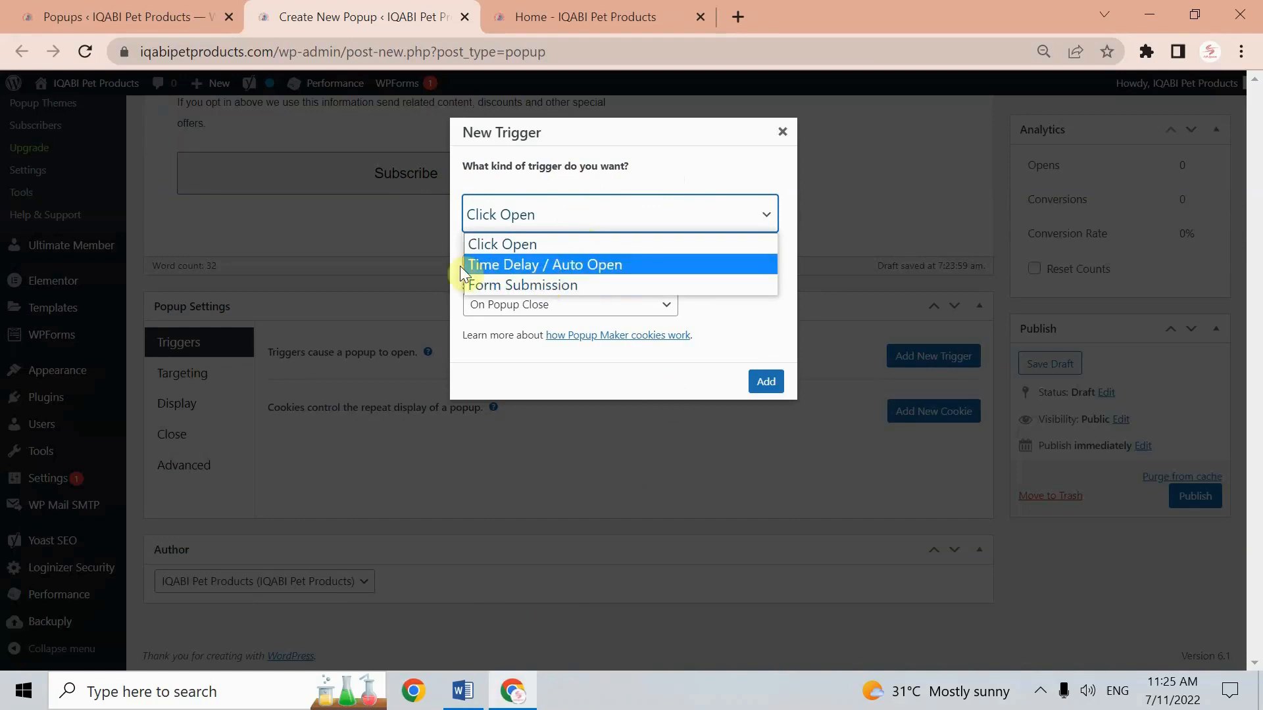
left_click(545, 265)
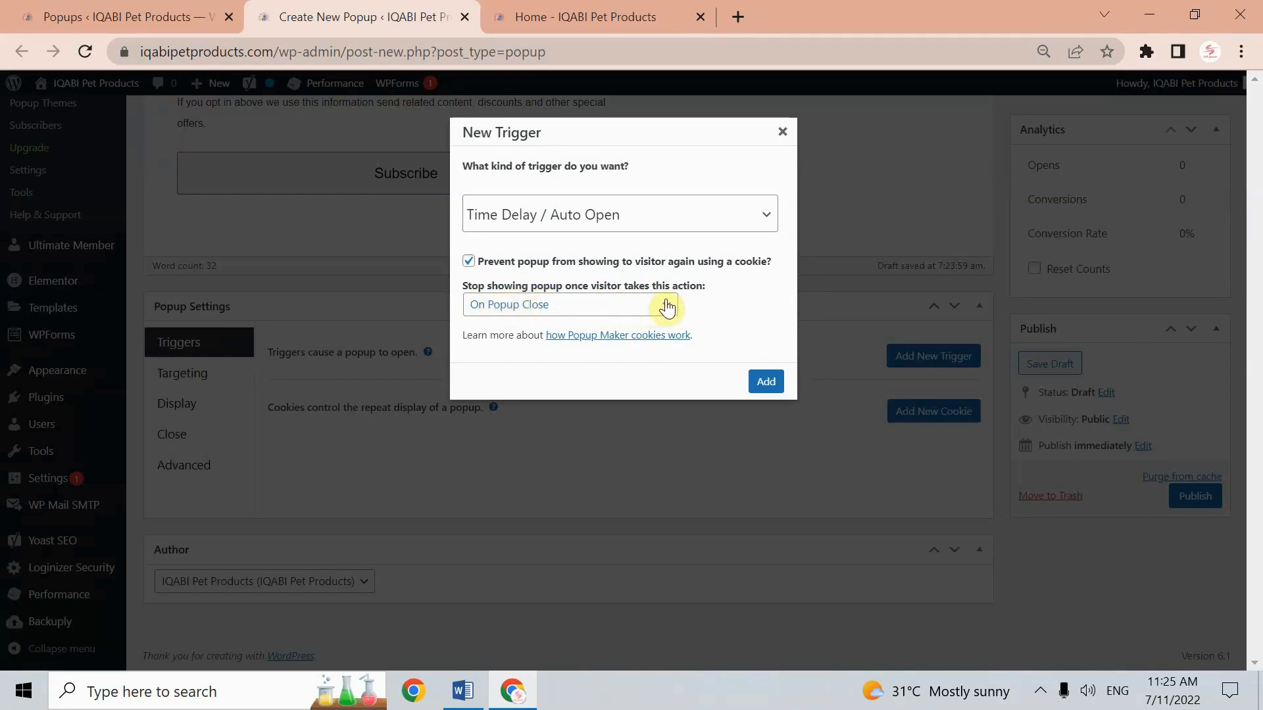
left_click(570, 305)
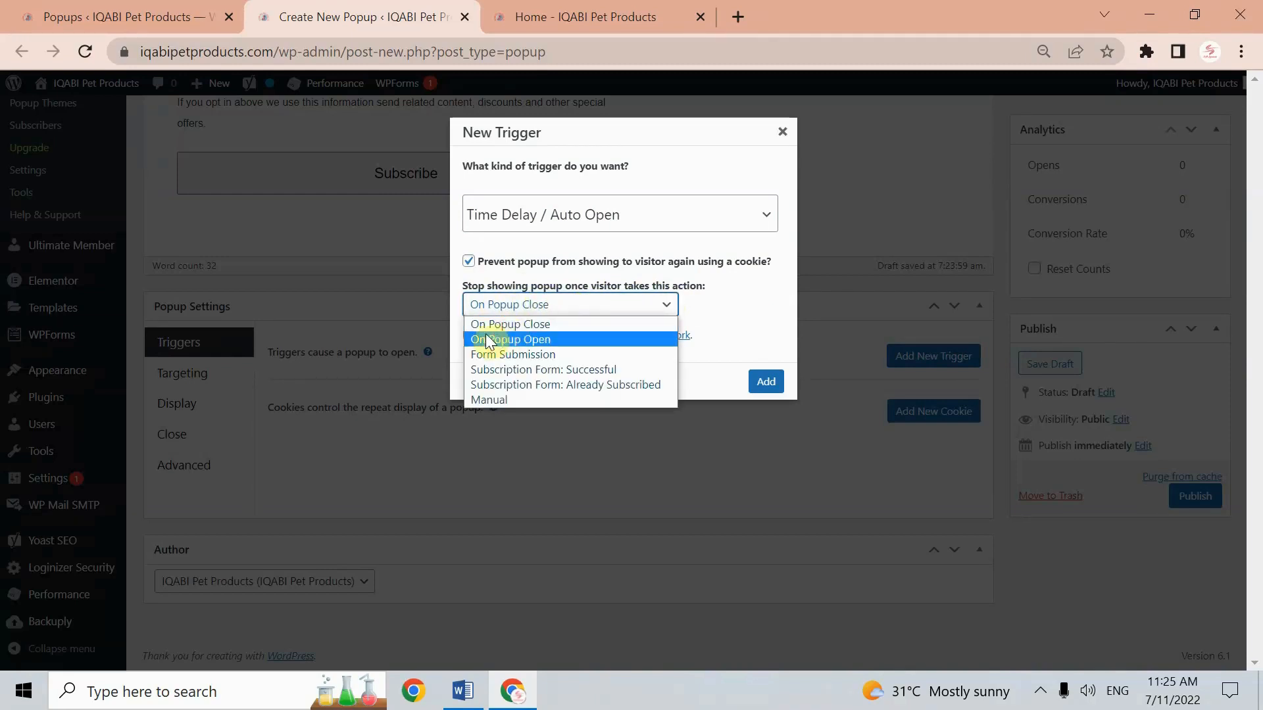
mouse_move(513, 362)
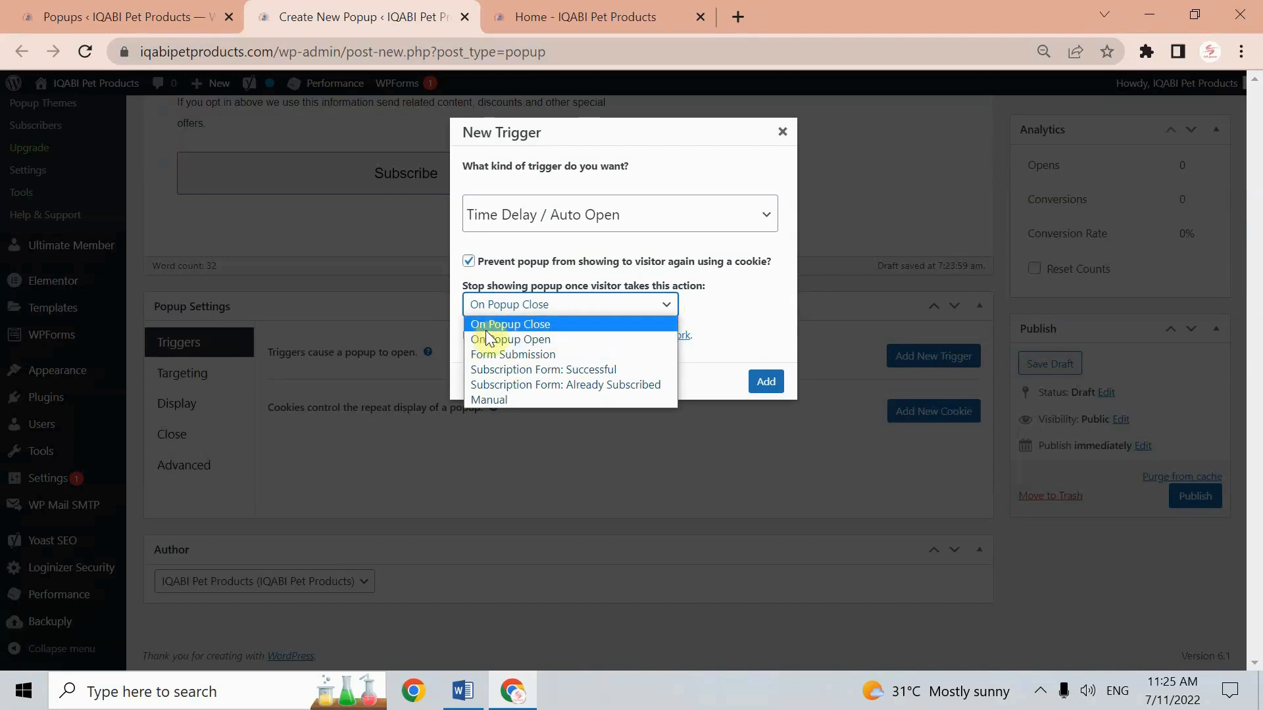
left_click(509, 324)
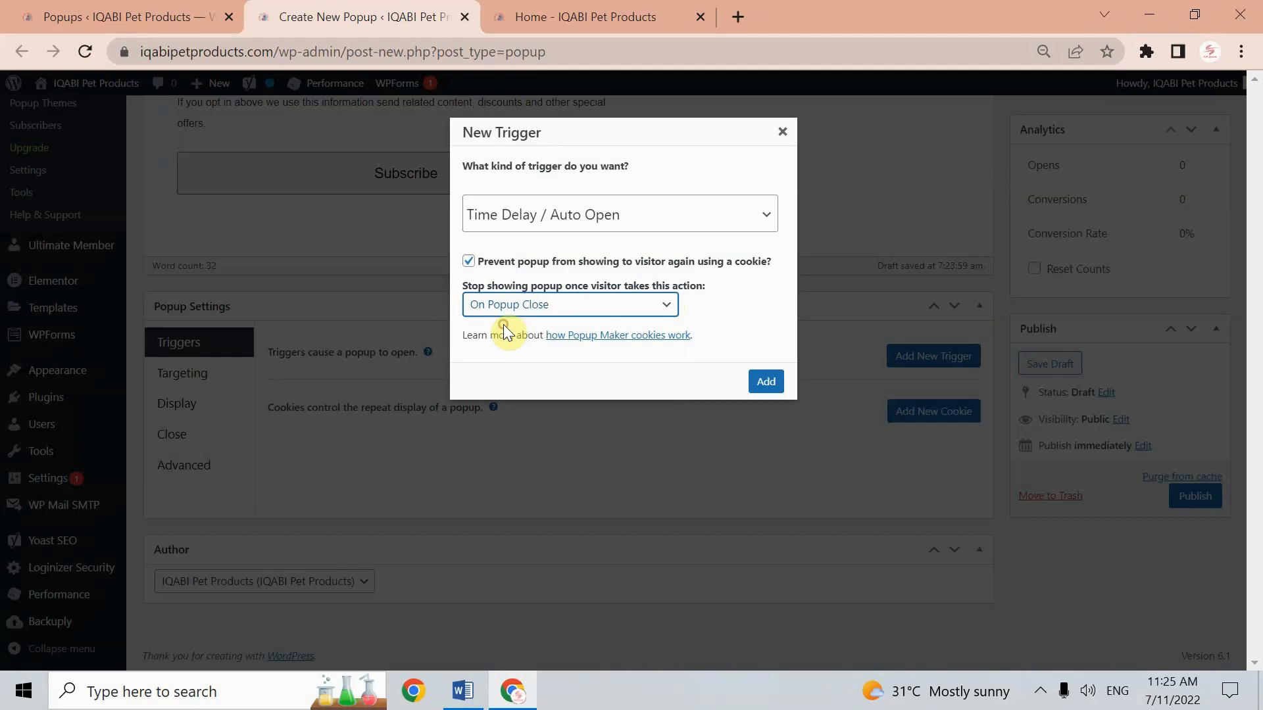
left_click(766, 381)
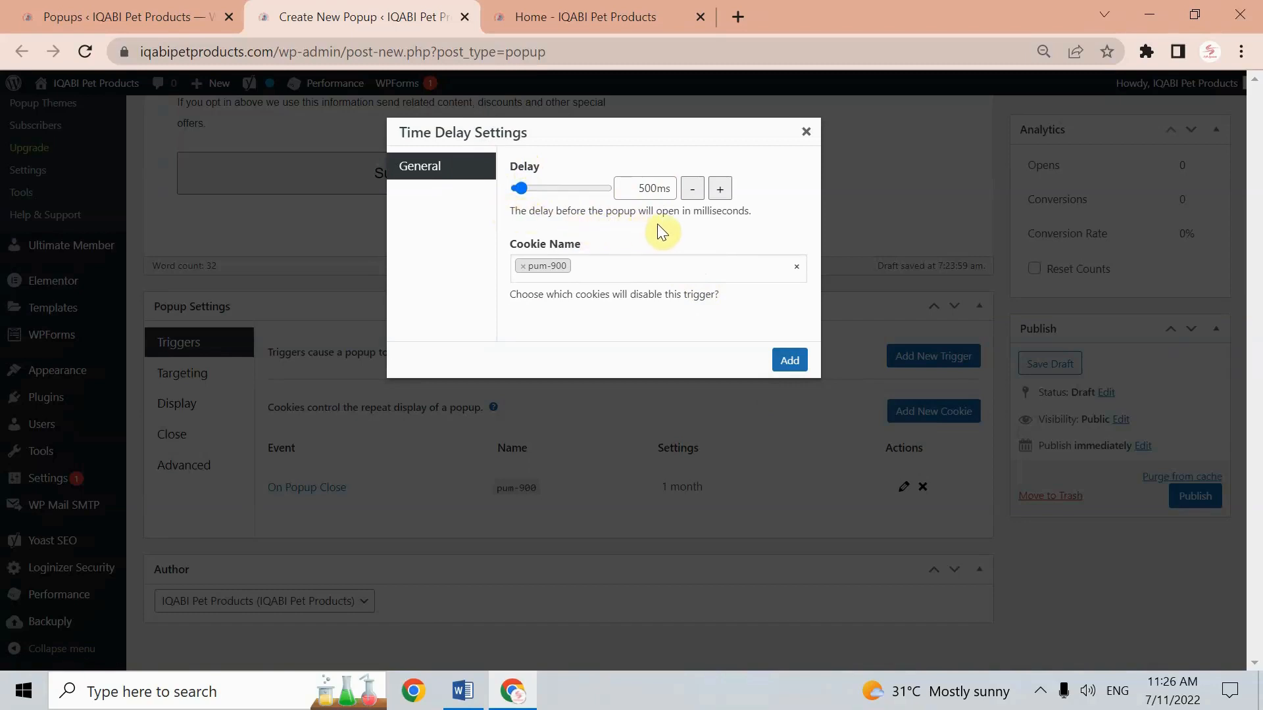
Set the trigger delay to 7000 ms and add the trigger
left_click_drag(520, 187, 586, 188)
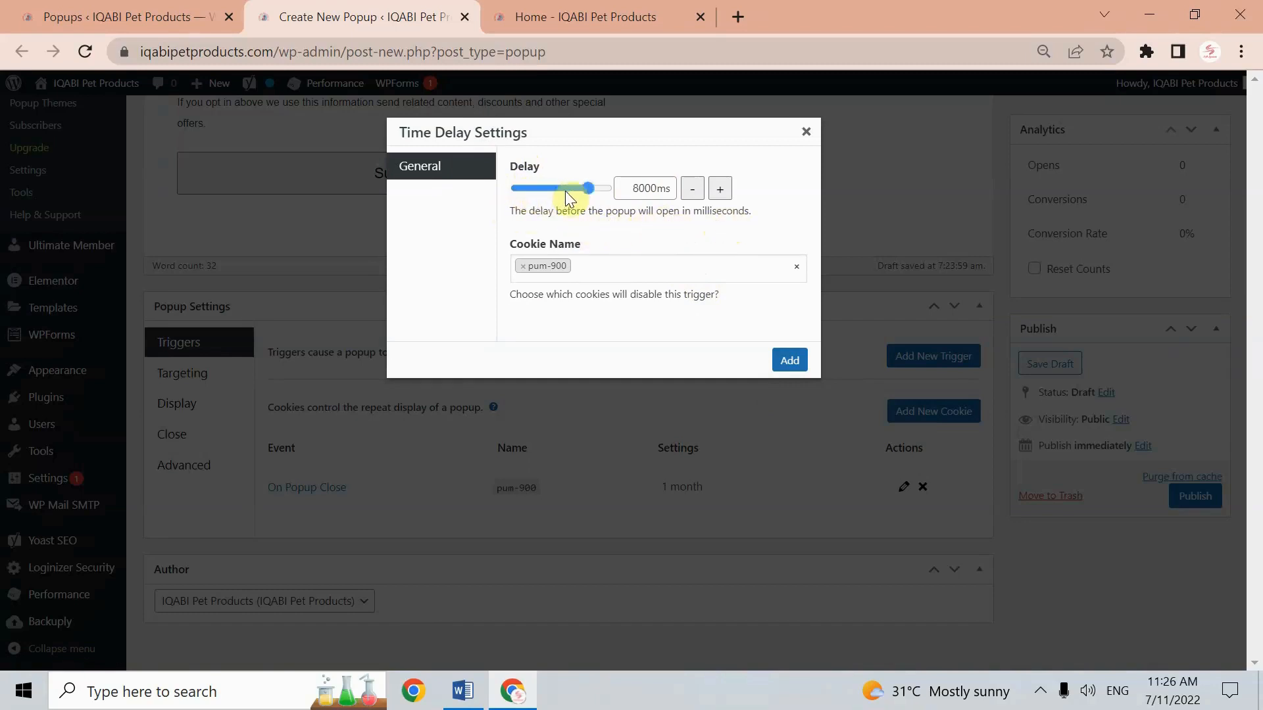
left_click_drag(588, 187, 573, 187)
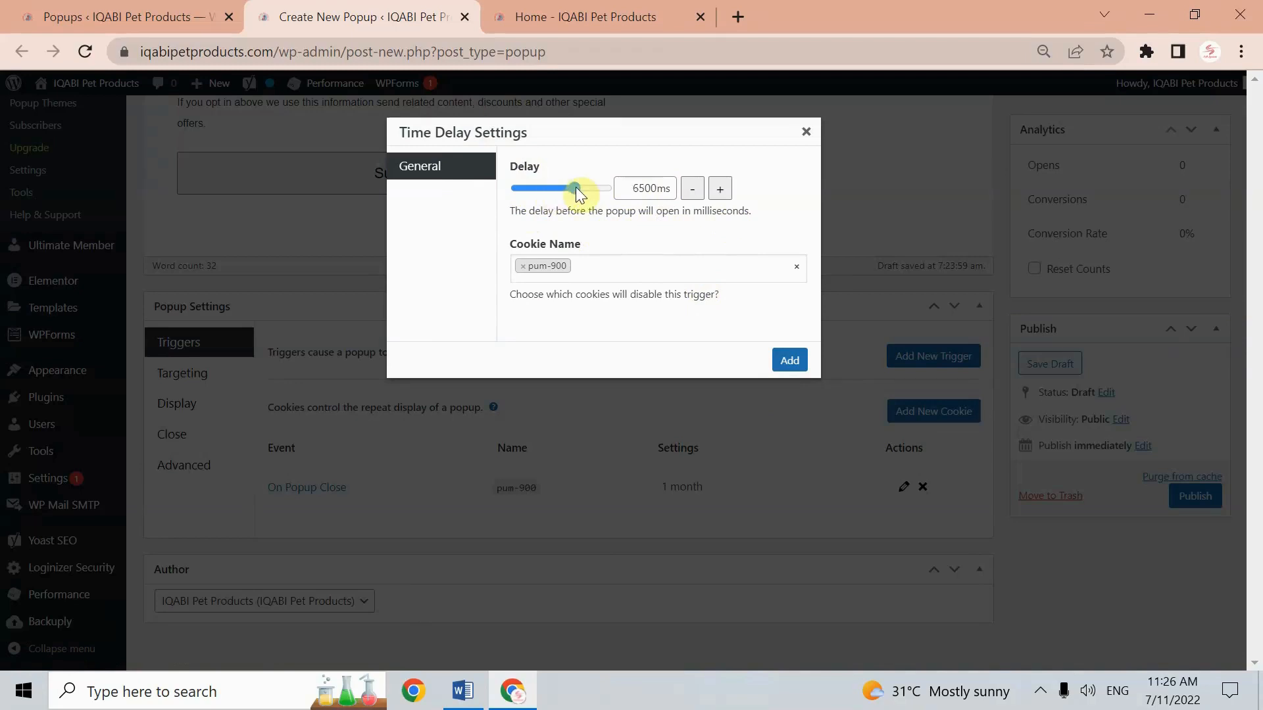
left_click_drag(576, 187, 584, 188)
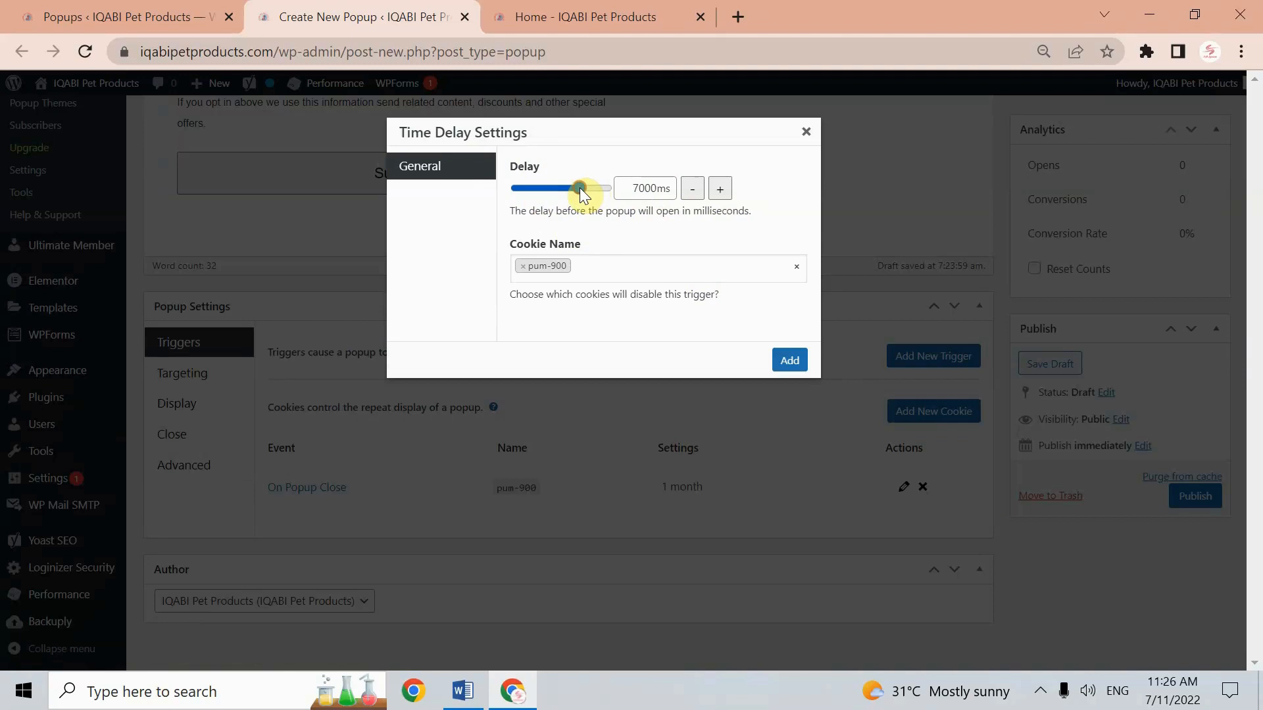
left_click(789, 360)
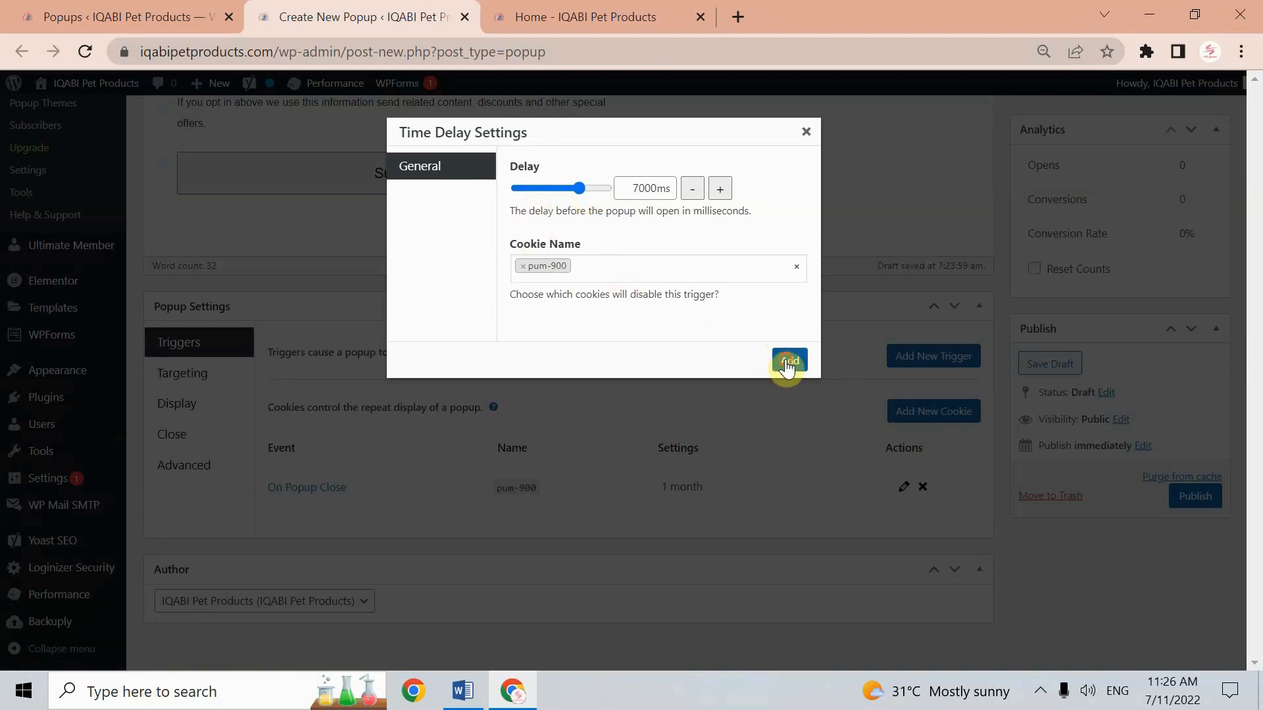
left_click(788, 361)
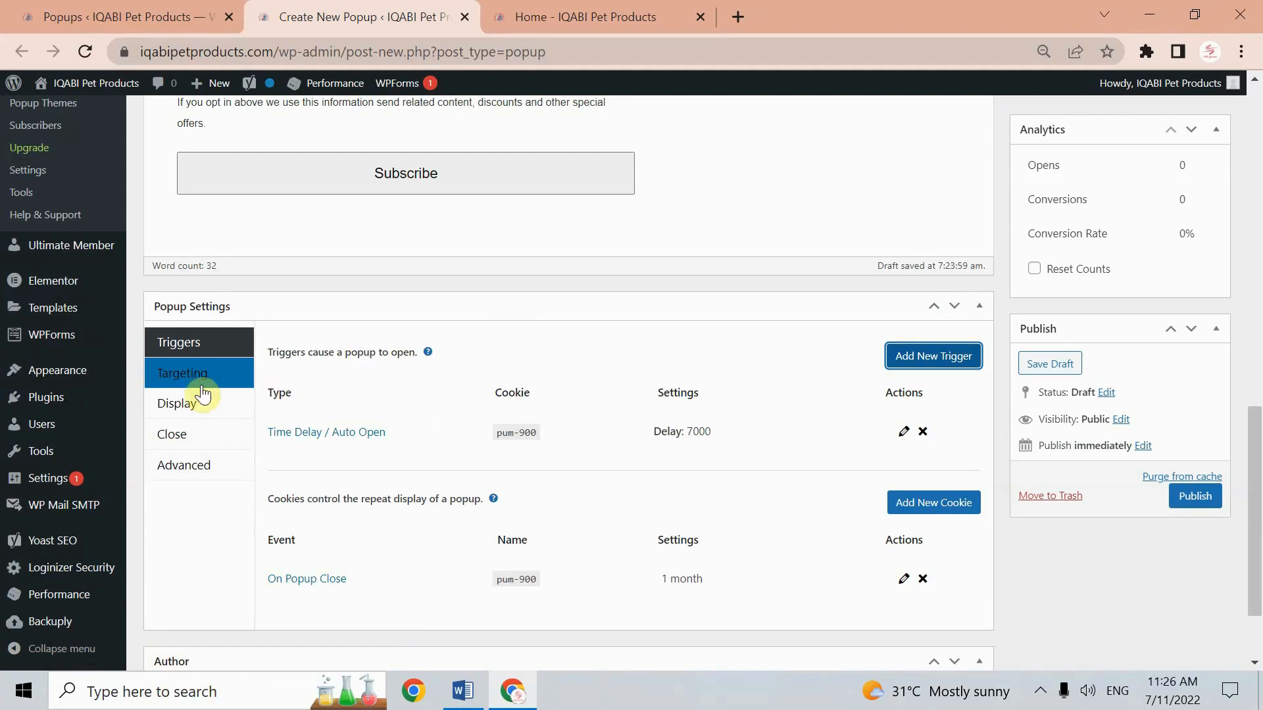
Target the Sign Up popup to the Home Page and disable it on tablets
left_click(182, 373)
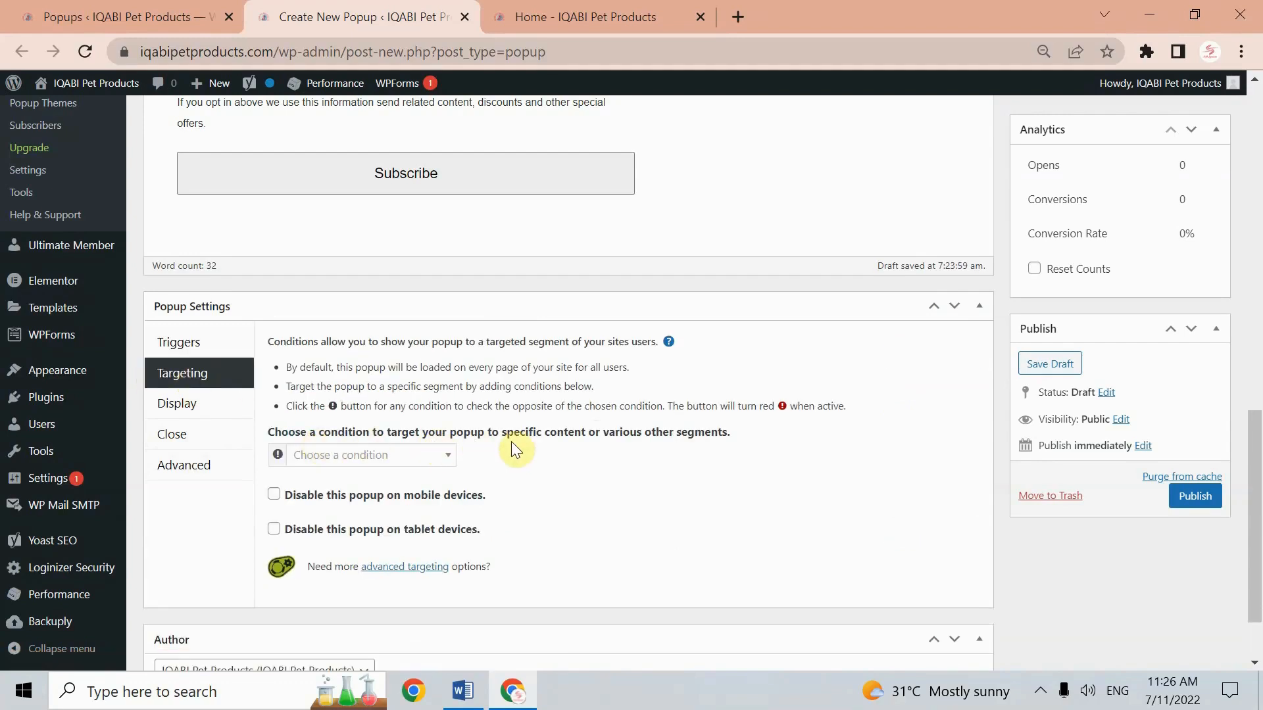
mouse_move(682, 445)
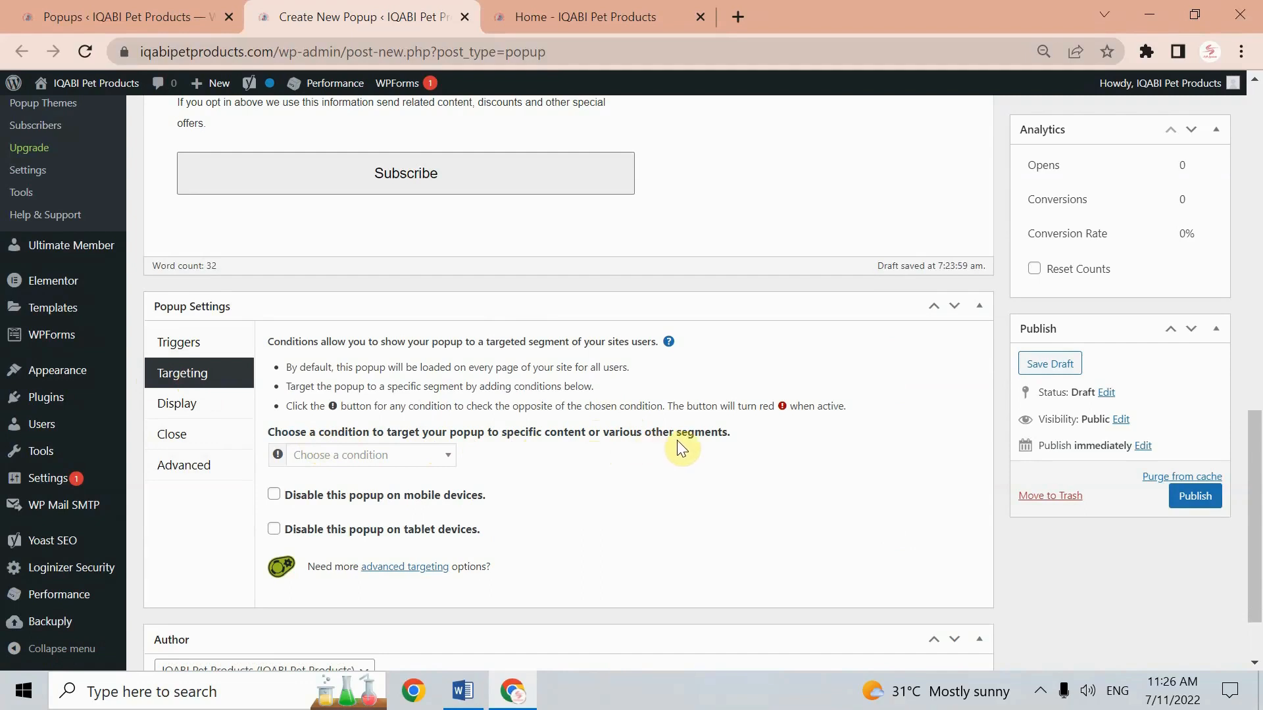
left_click(371, 455)
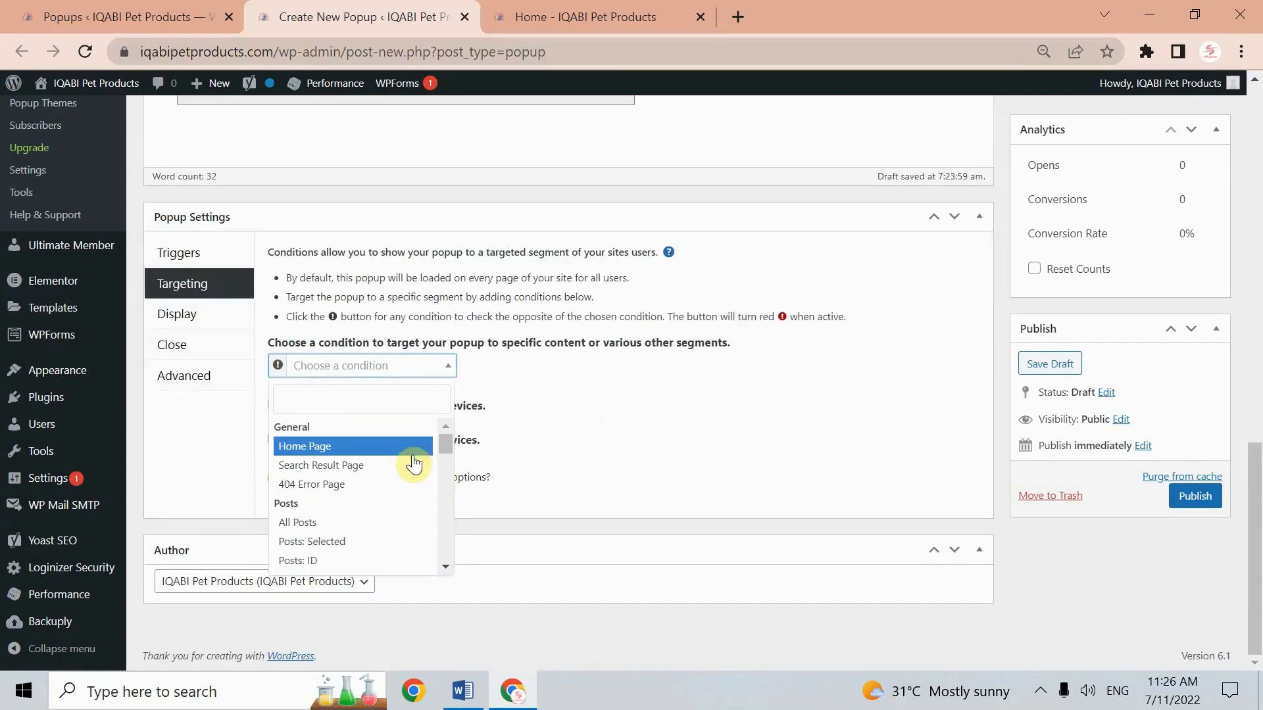
mouse_move(385, 489)
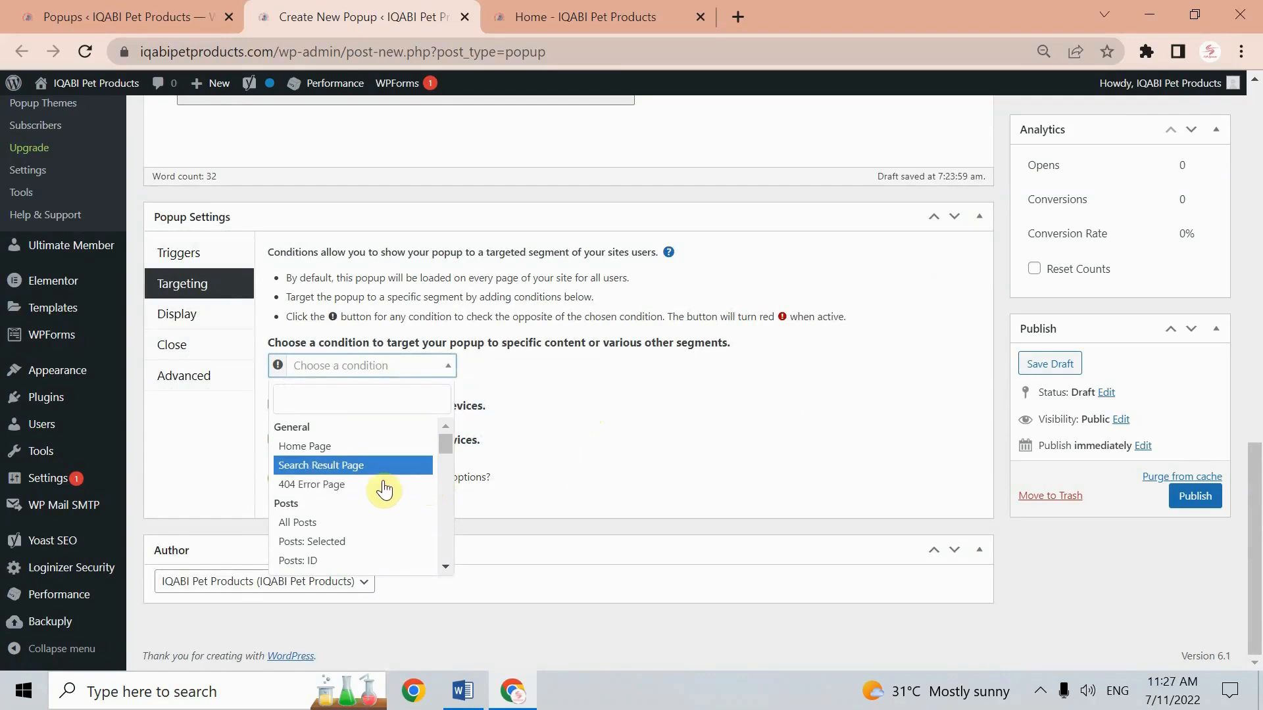
scroll("down", 3)
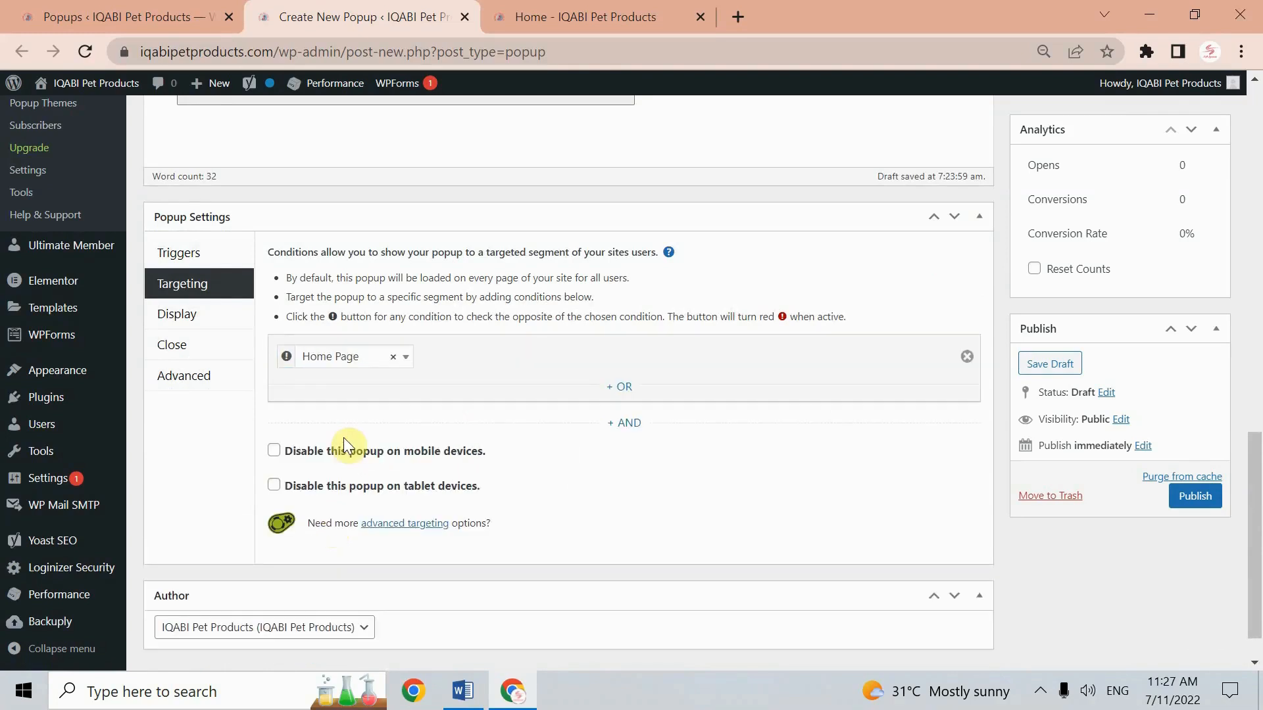
left_click(406, 356)
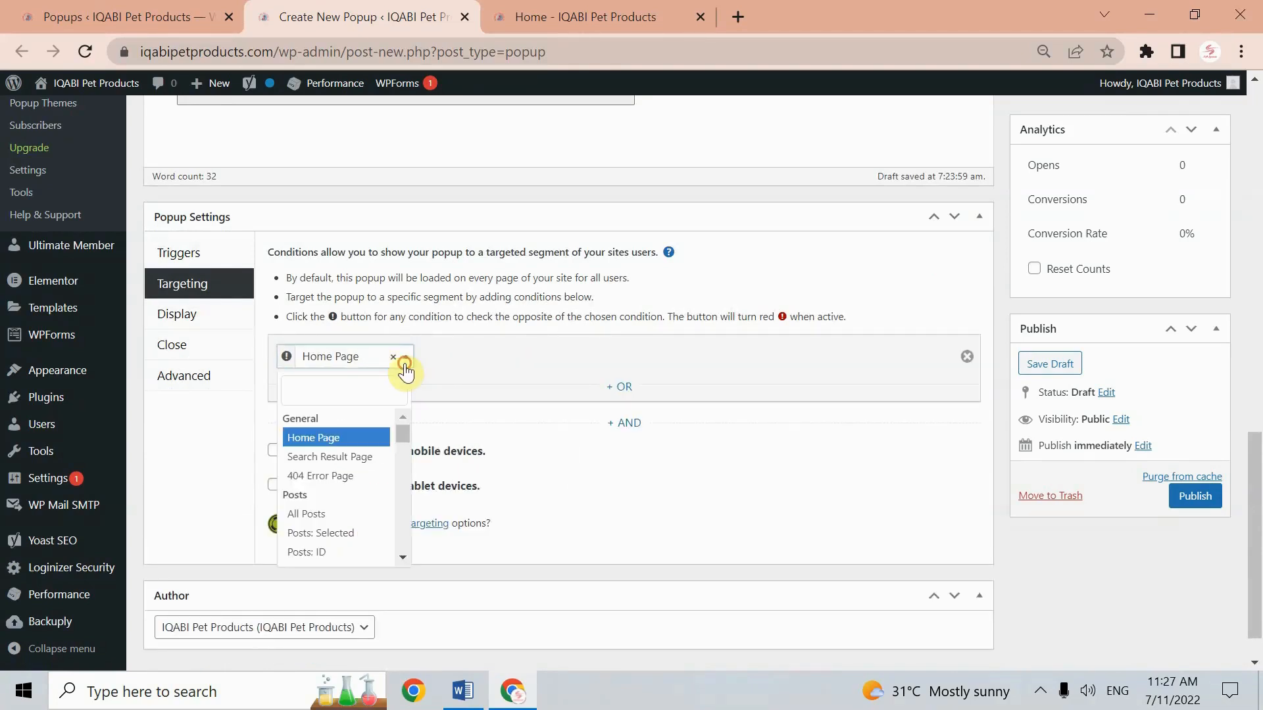
scroll("down", 3)
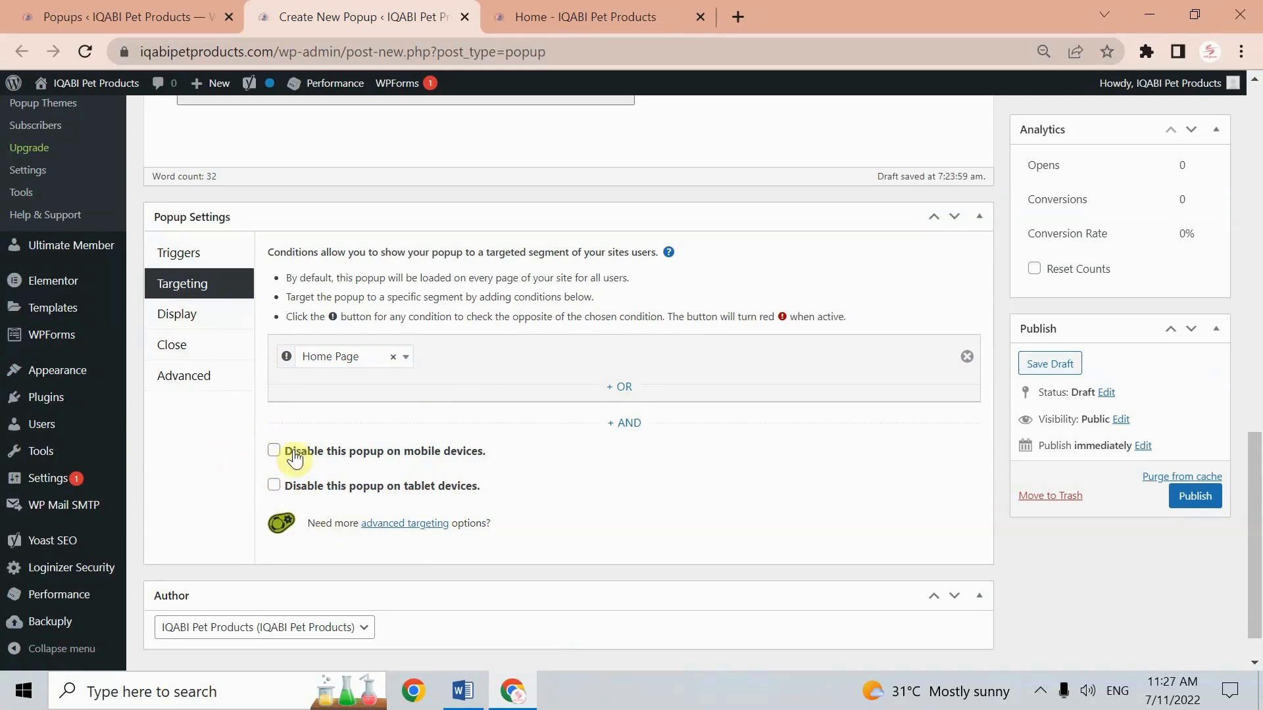
left_click(274, 486)
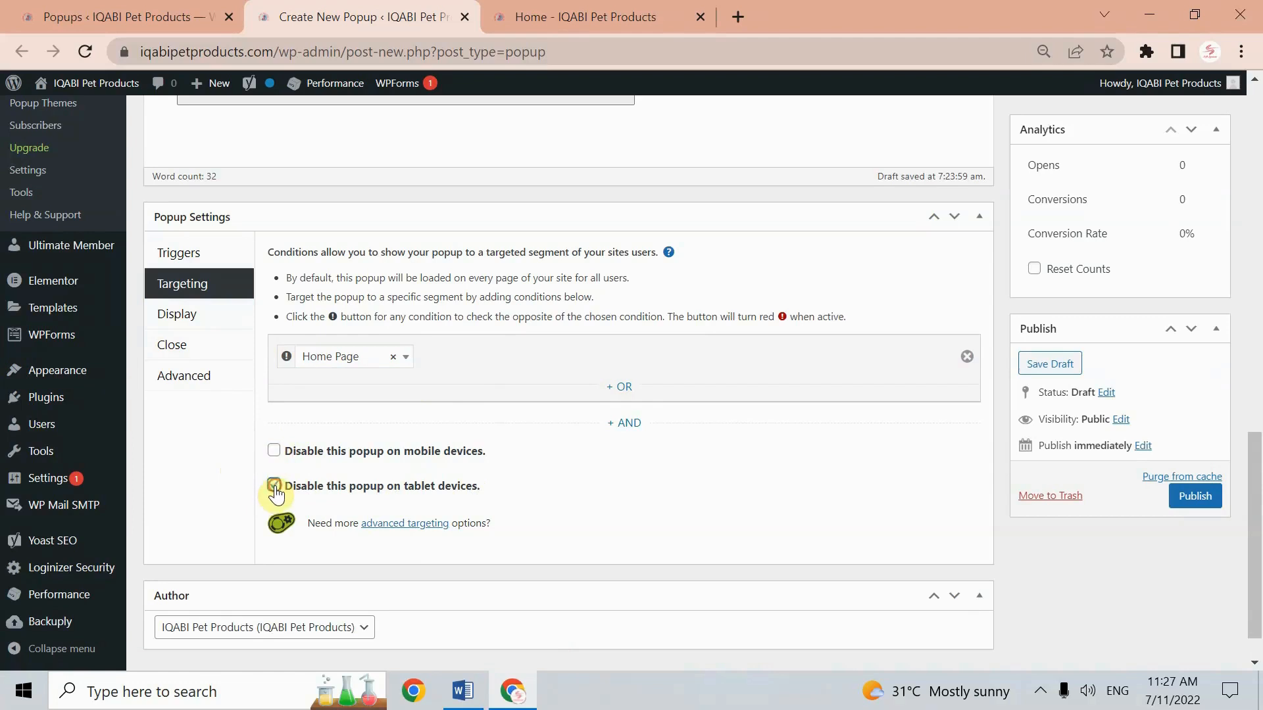
left_click(176, 331)
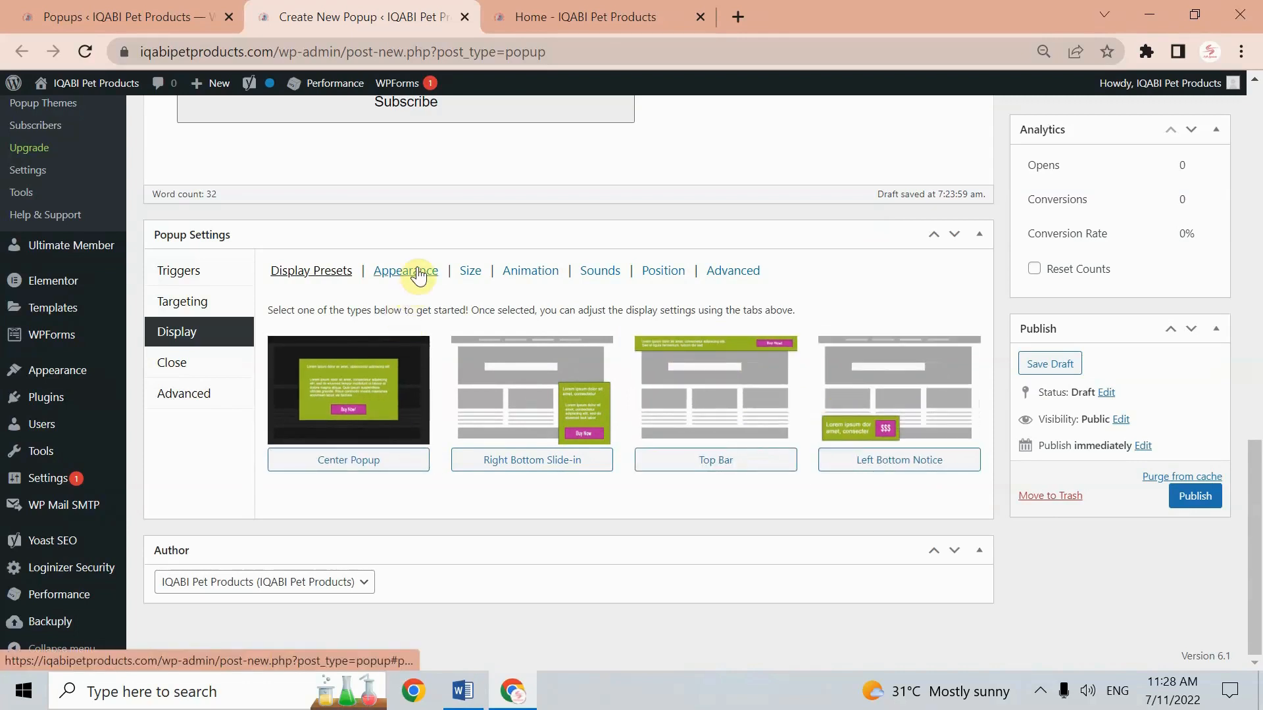
Review Appearance and Size, and set the opening animation to Fade and Slide
left_click(405, 271)
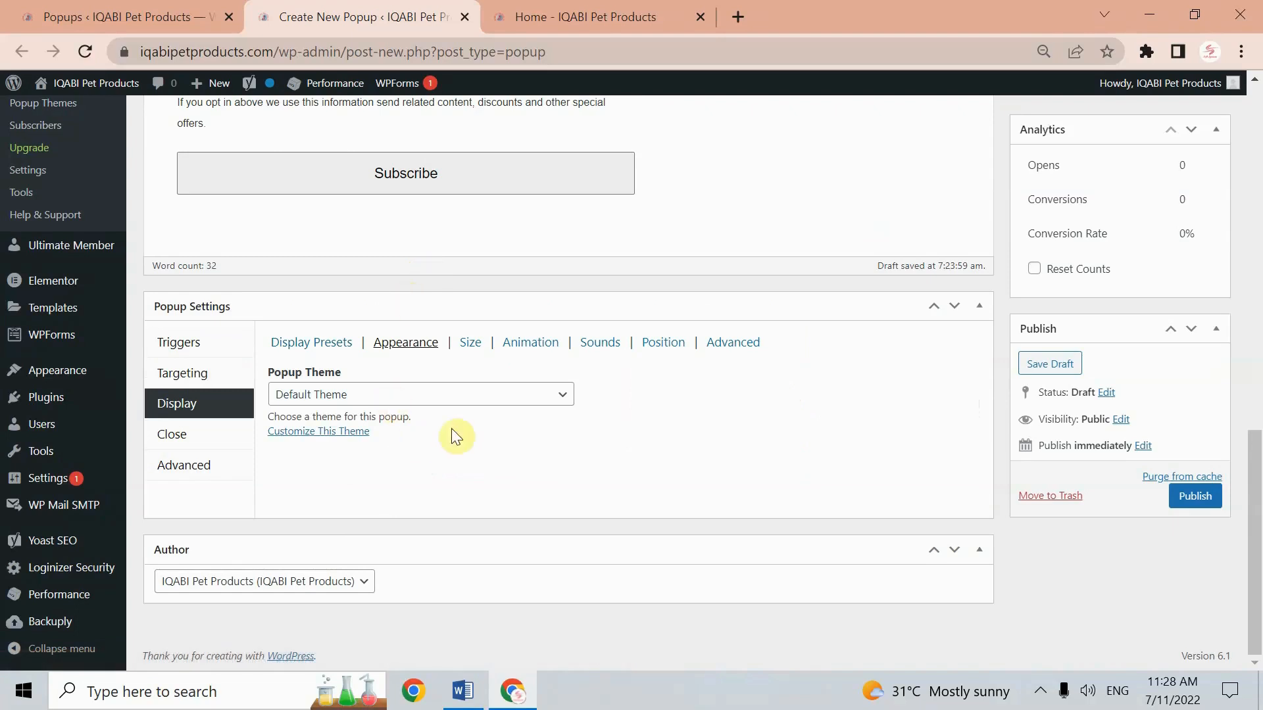
mouse_move(461, 355)
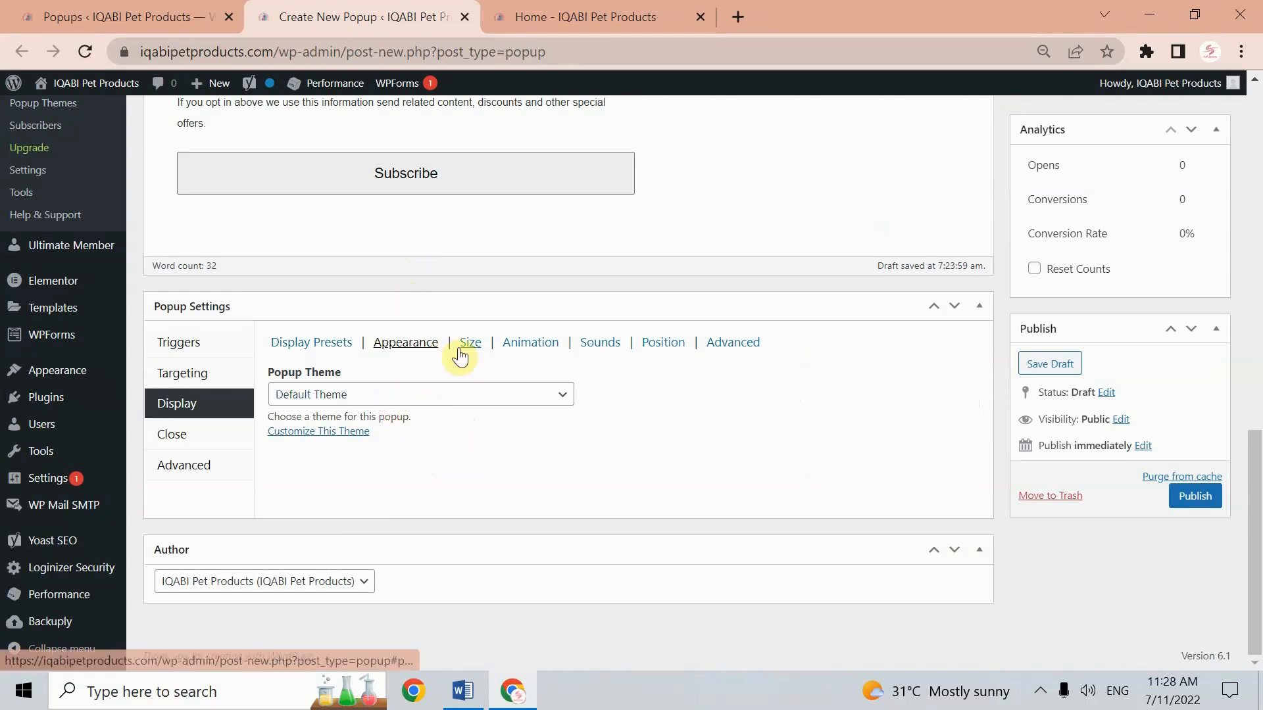
left_click(470, 342)
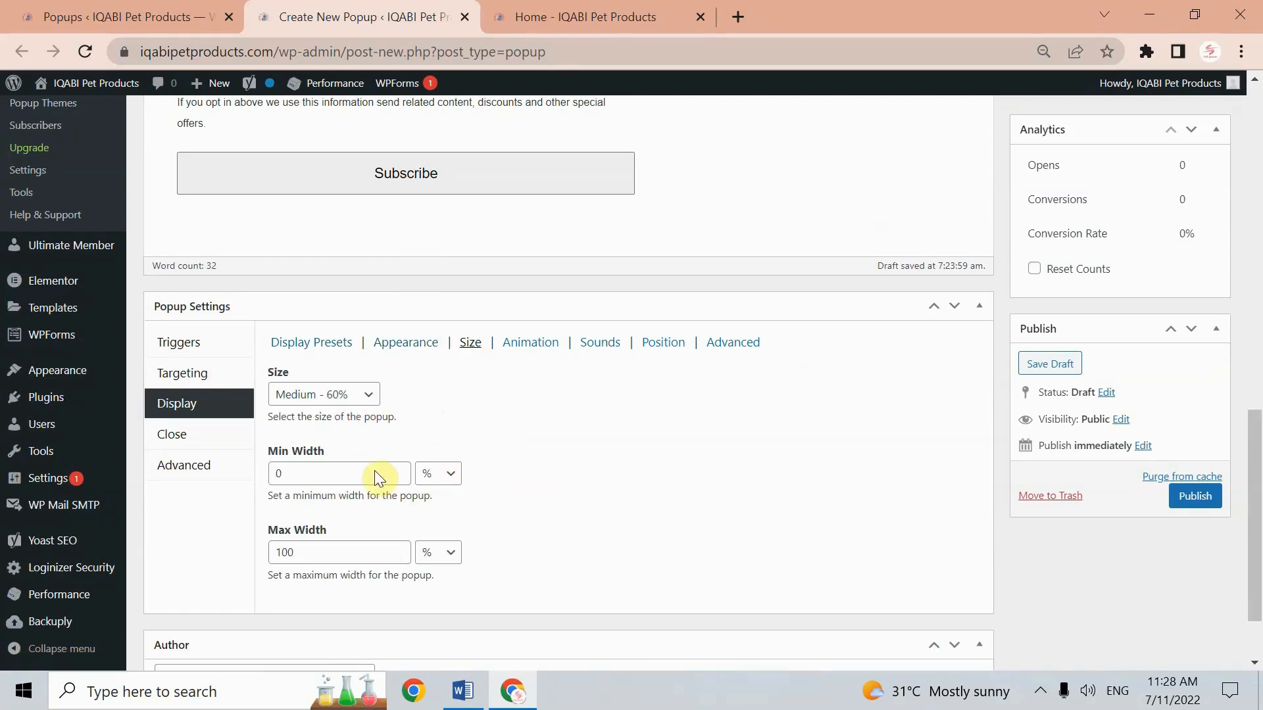
left_click(530, 342)
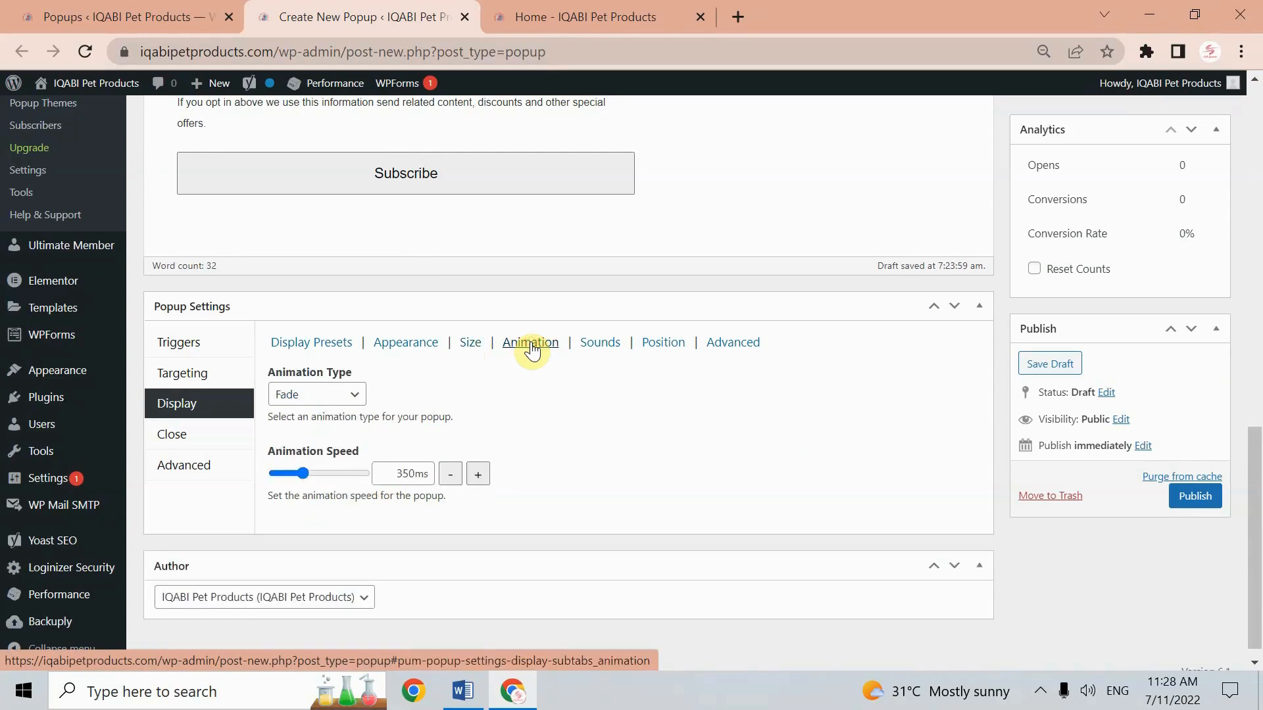
mouse_move(362, 401)
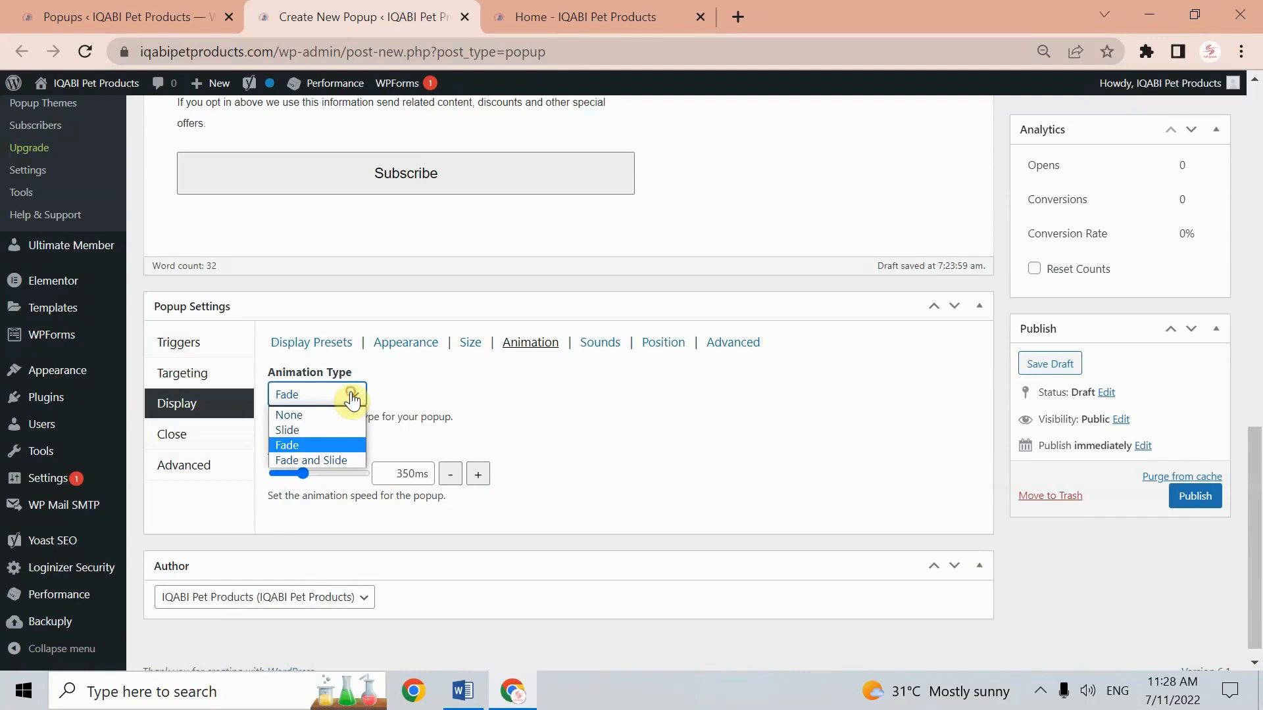
mouse_move(340, 448)
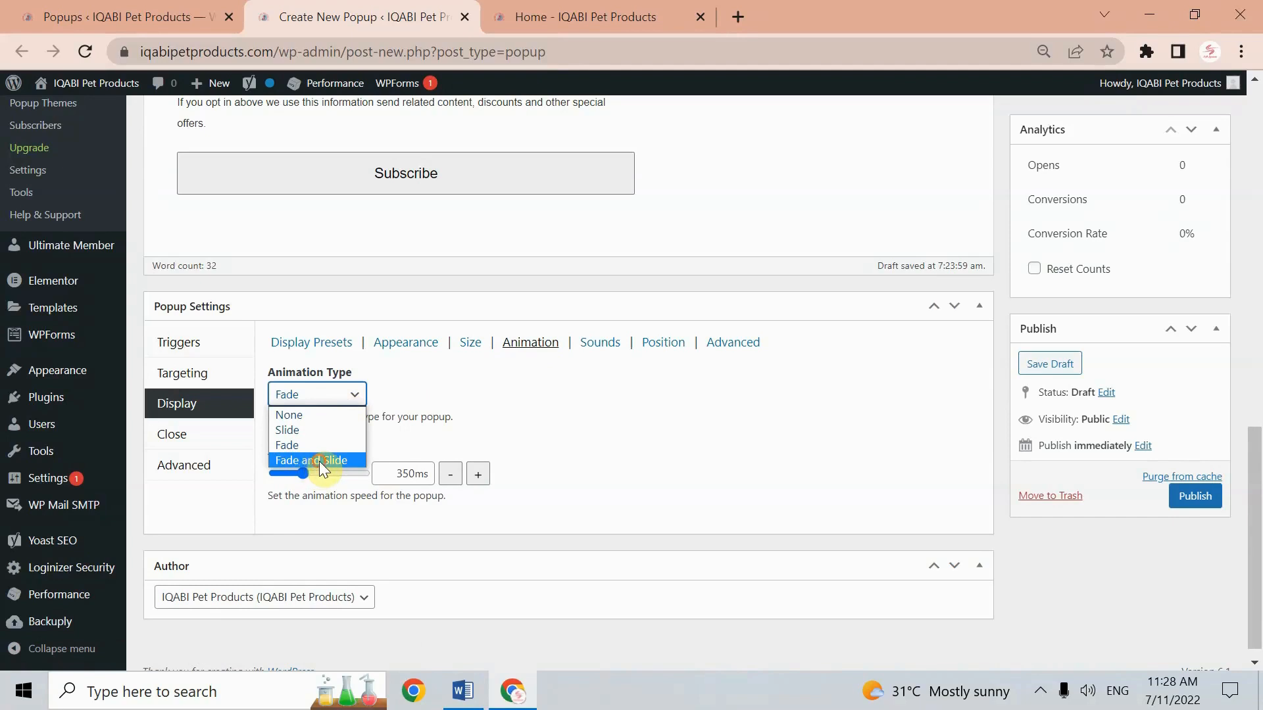
left_click(315, 460)
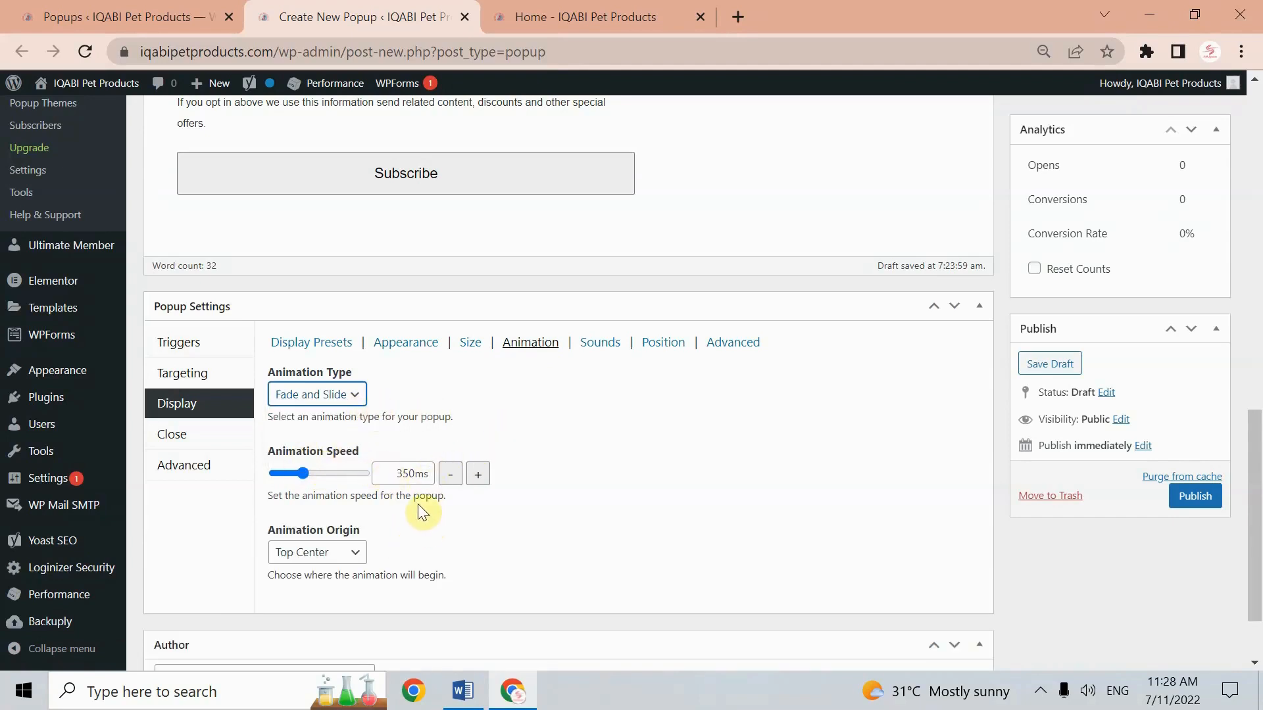
mouse_move(386, 543)
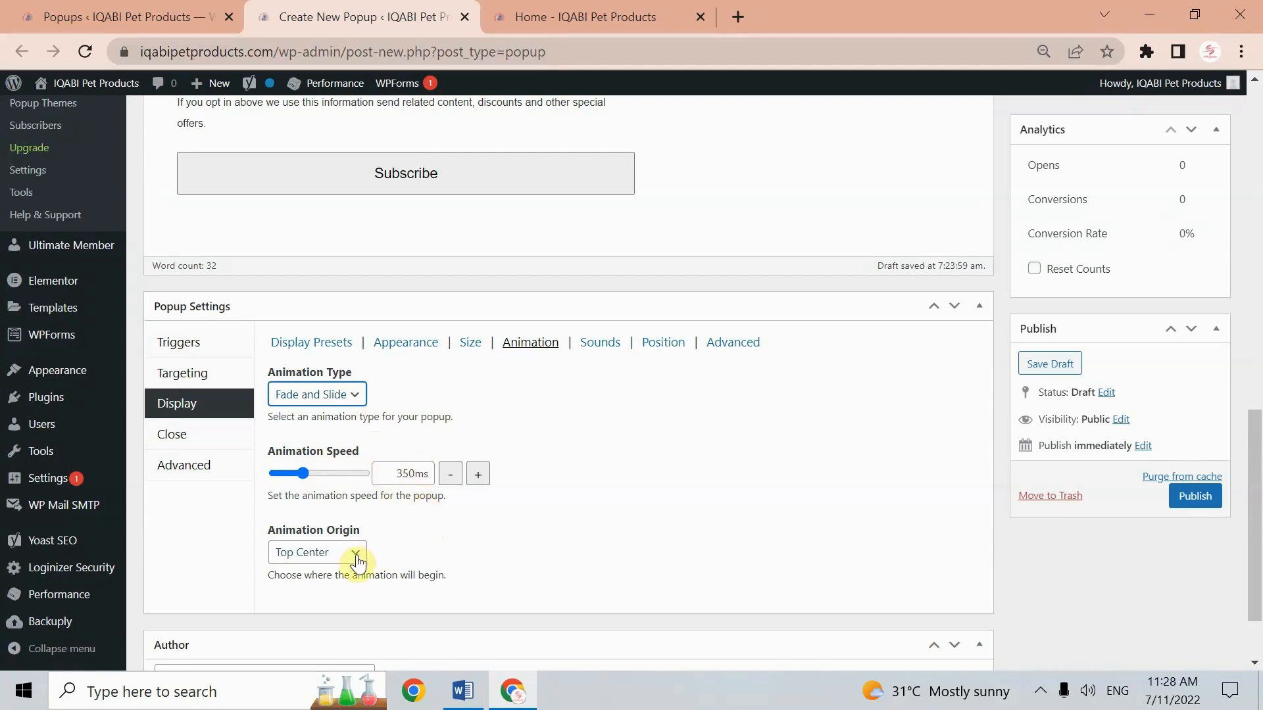
left_click(599, 342)
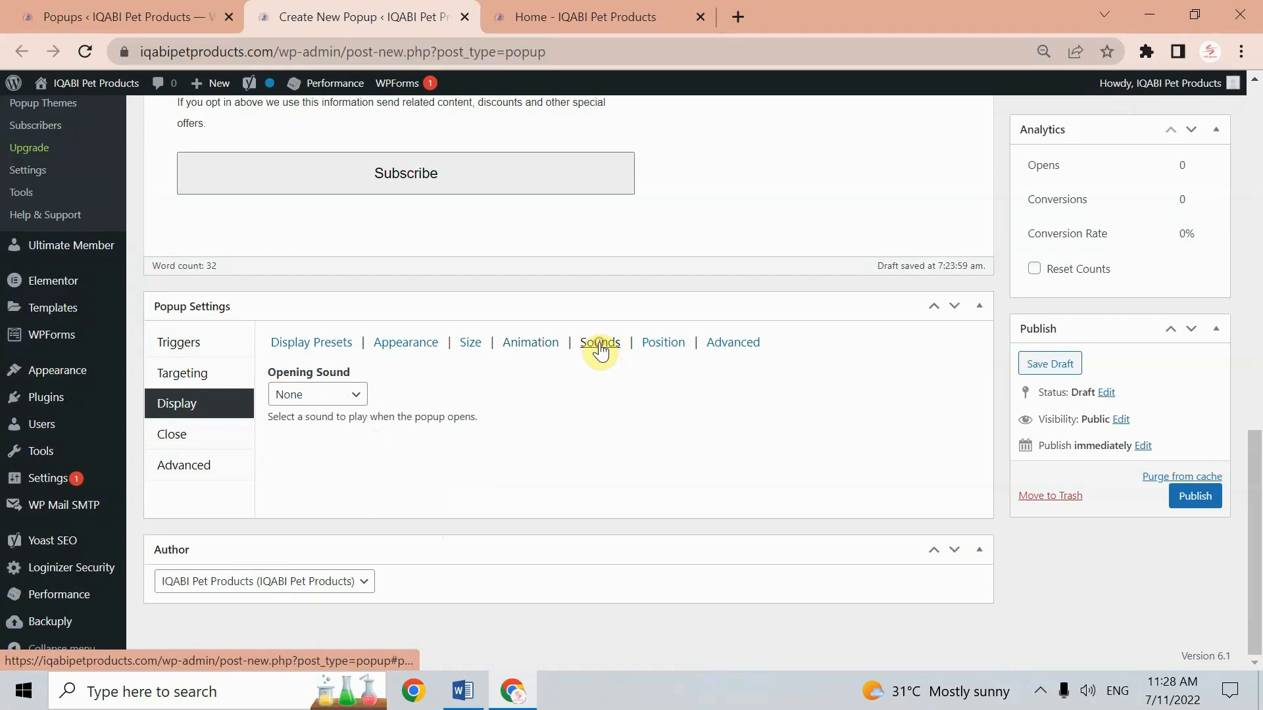
Set the popup's opening sound to Correct
left_click(317, 394)
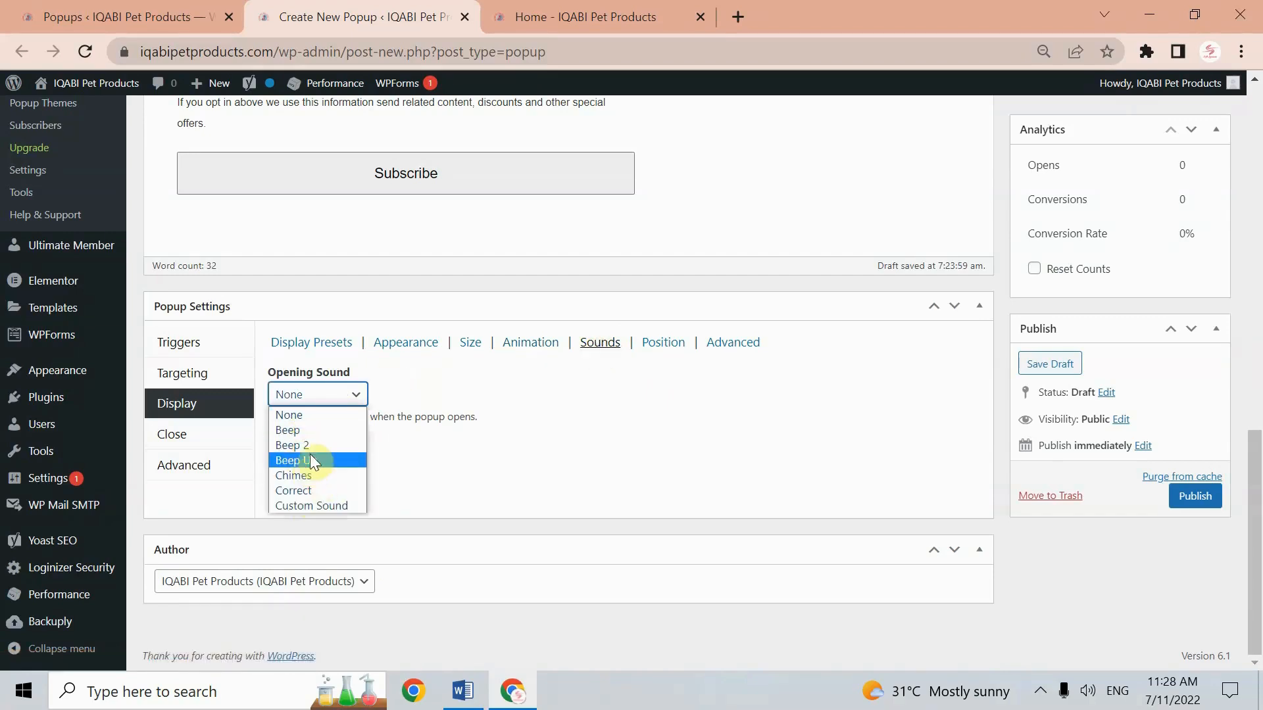
mouse_move(329, 509)
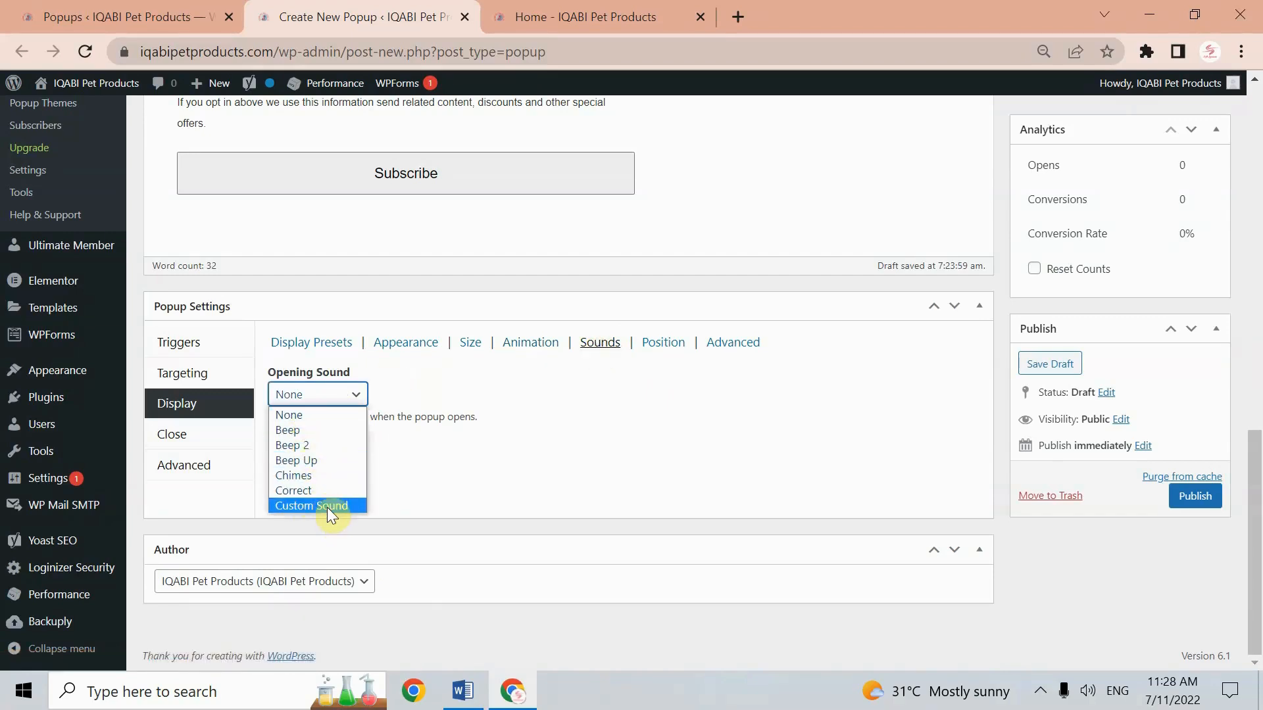
left_click(310, 506)
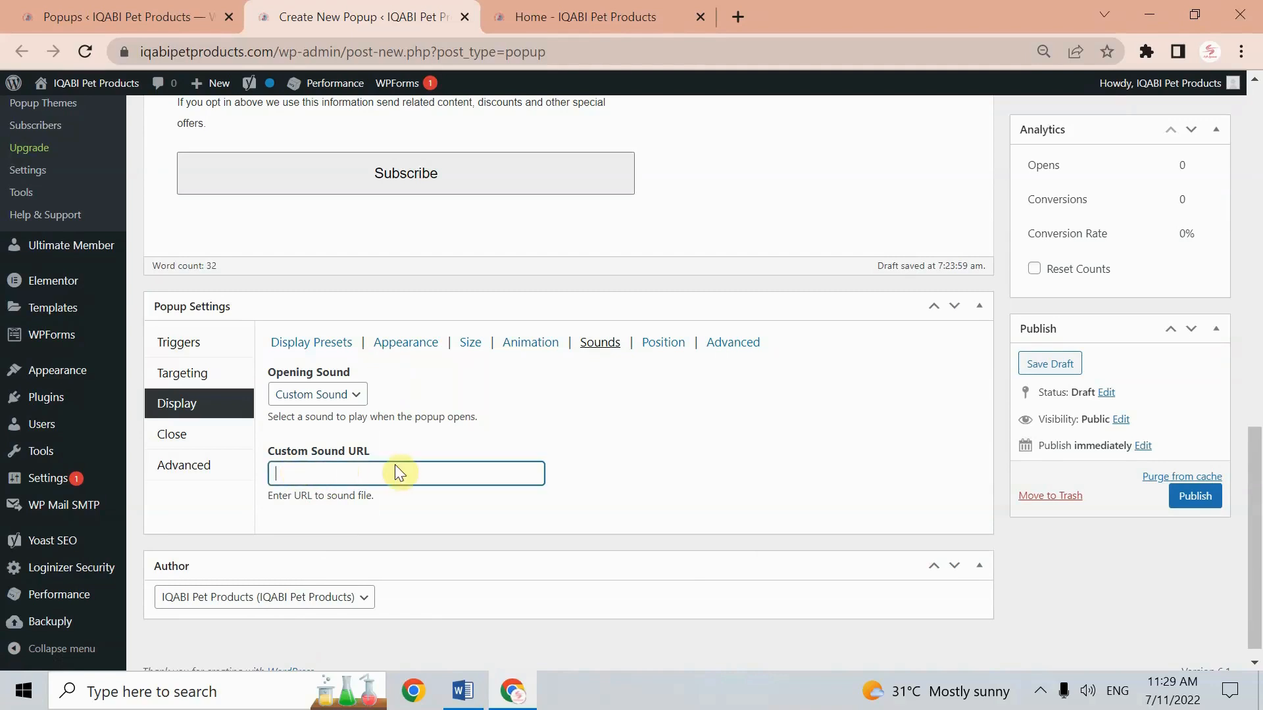
left_click(316, 394)
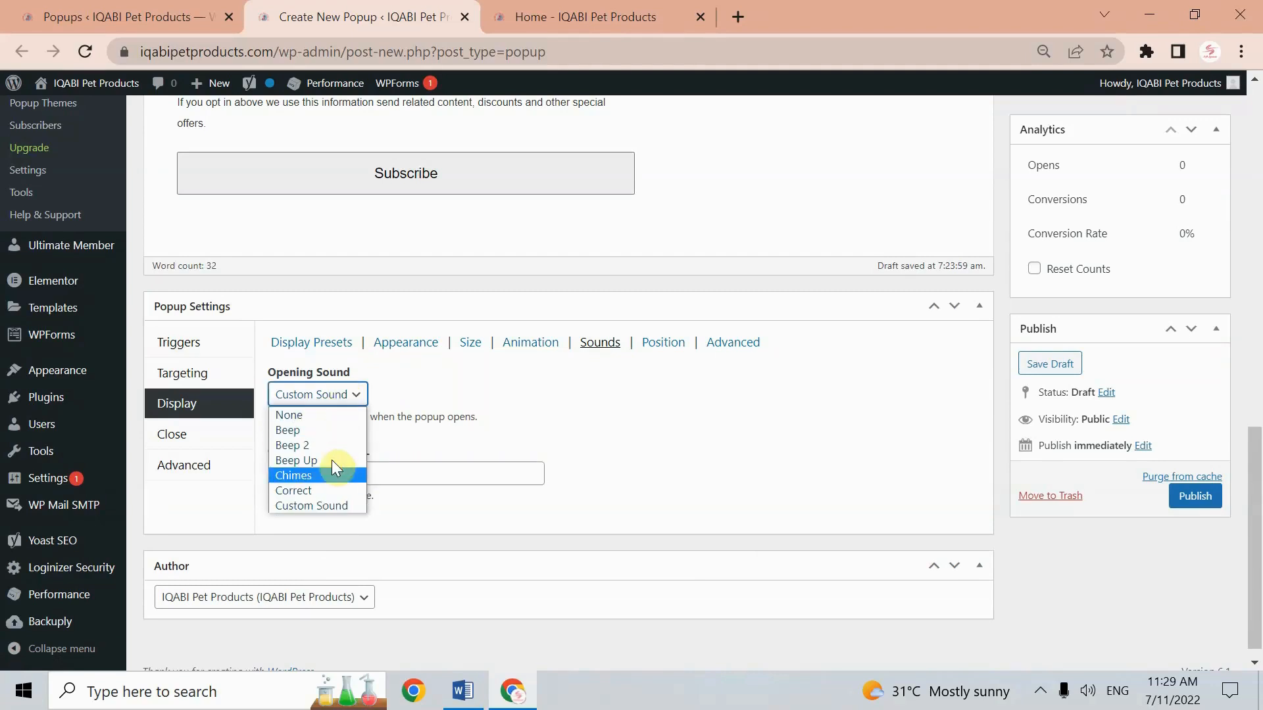
left_click(293, 491)
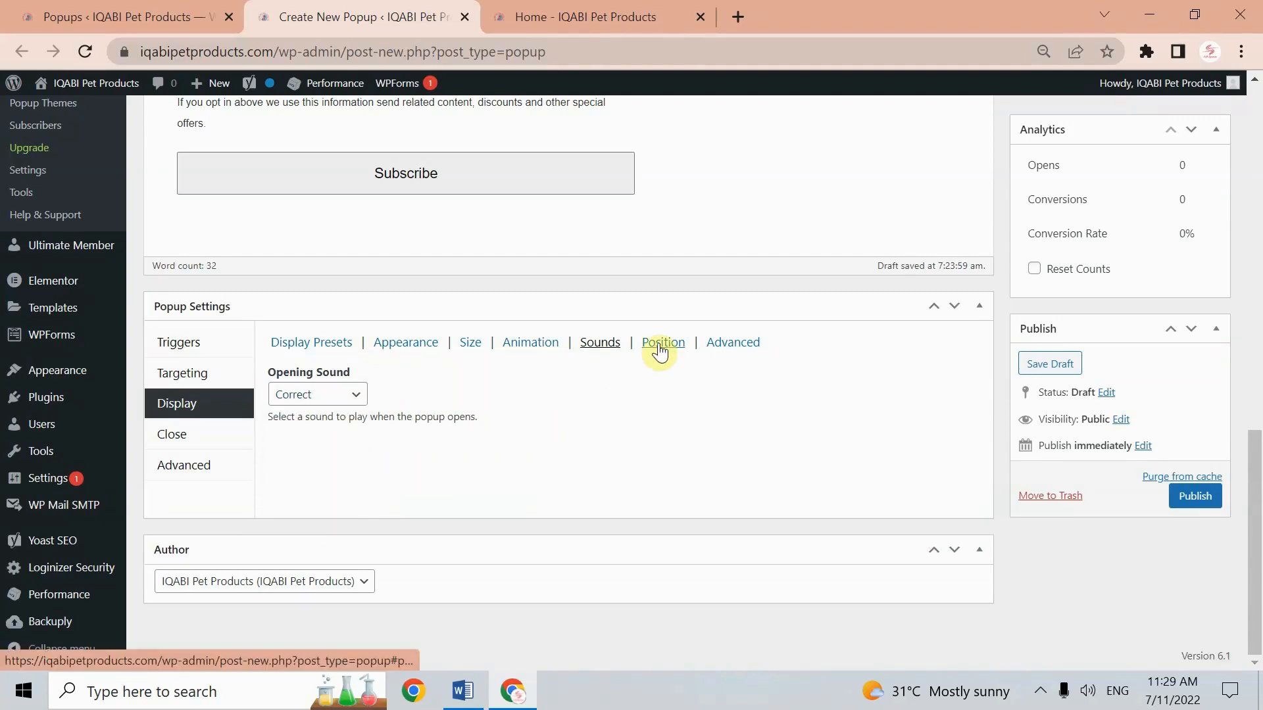
Keep the popup position at Top Center and review the advanced display options
left_click(663, 342)
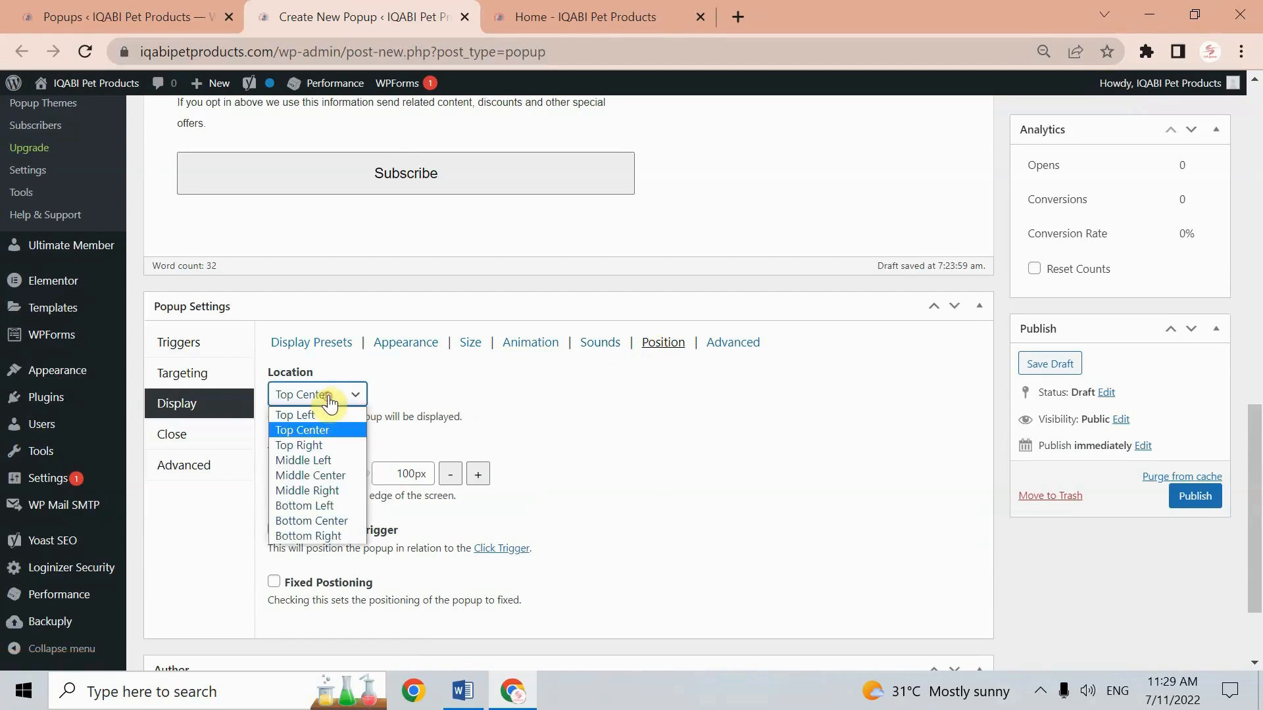
left_click(301, 429)
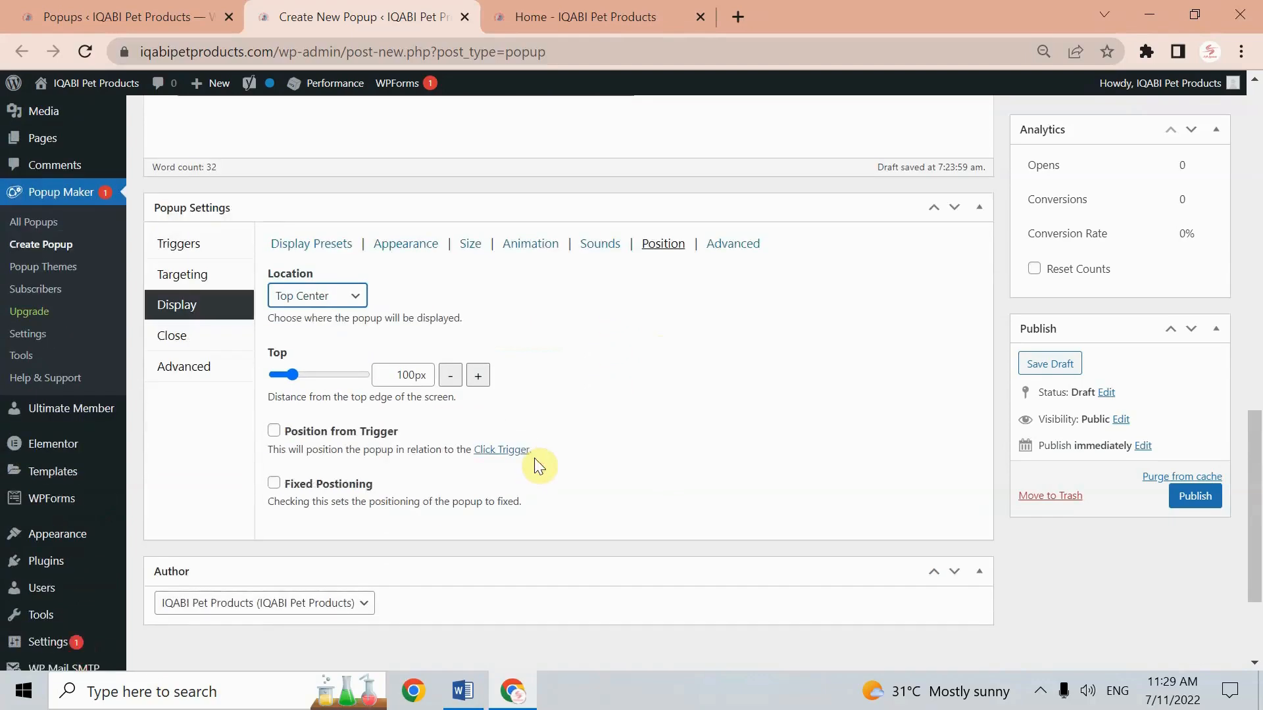
left_click(732, 243)
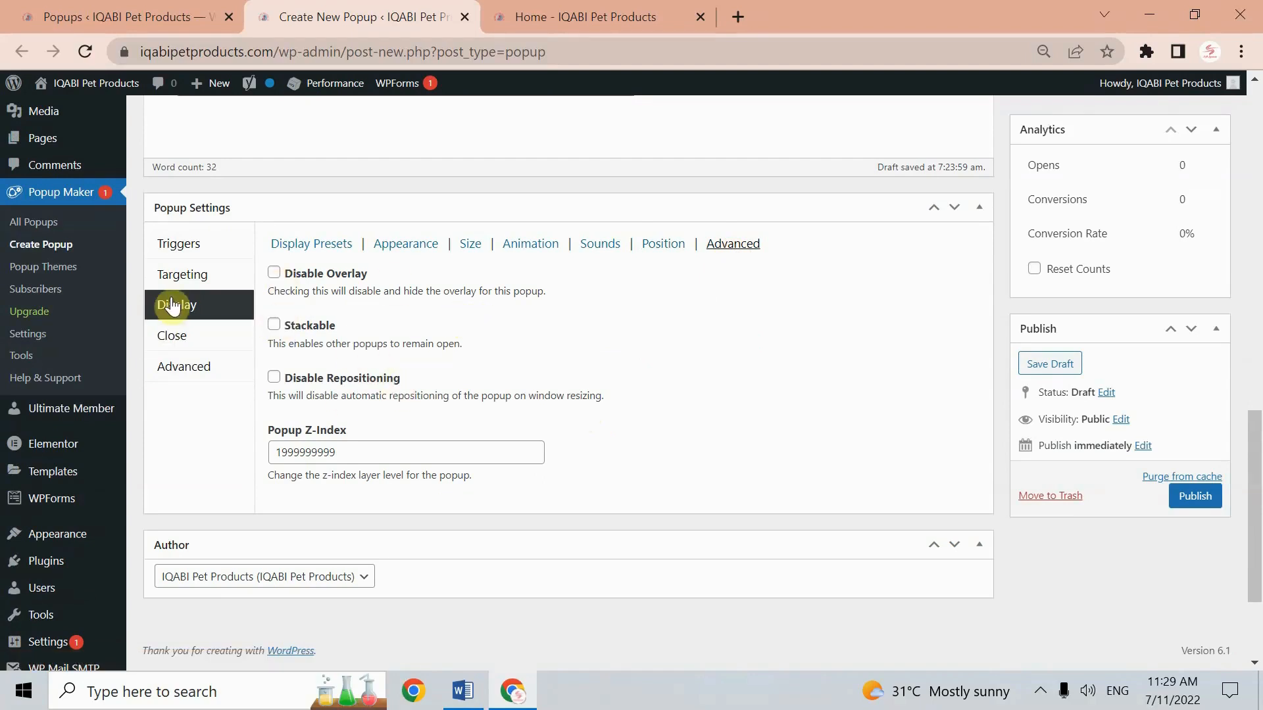
left_click(172, 336)
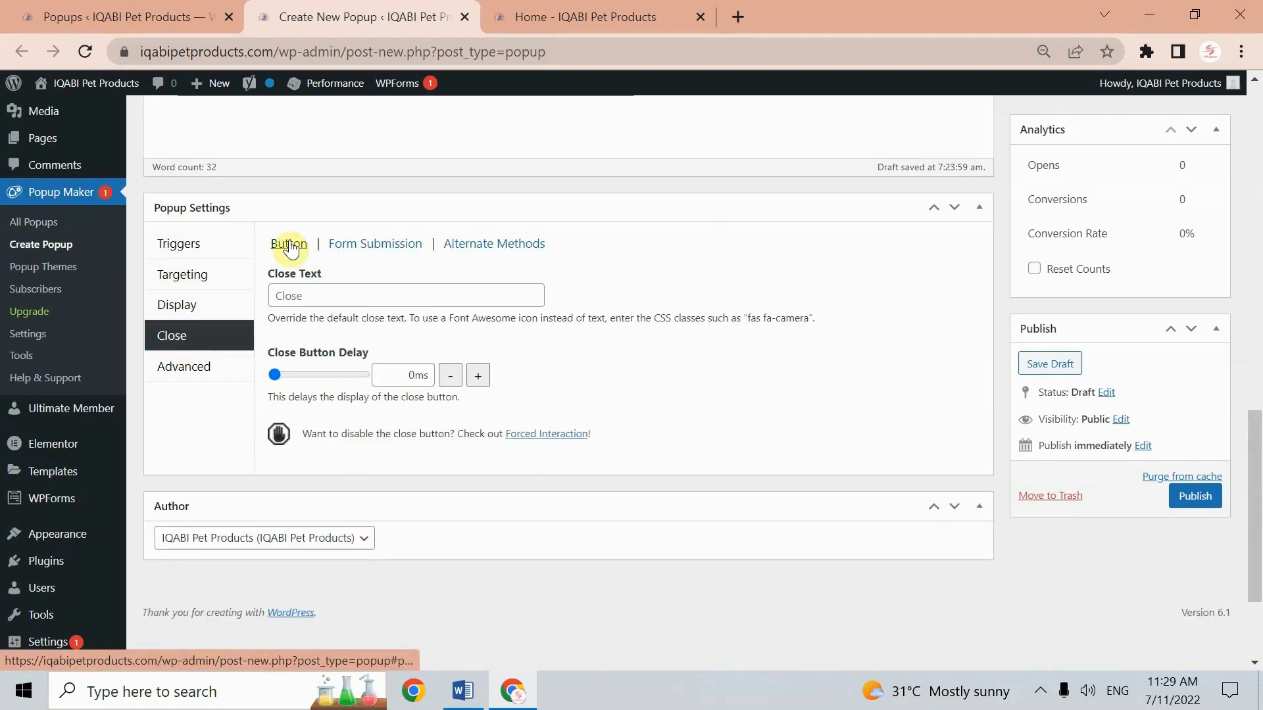
Enter 'Close' as the close button text and review Form Submission and Alternate Methods
left_click(406, 295)
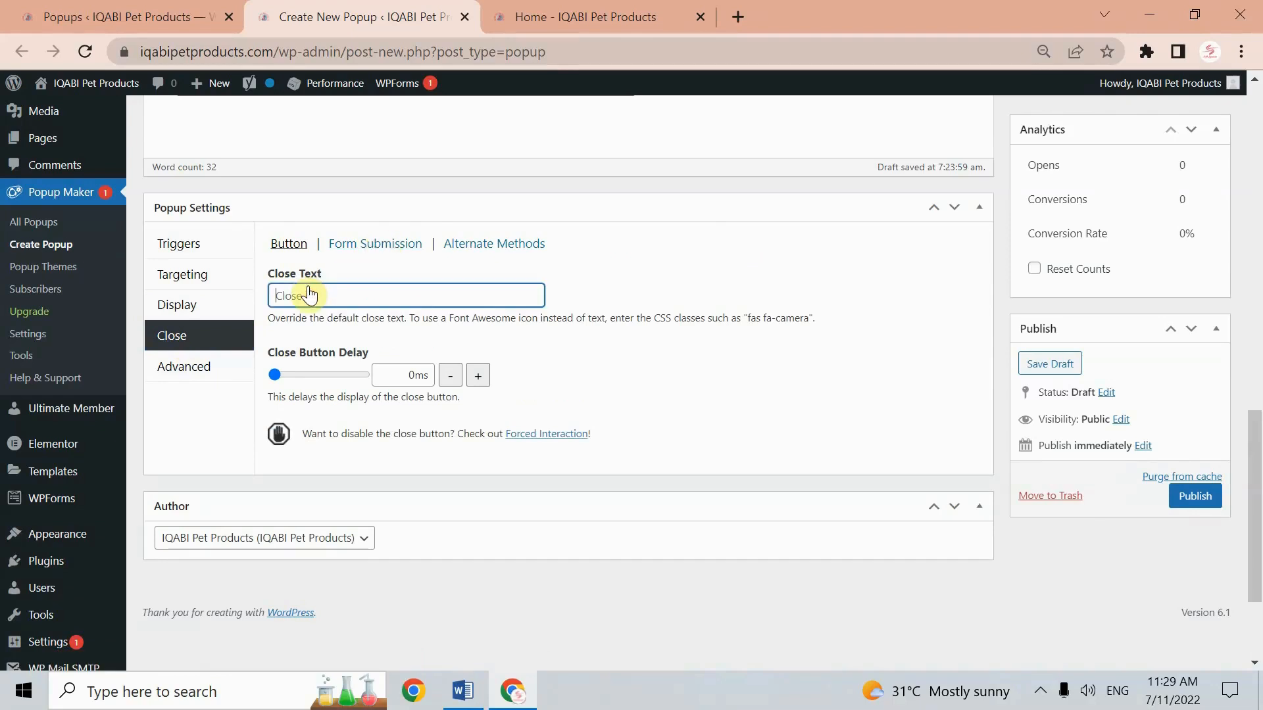
type("DOne")
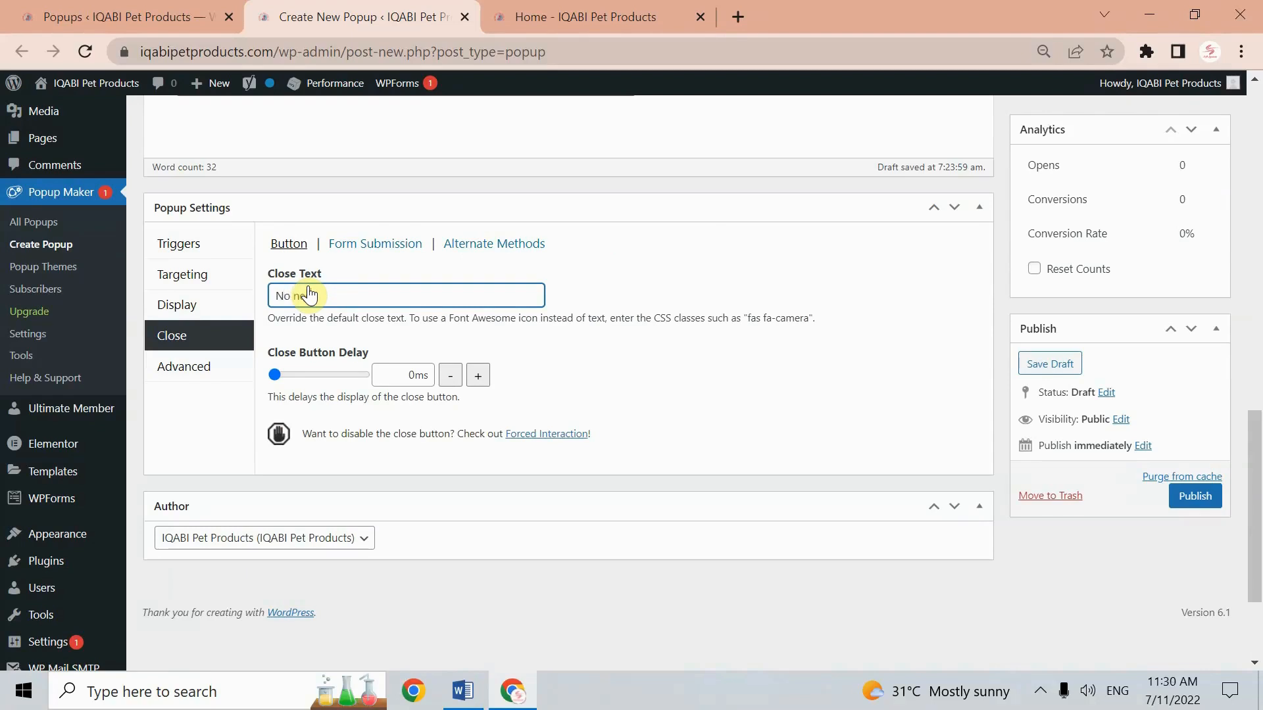
type("Close")
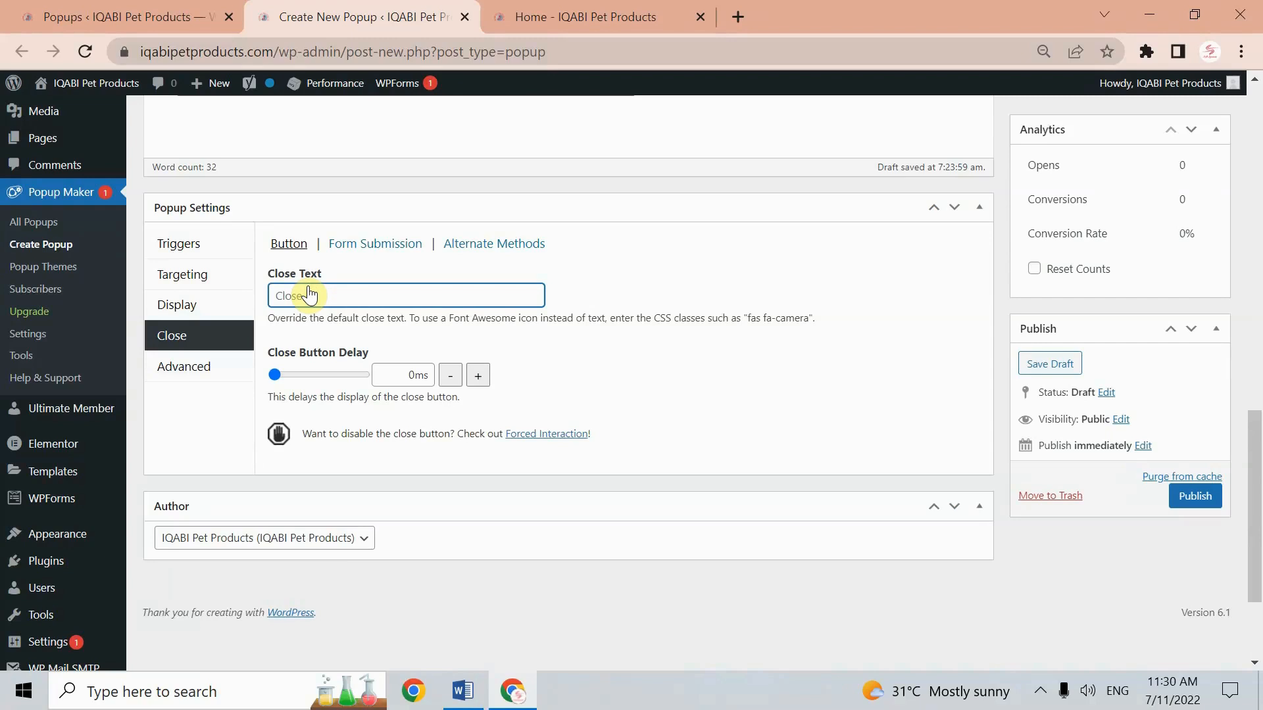
left_click(374, 243)
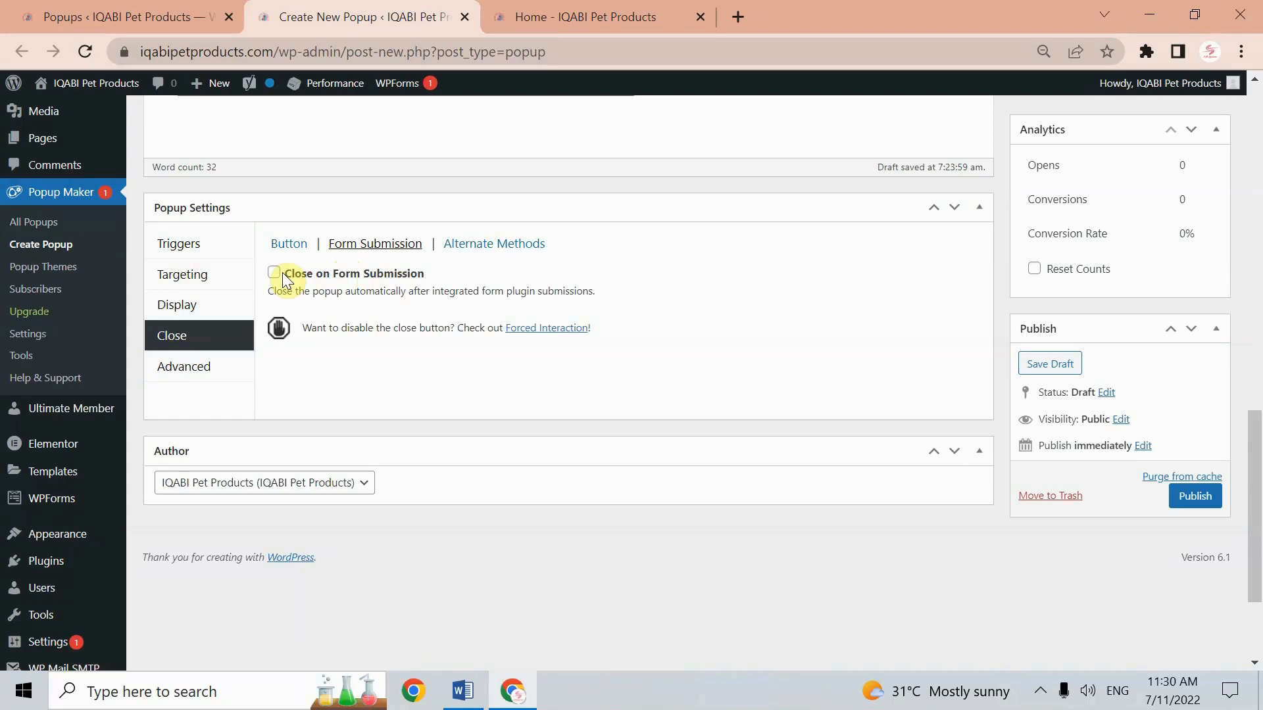
left_click(493, 243)
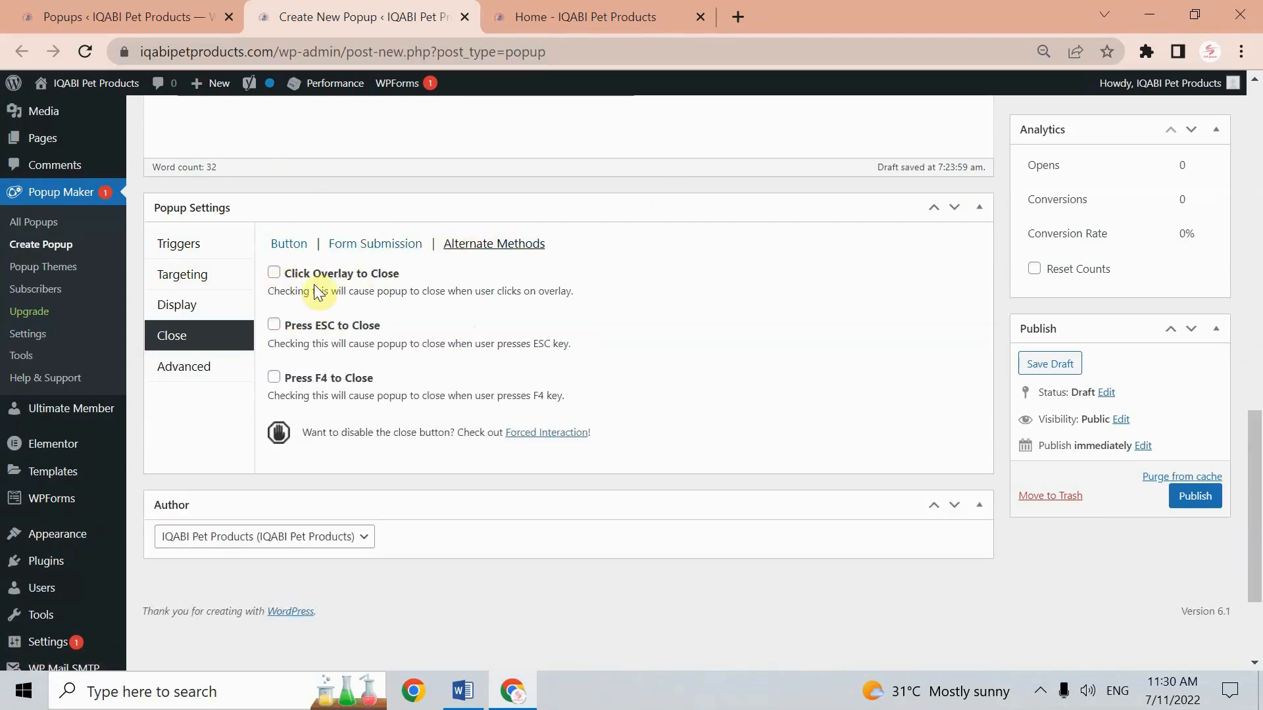
mouse_move(354, 340)
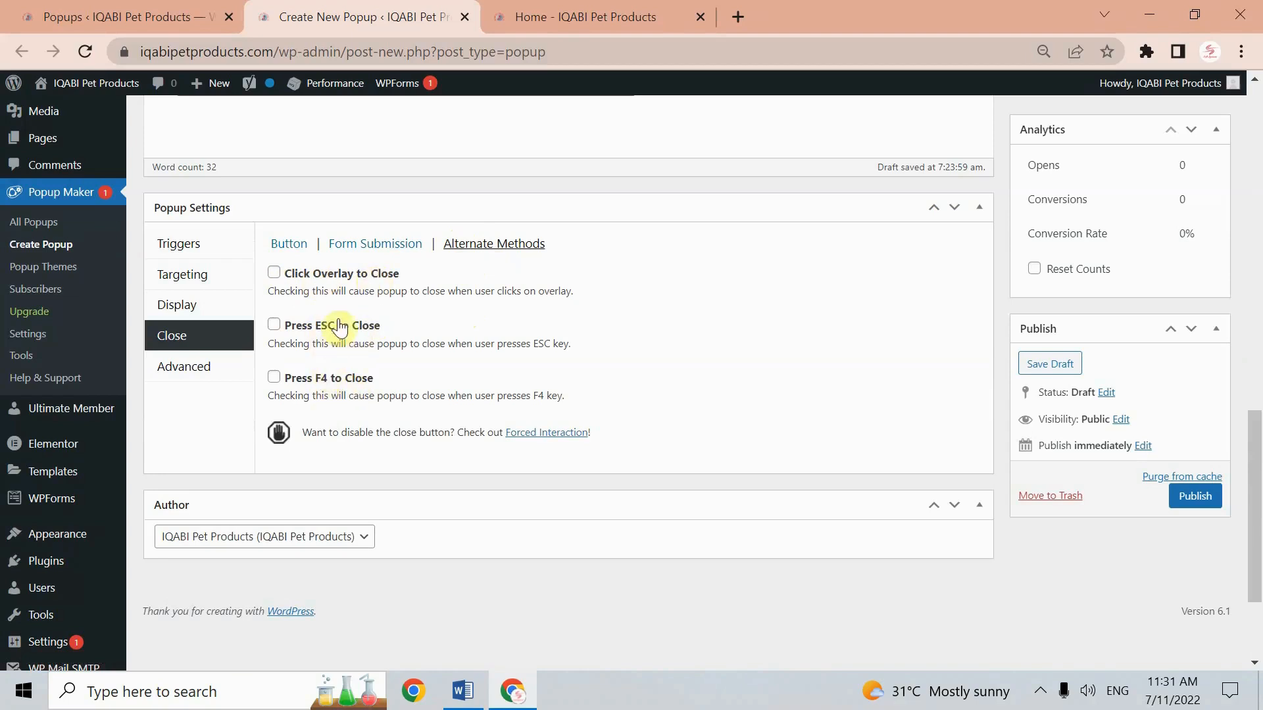
left_click(184, 366)
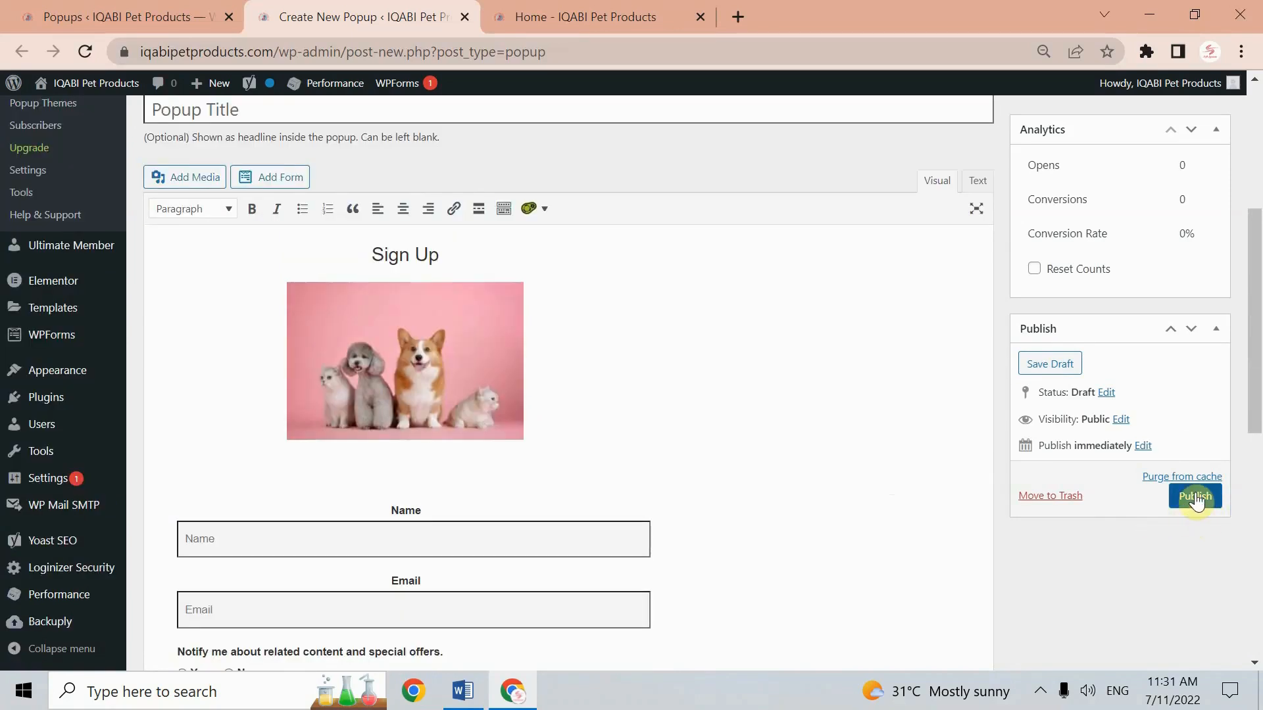
Publish the Sign Up popup and confirm it shows as enabled in All Popups
left_click(1195, 497)
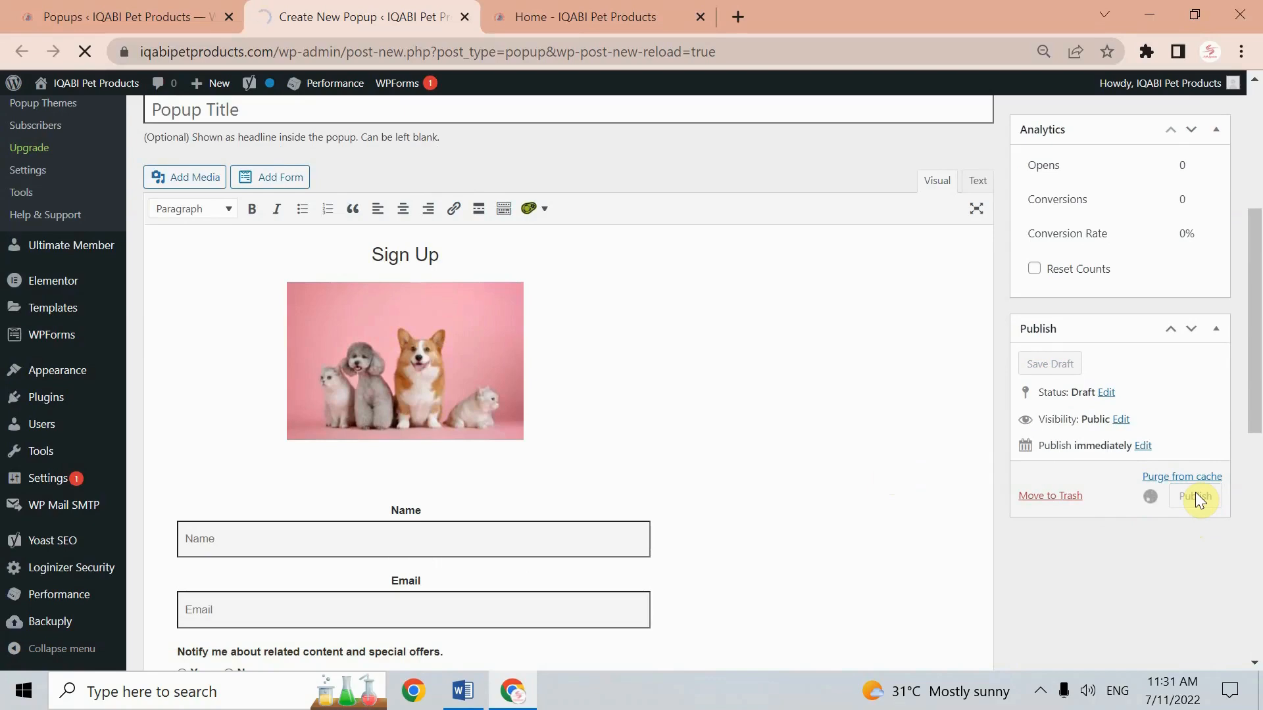
left_click(1195, 497)
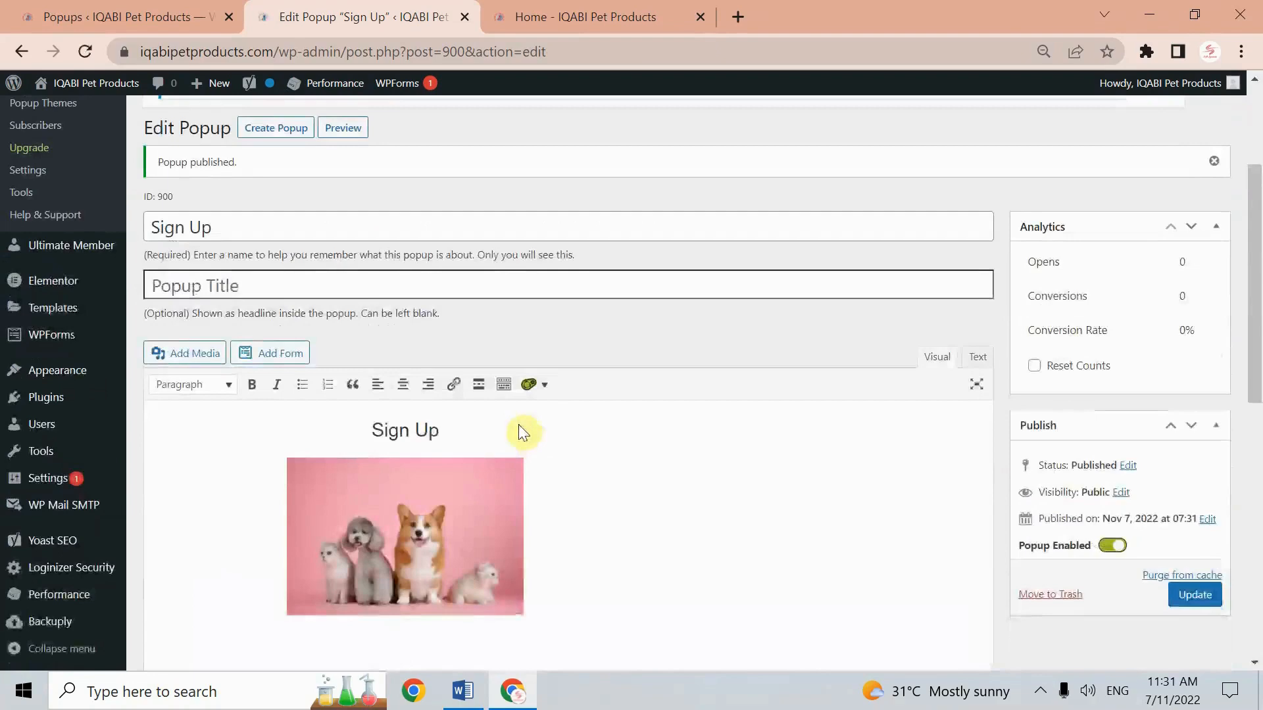
left_click(106, 17)
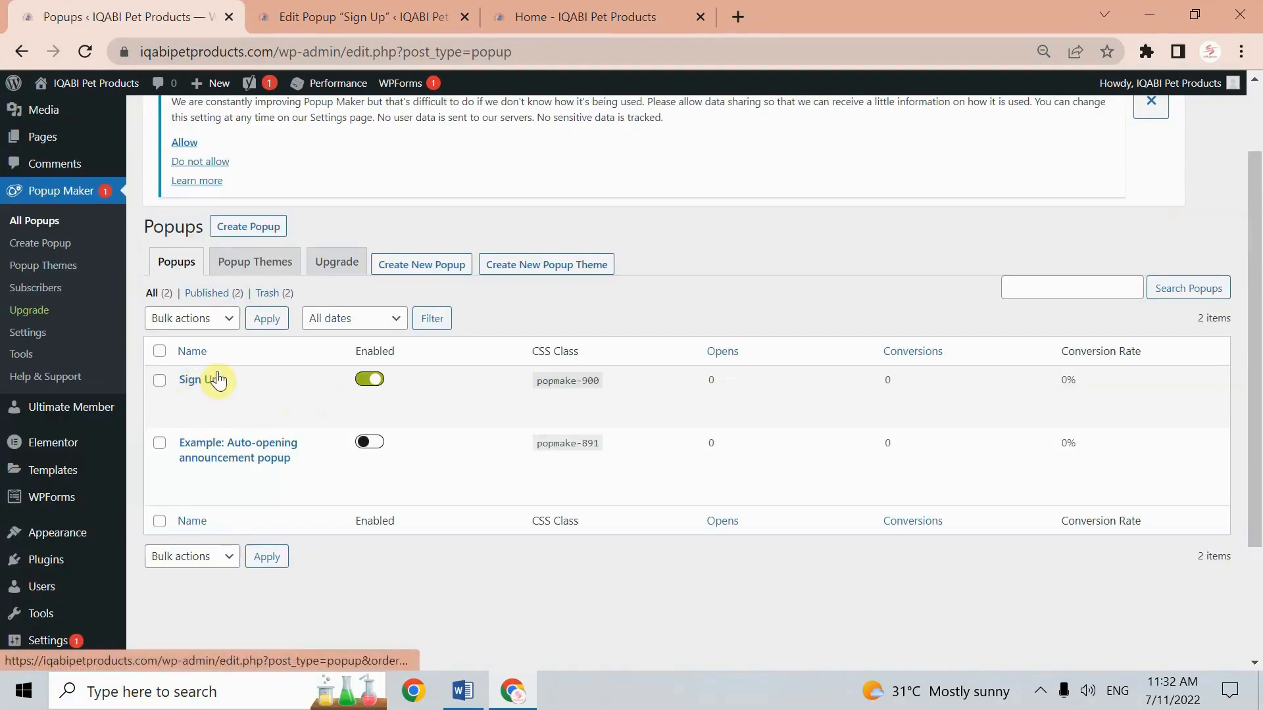
mouse_move(570, 13)
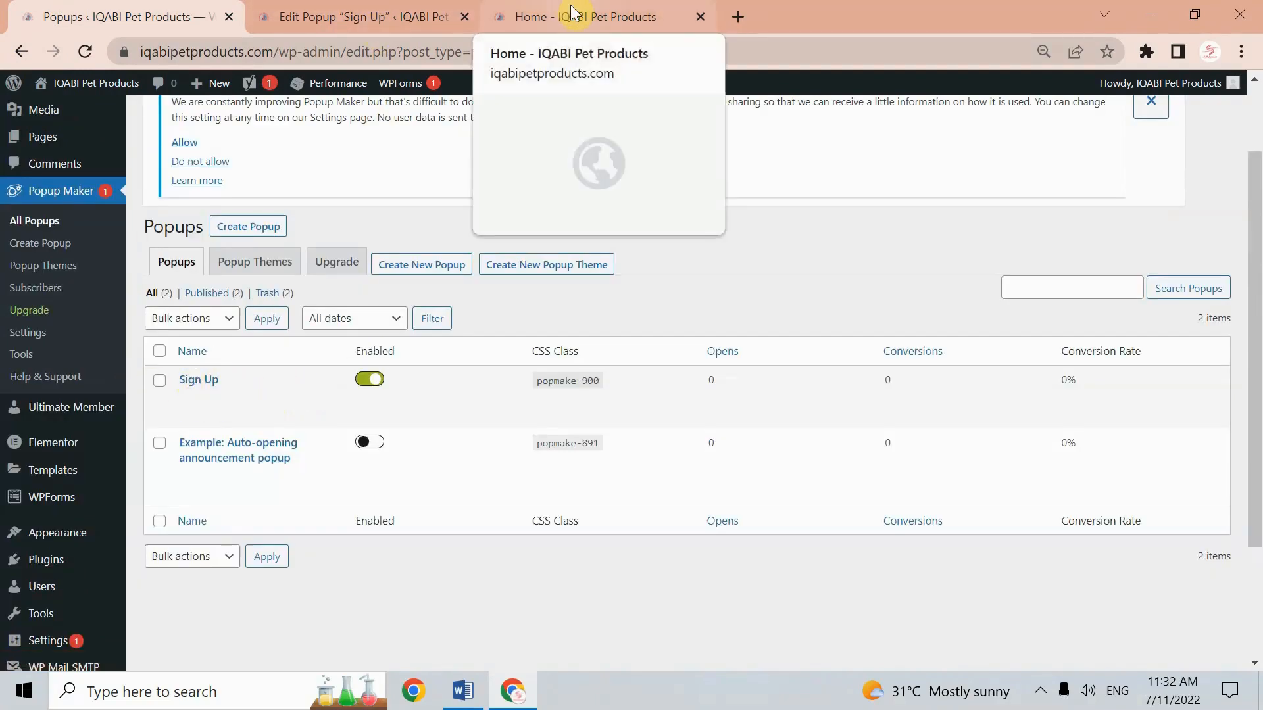
Reload the live home page, answer No in the auto-opened popup, and close it
left_click(578, 16)
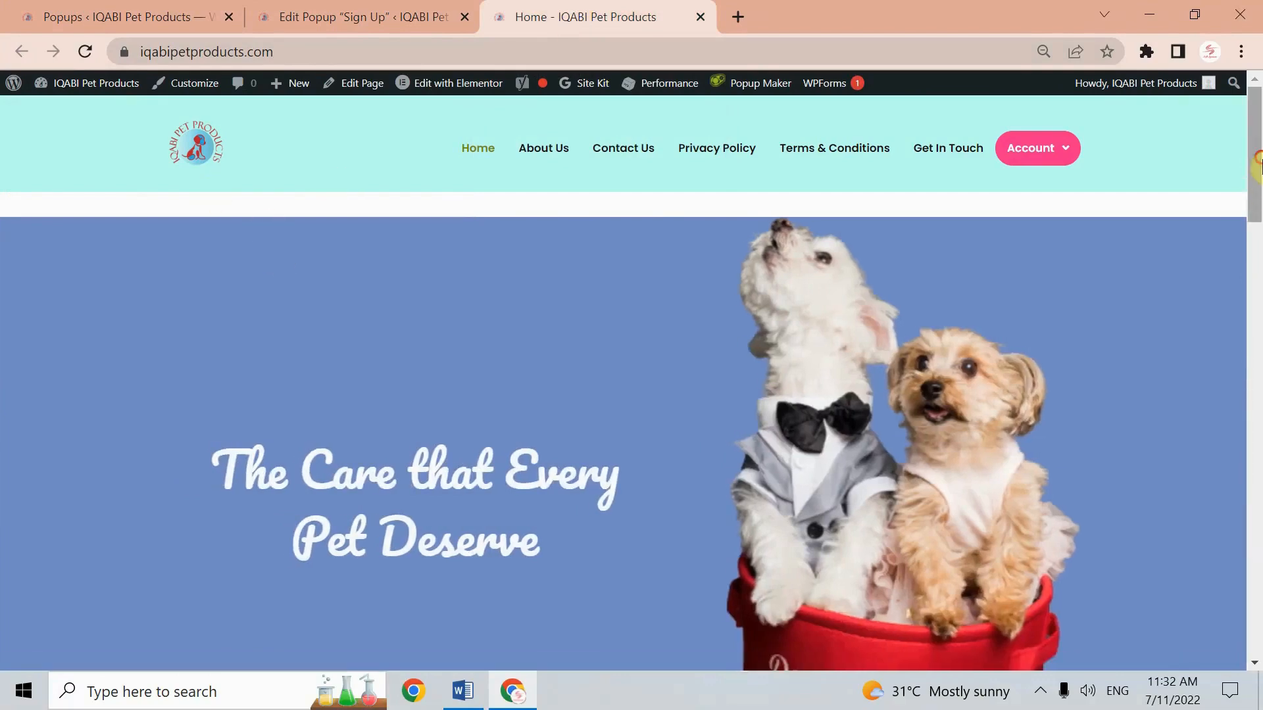
left_click(85, 51)
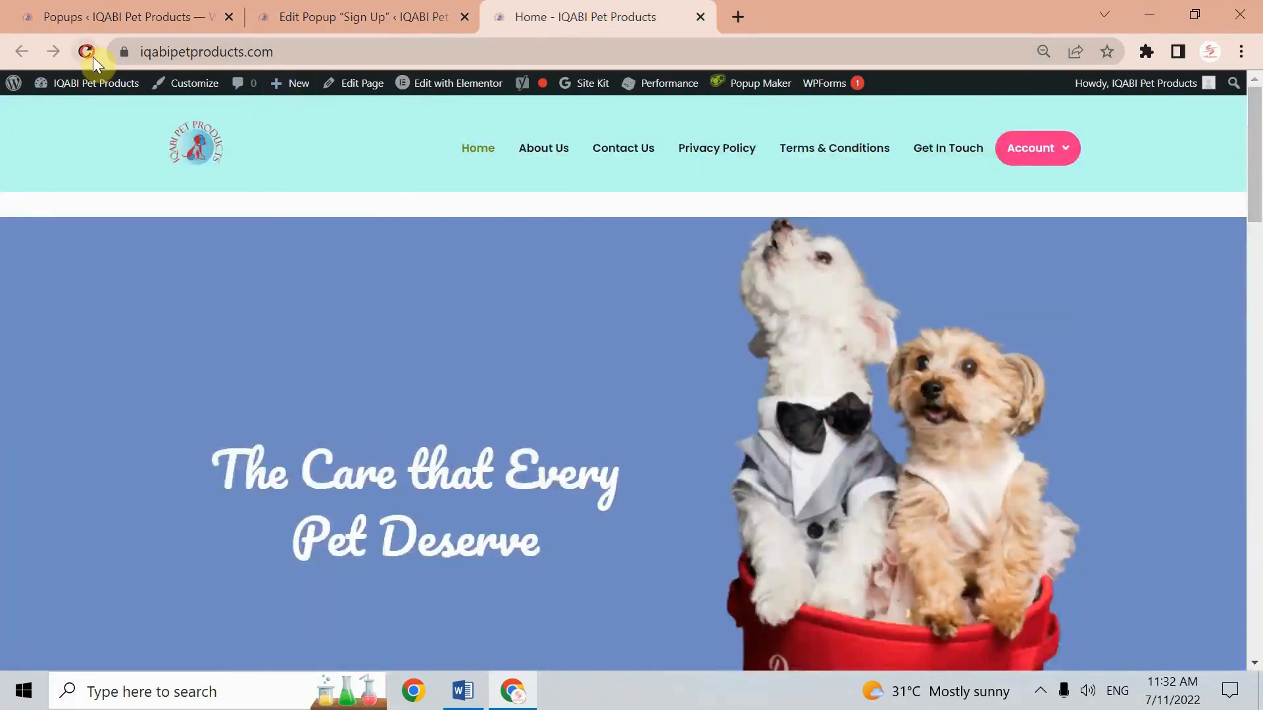
left_click(84, 51)
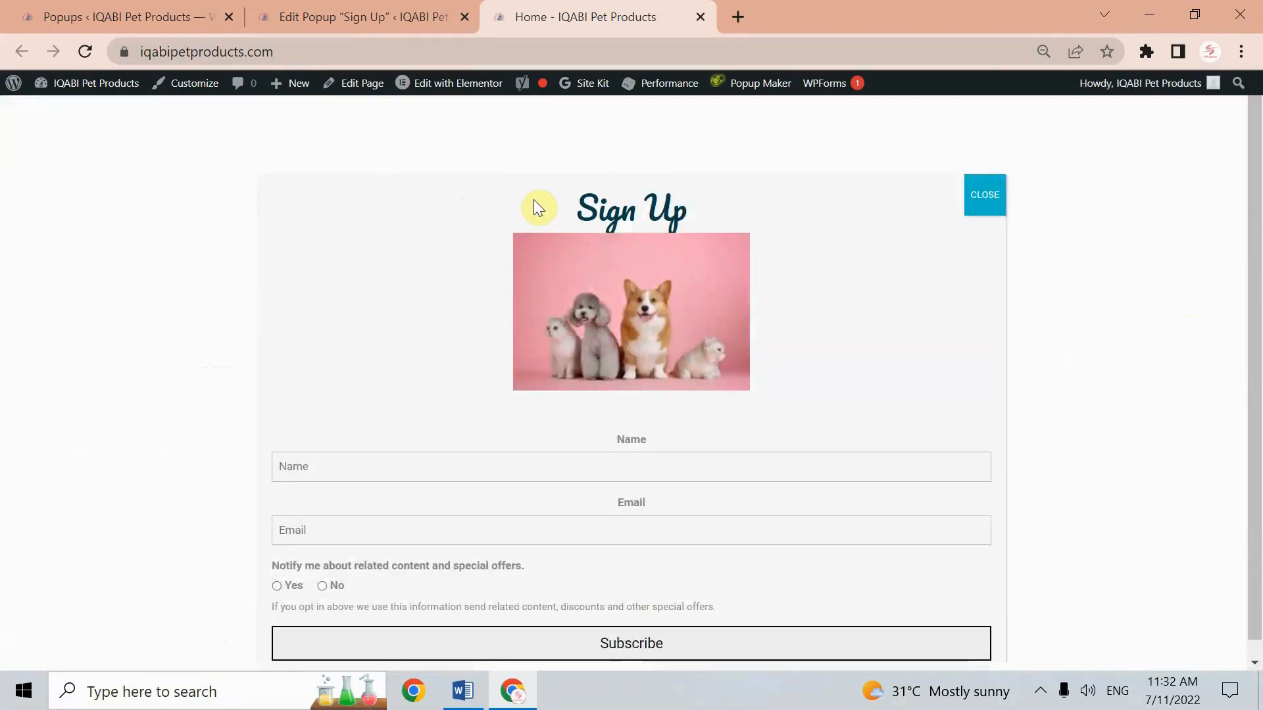
mouse_move(648, 217)
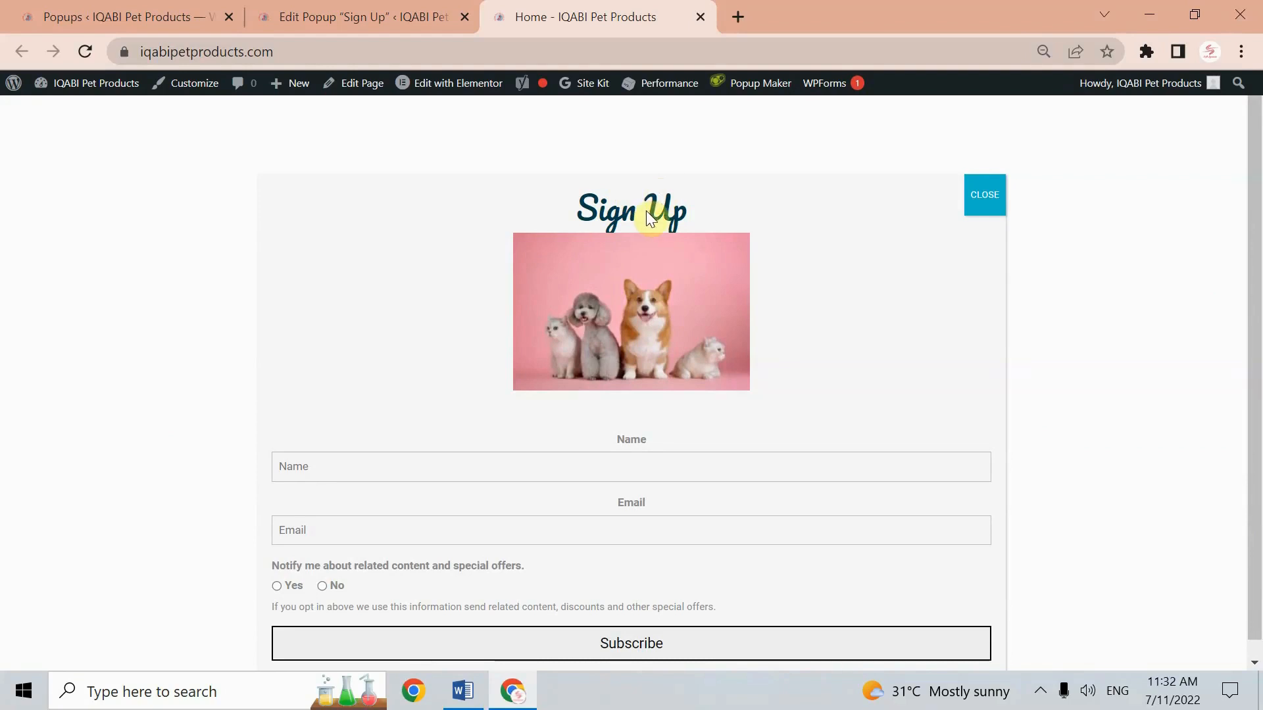
mouse_move(628, 247)
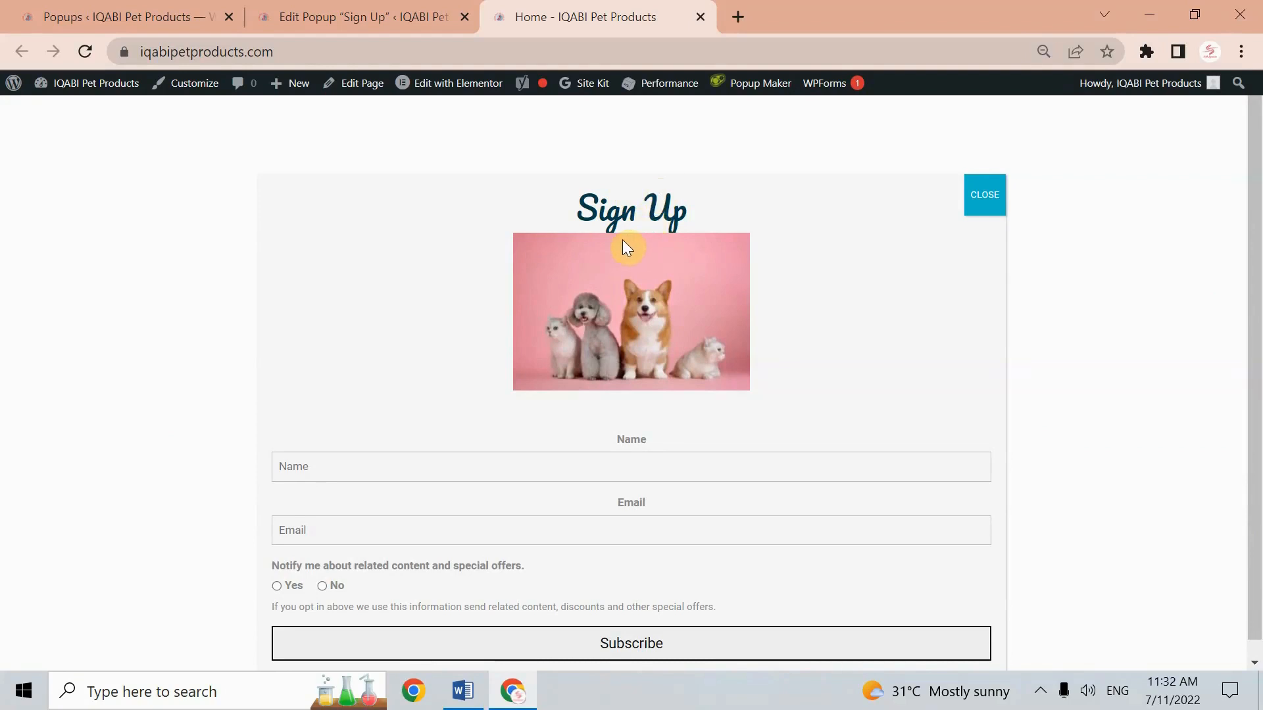
scroll("down", 3)
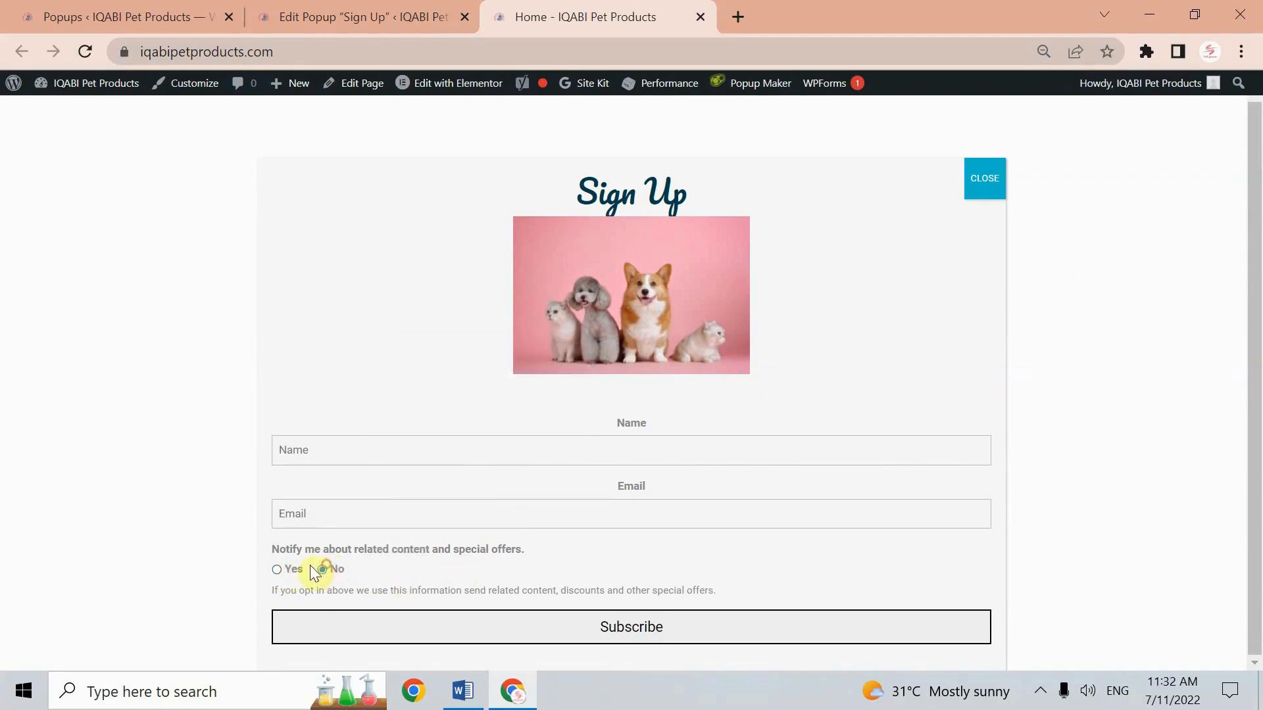
left_click(321, 569)
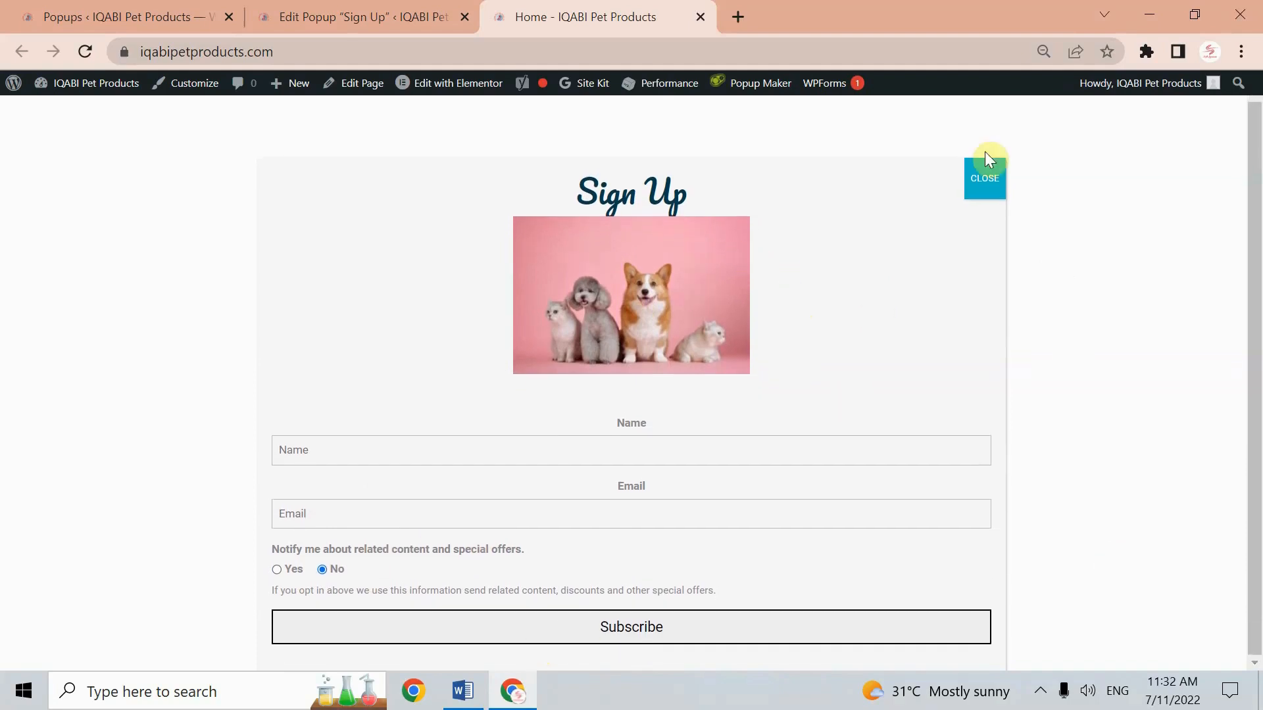
mouse_move(952, 212)
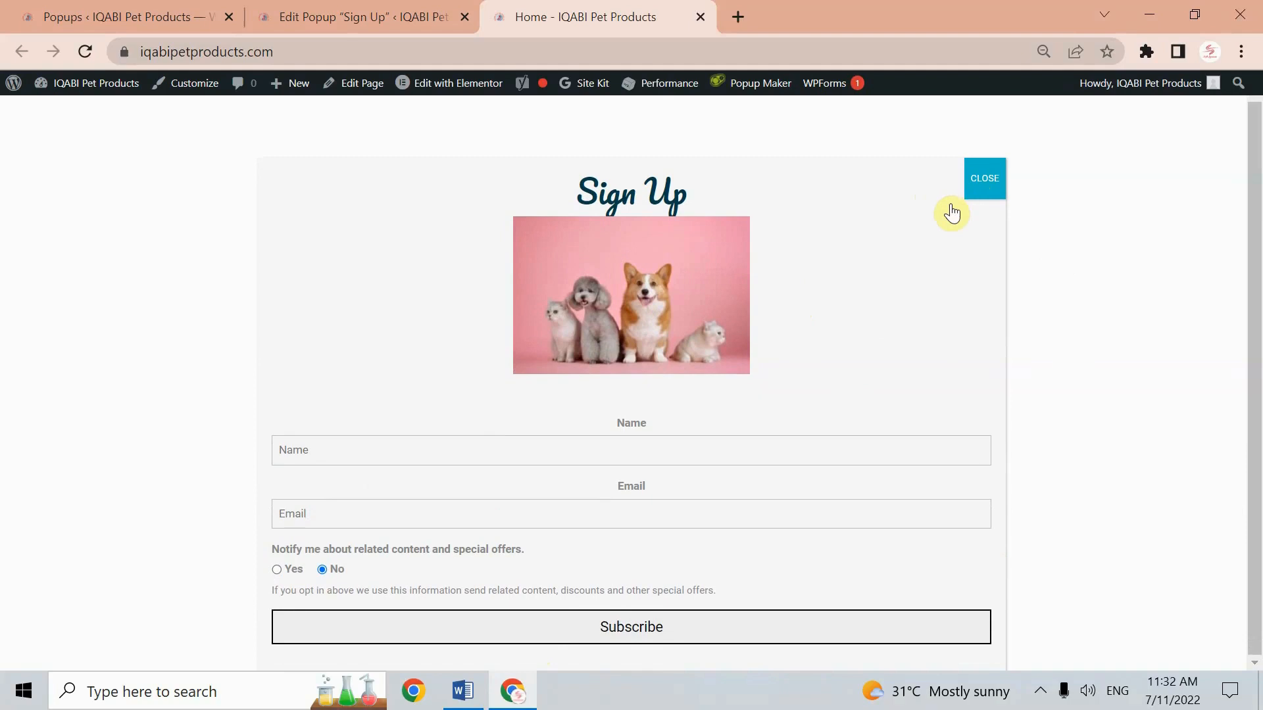
mouse_move(984, 179)
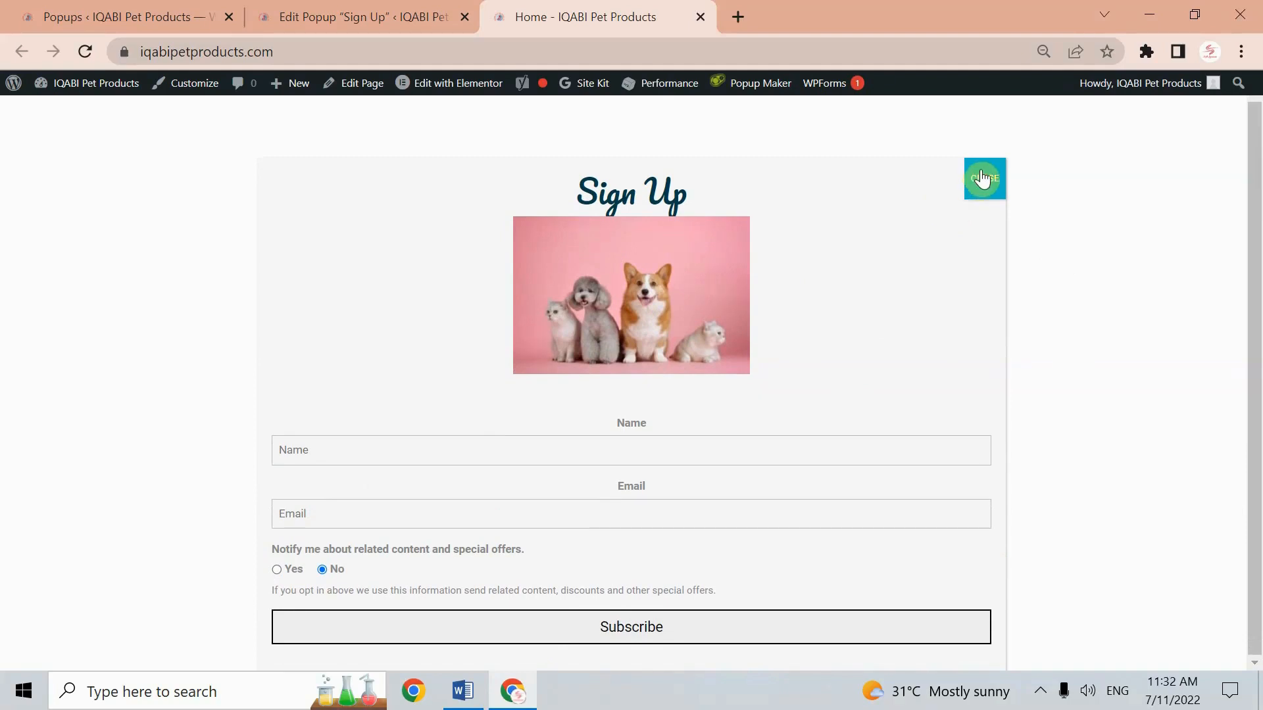
left_click(984, 178)
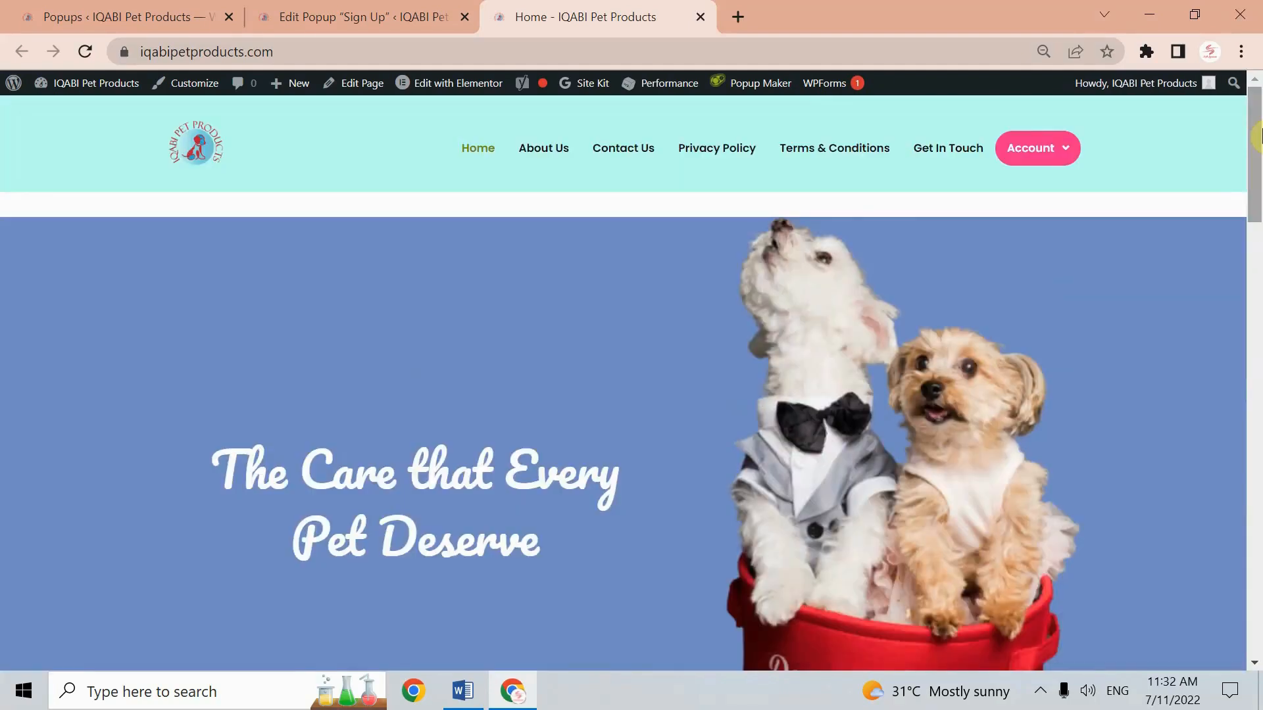